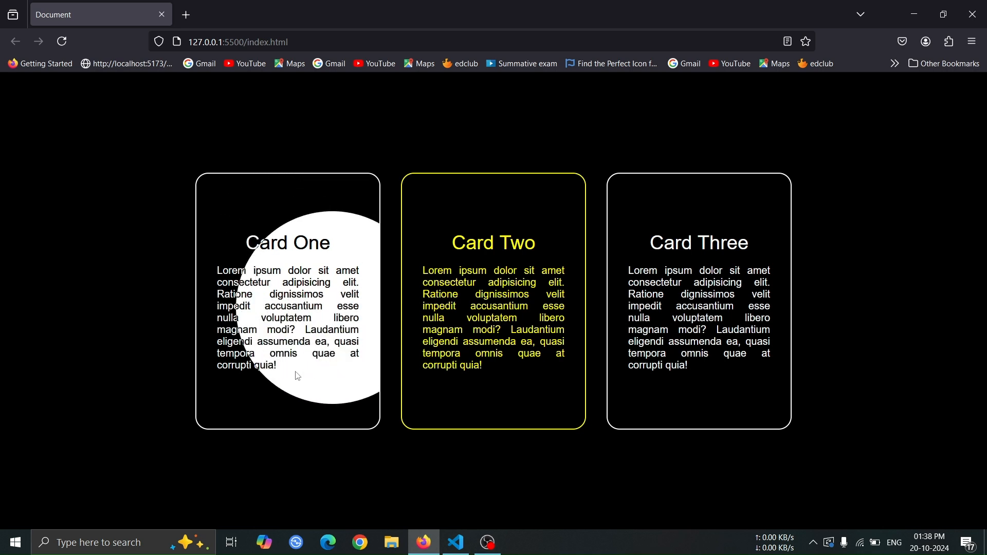
mouse_move(348, 221)
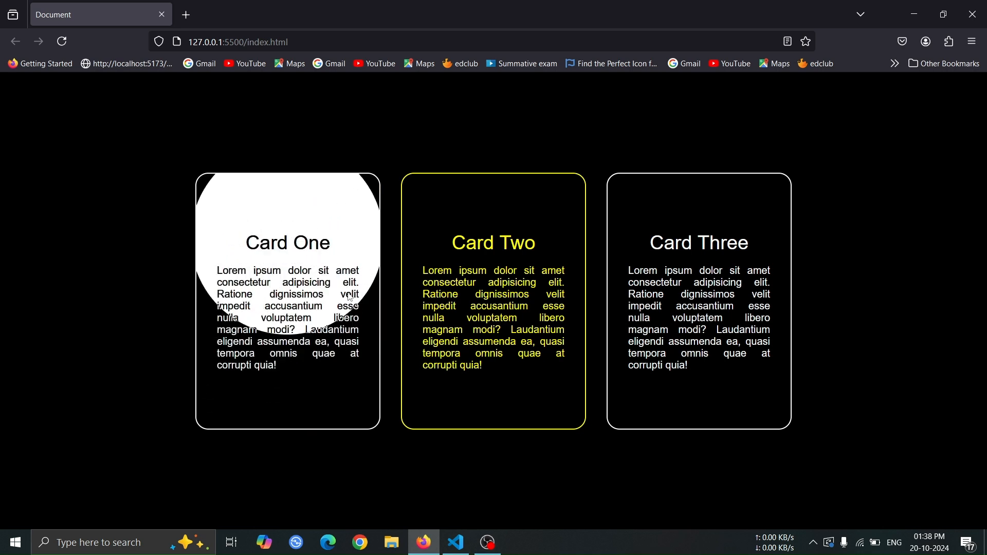
mouse_move(476, 195)
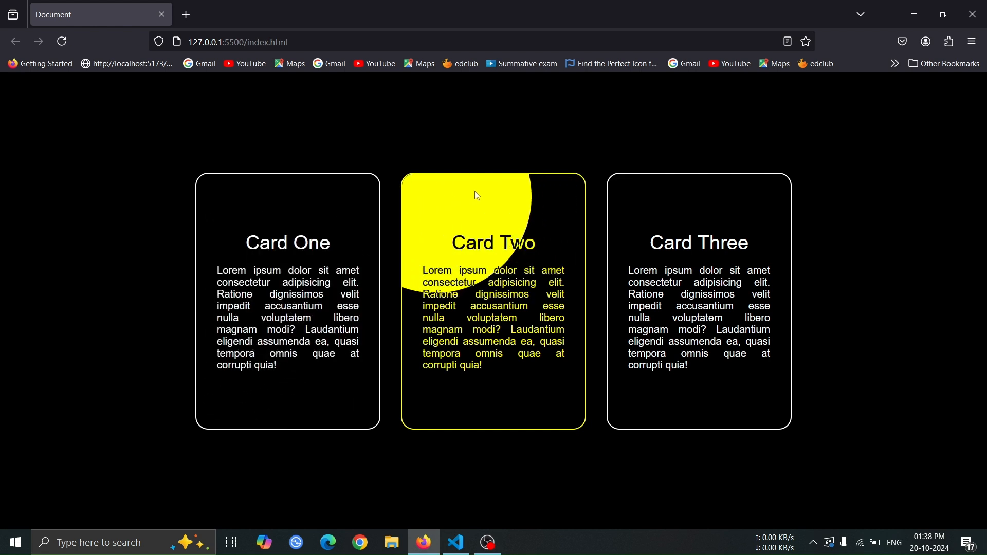
mouse_move(415, 301)
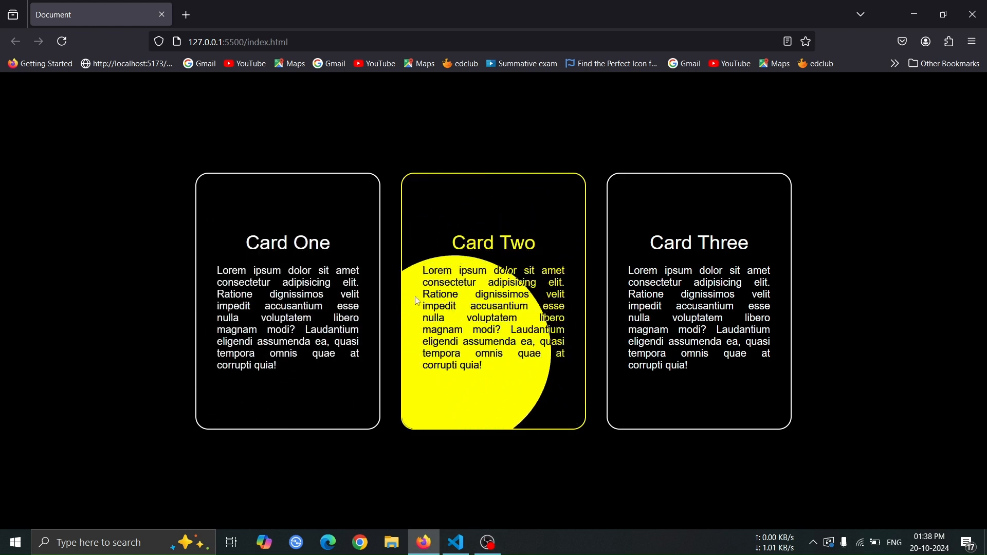
mouse_move(502, 373)
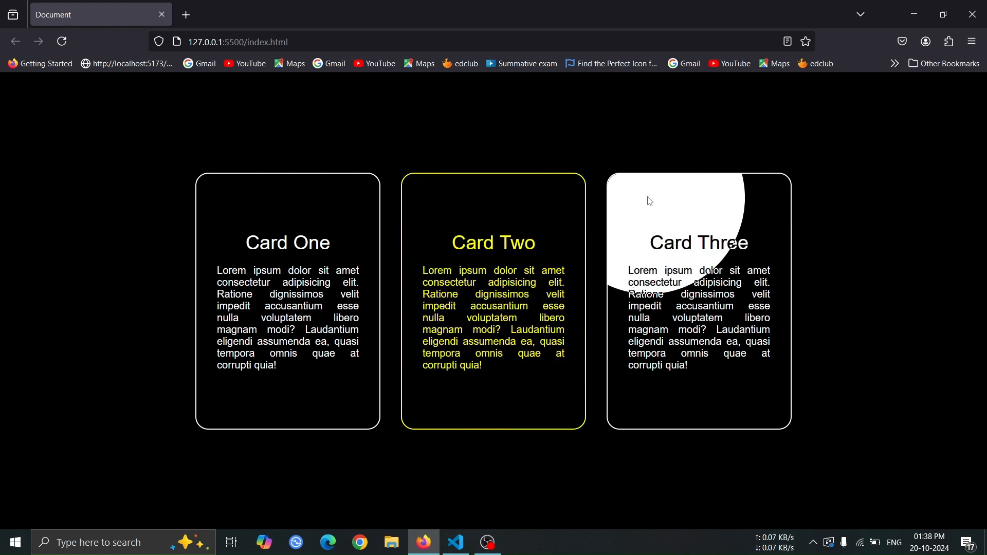
- Add the container, box and content div markup inside the index.html body
left_click(455, 542)
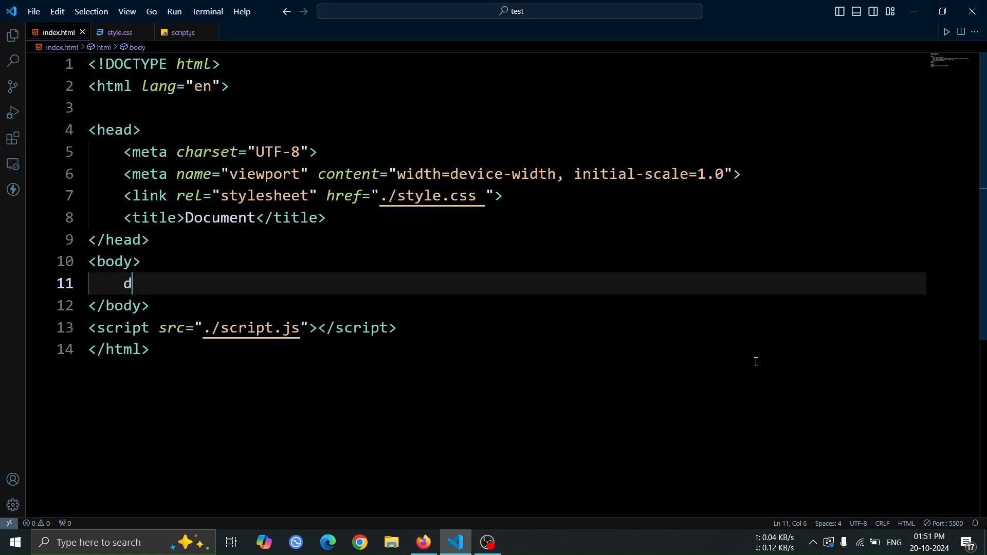
type("iv.container")
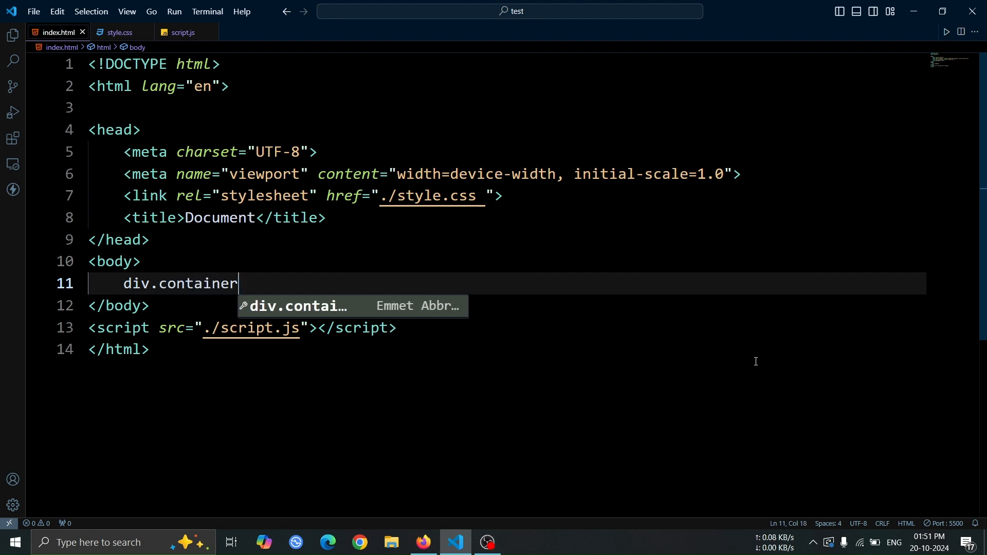
key("Tab")
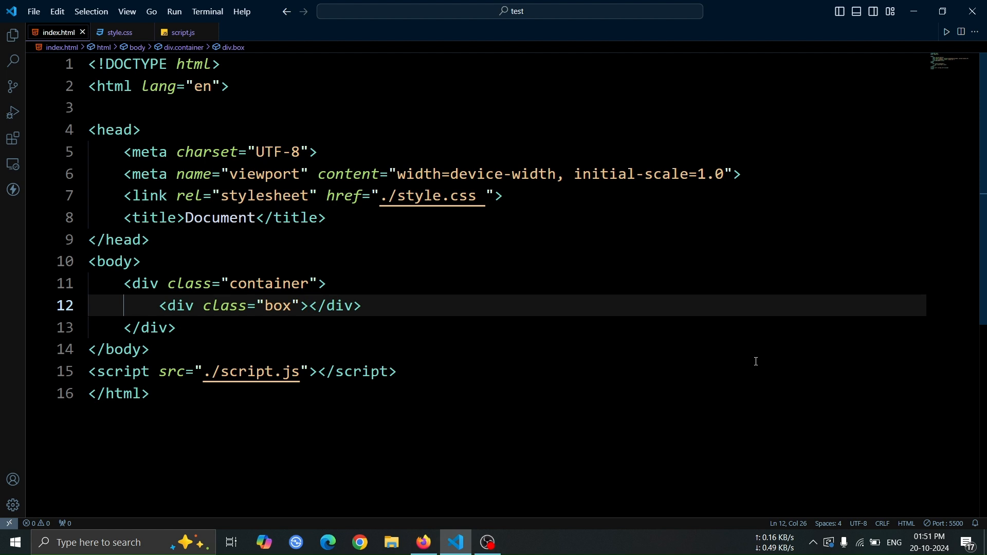
type("div.cont")
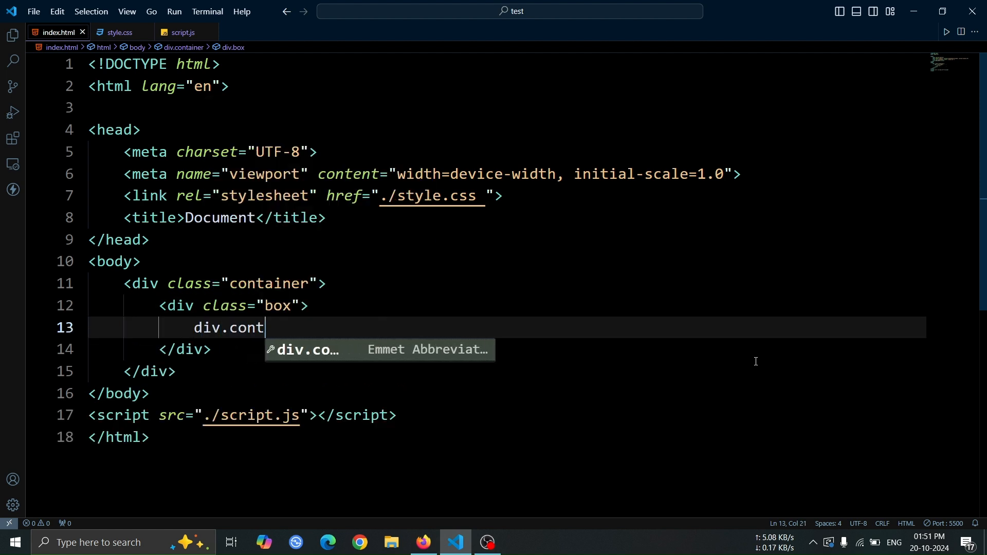
key("Enter")
type("<h2>Card </h2>")
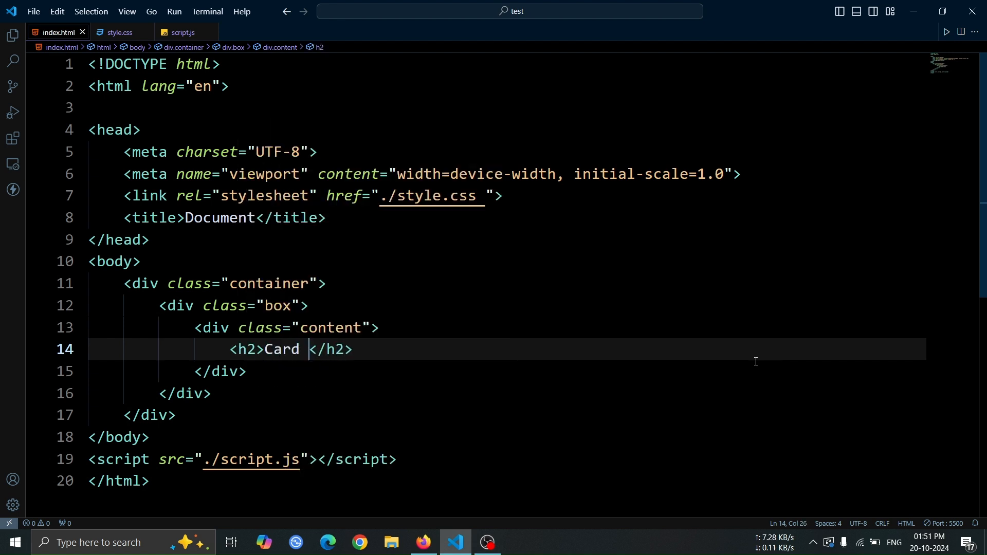
- Add a 'Card Two' heading, a 30-word lorem paragraph and an empty span
type("Two")
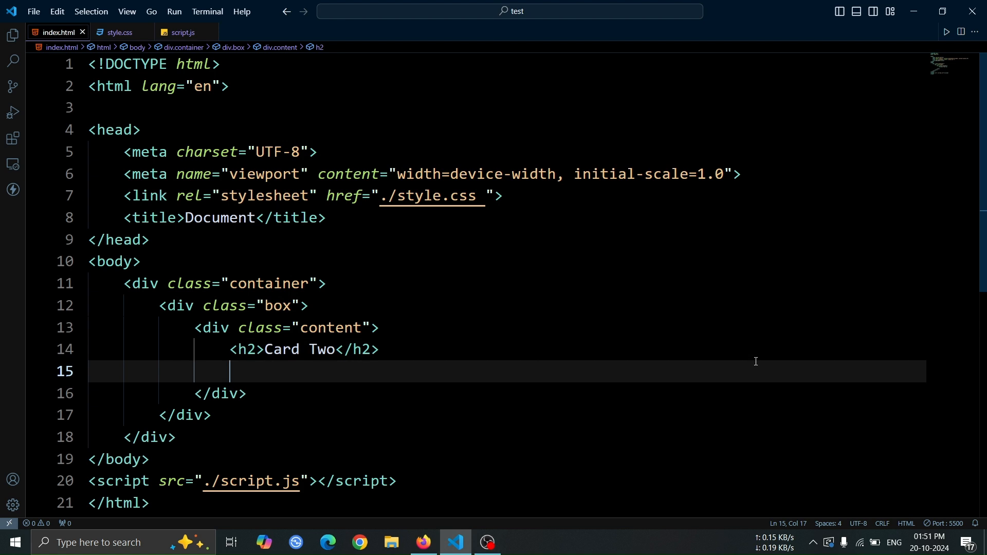
type("<p>l</p>")
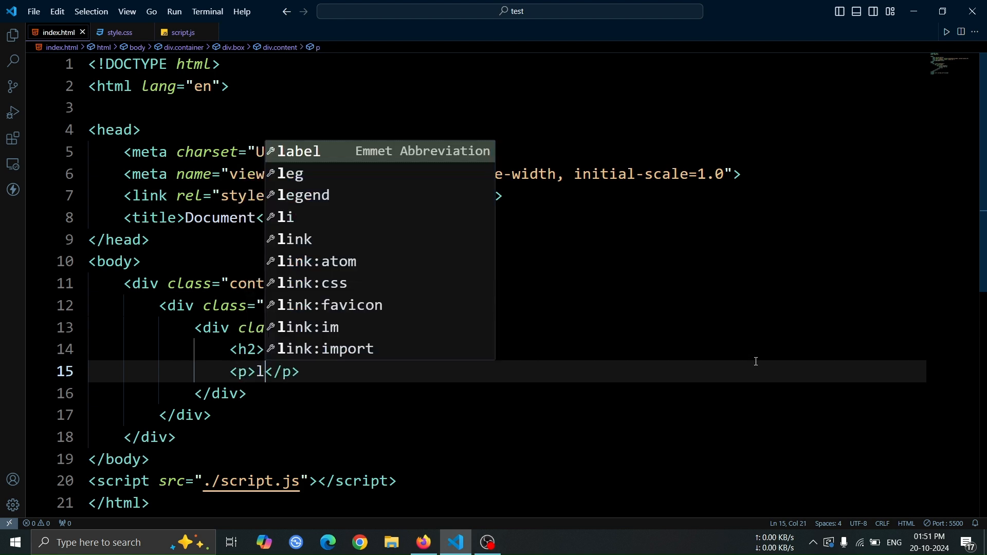
type("orem30")
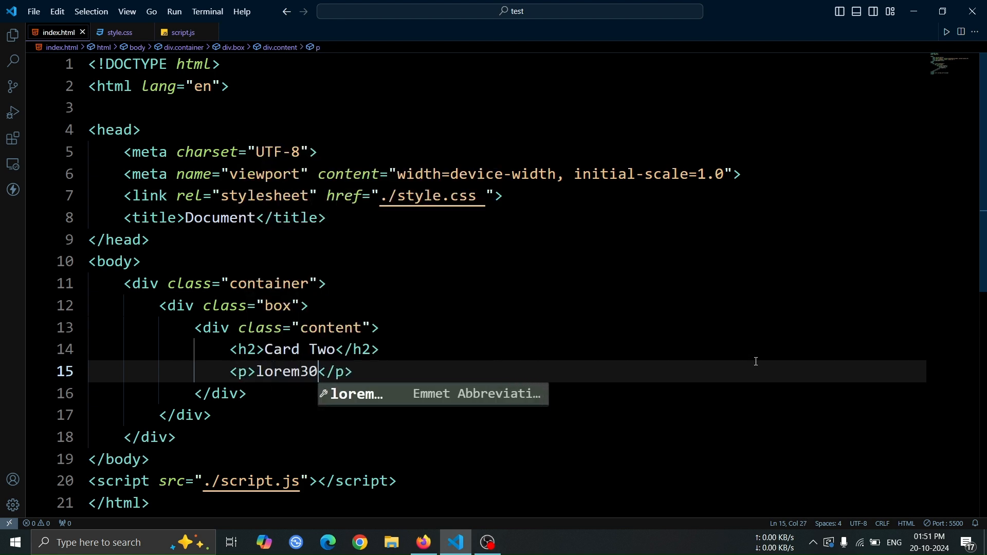
key("Tab")
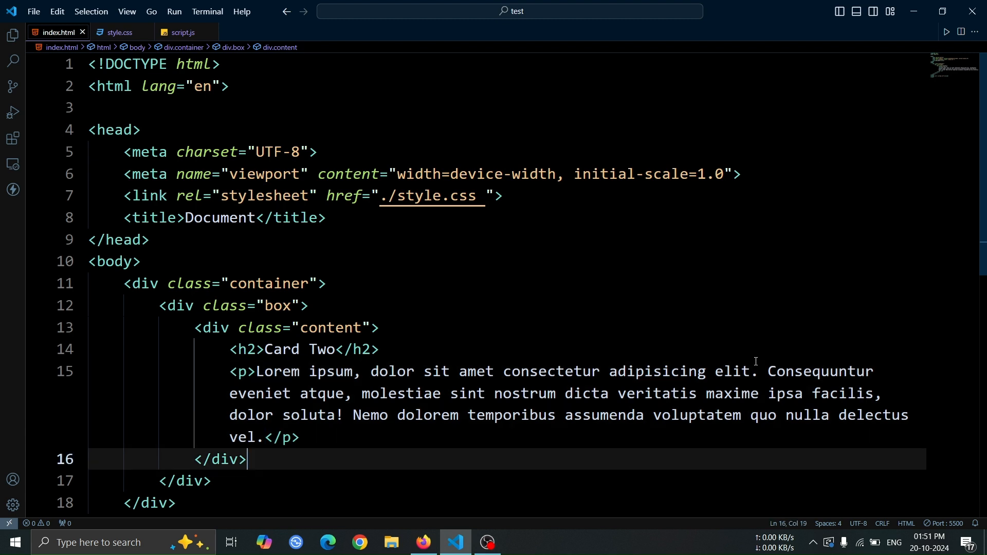
type("span")
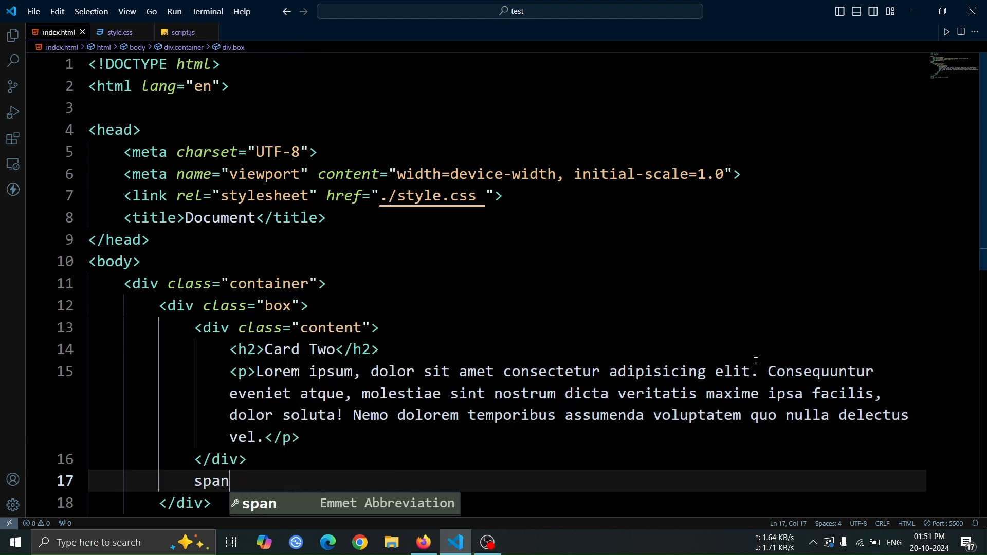
key("Tab")
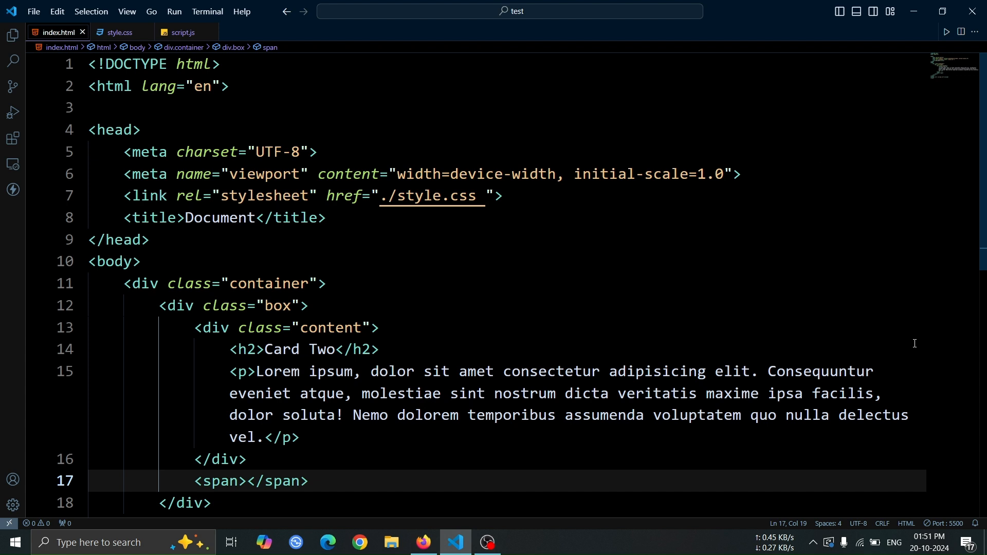
scroll("down", 3)
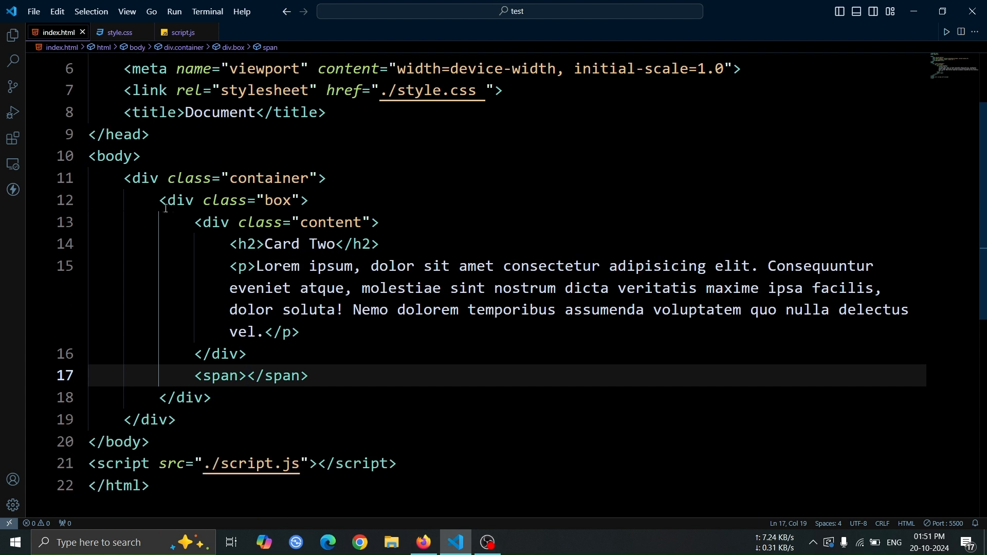
- Duplicate the box block into extra cards and change the first heading to 'Card One'
left_click_drag(160, 200, 213, 398)
type("One")
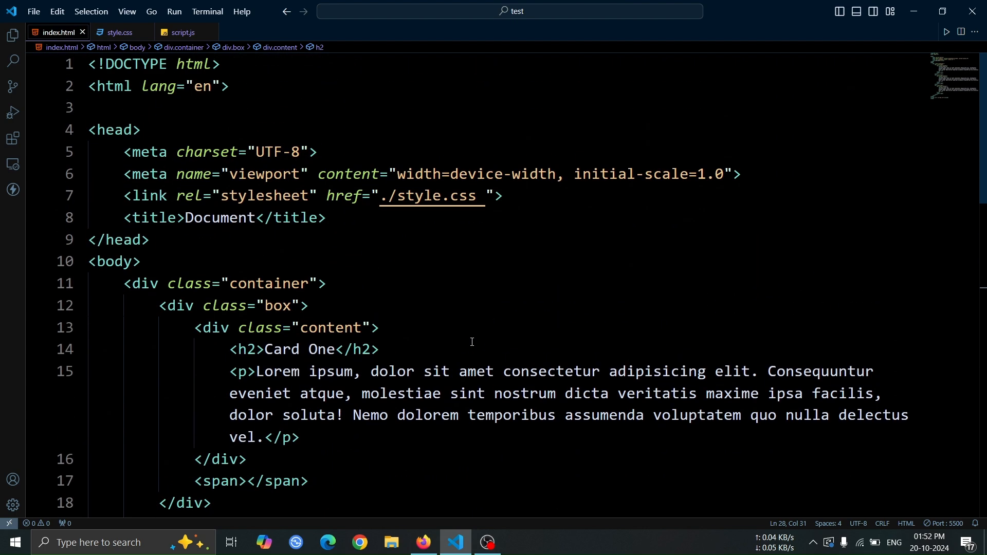
scroll("down", 3)
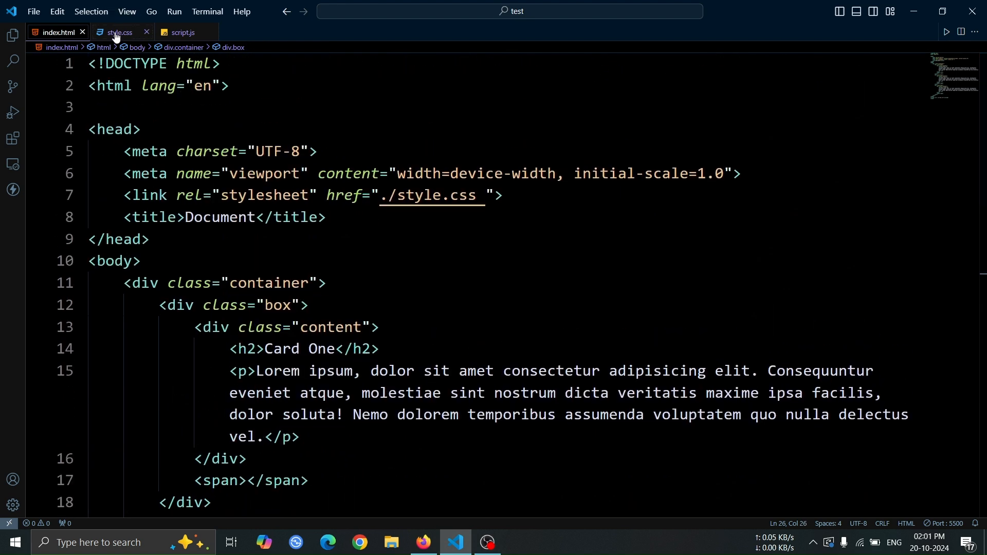
- In style.css, write a * reset: margin 0, padding 0, border-box, sans-serif font
left_click(118, 32)
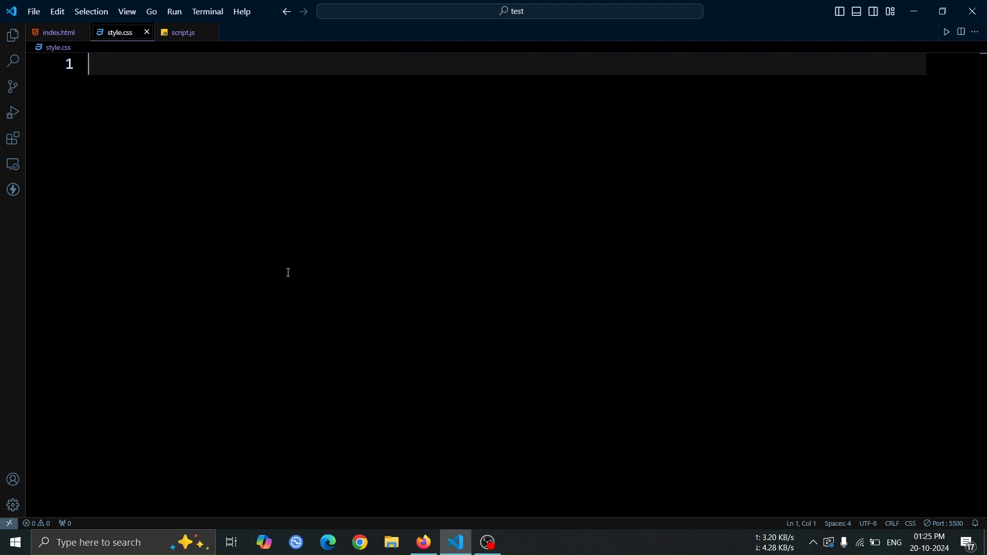
type("*{")
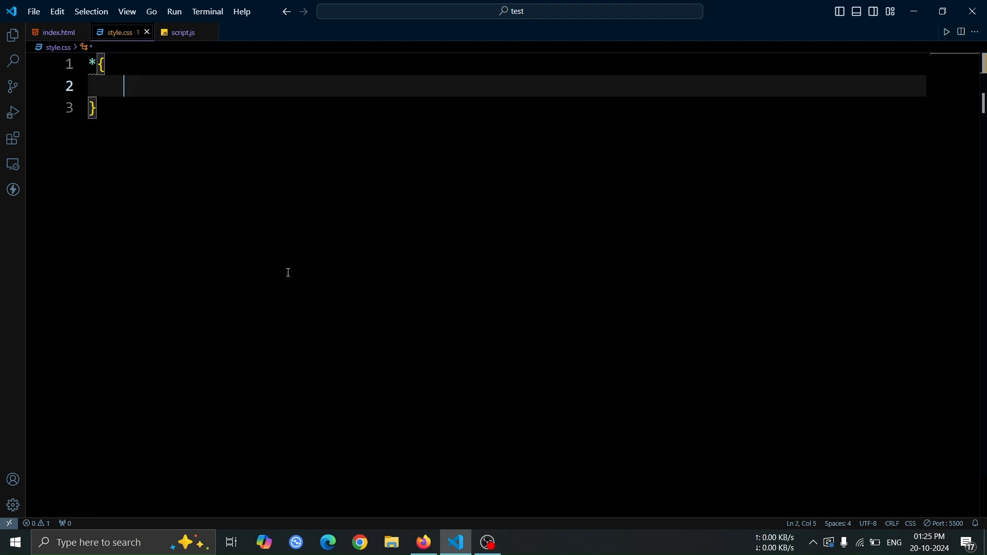
type("margin: 0;")
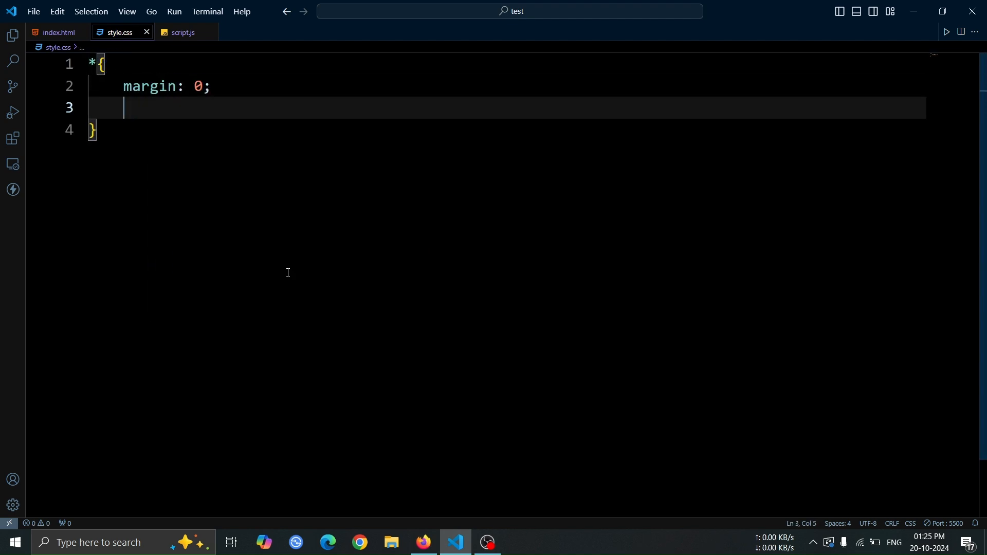
type("padding: 0;")
type("box-sizing: bord;")
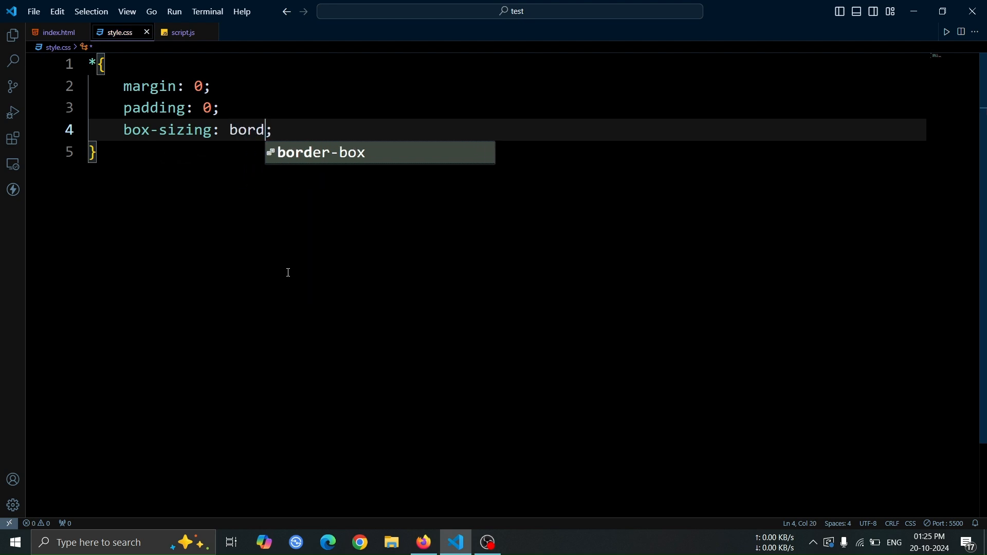
key("Enter")
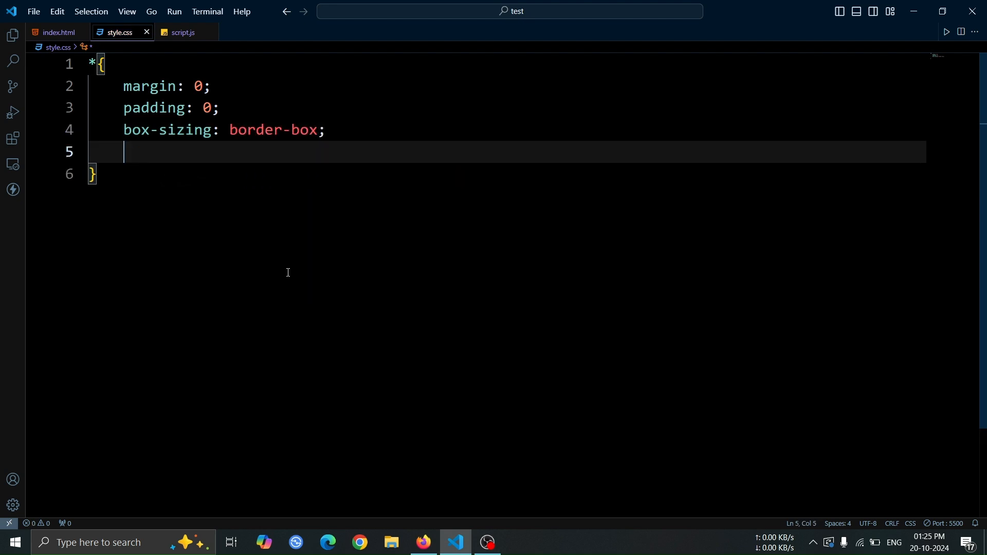
type("font-famil")
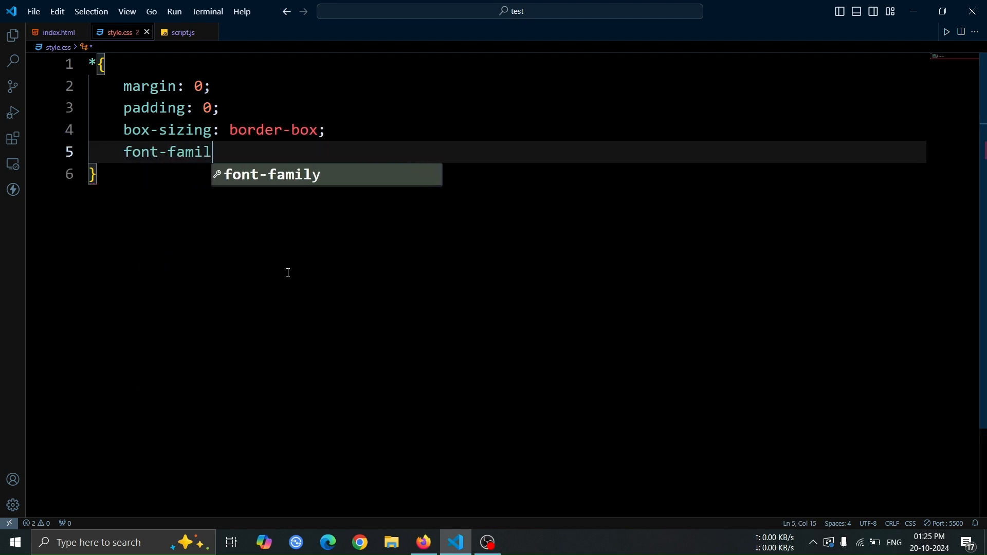
type("y: sans-serif;")
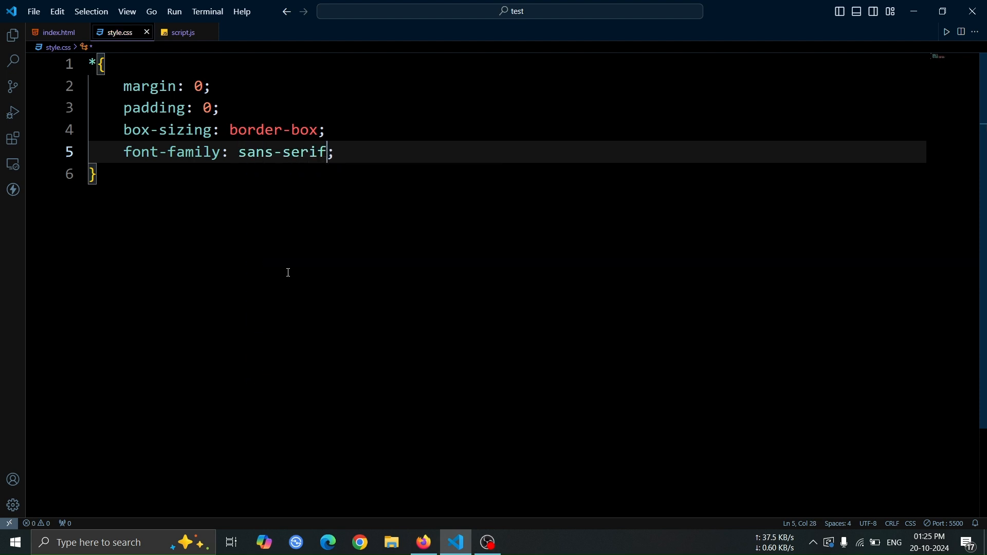
key("Enter")
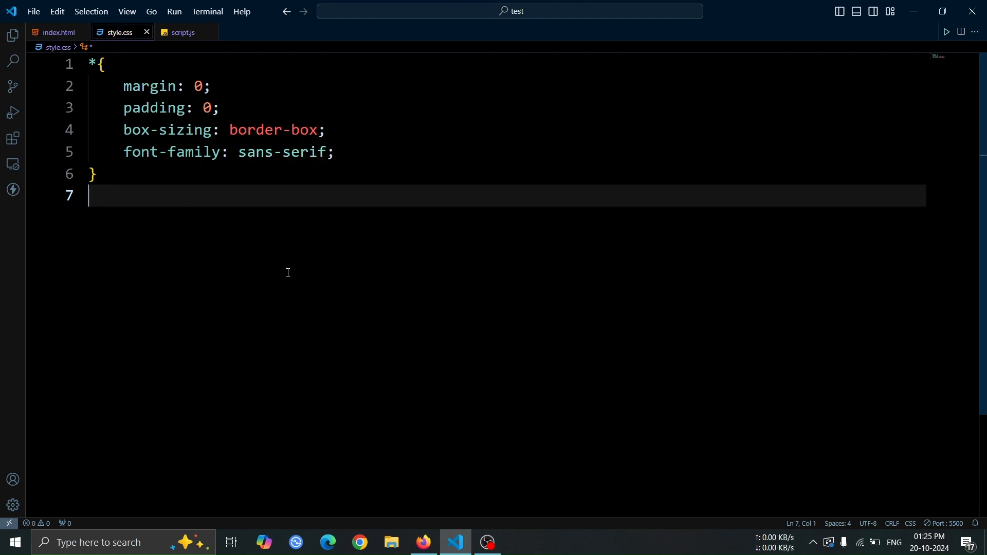
key("Enter")
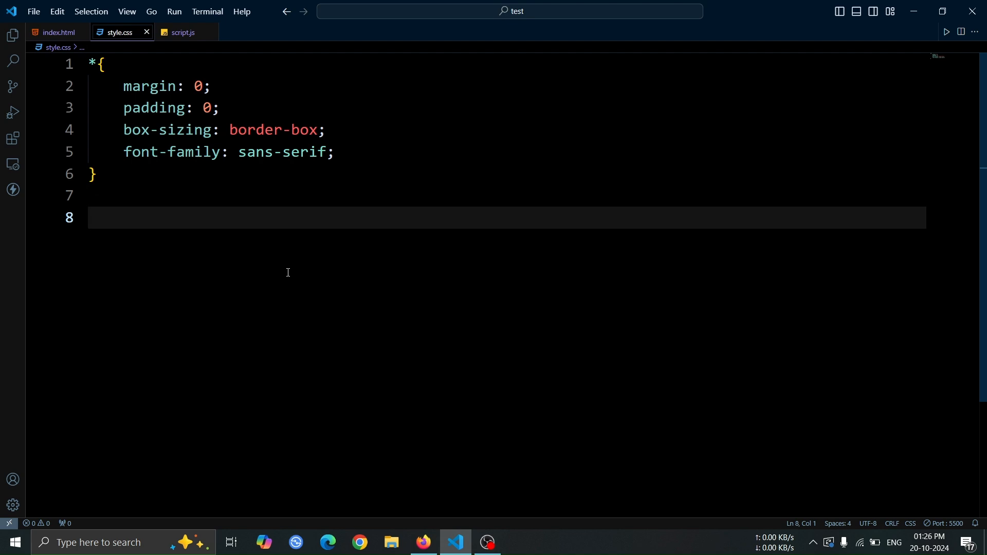
- Add an html, body rule with full size and a #000 background
type("html, body{")
type("height: 100%;")
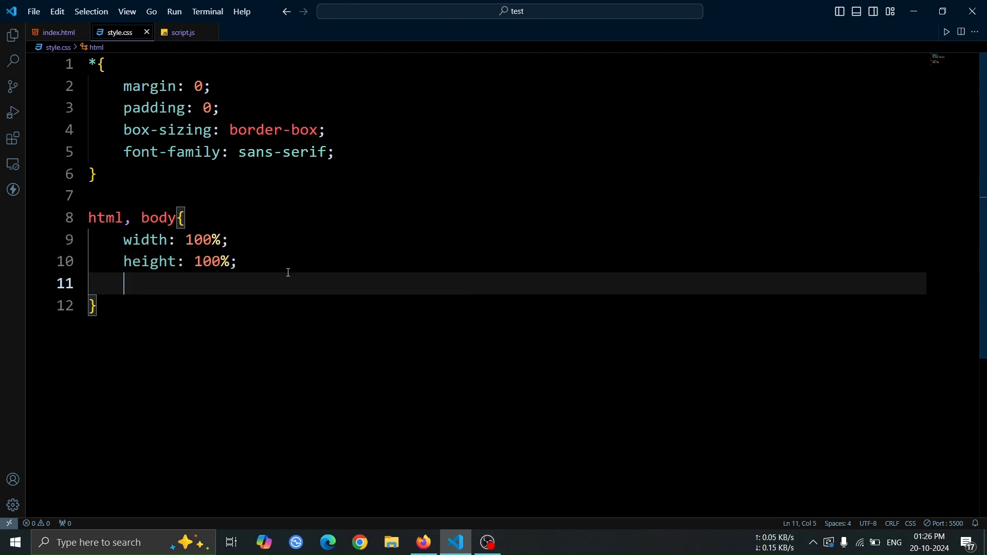
type("background: #000;")
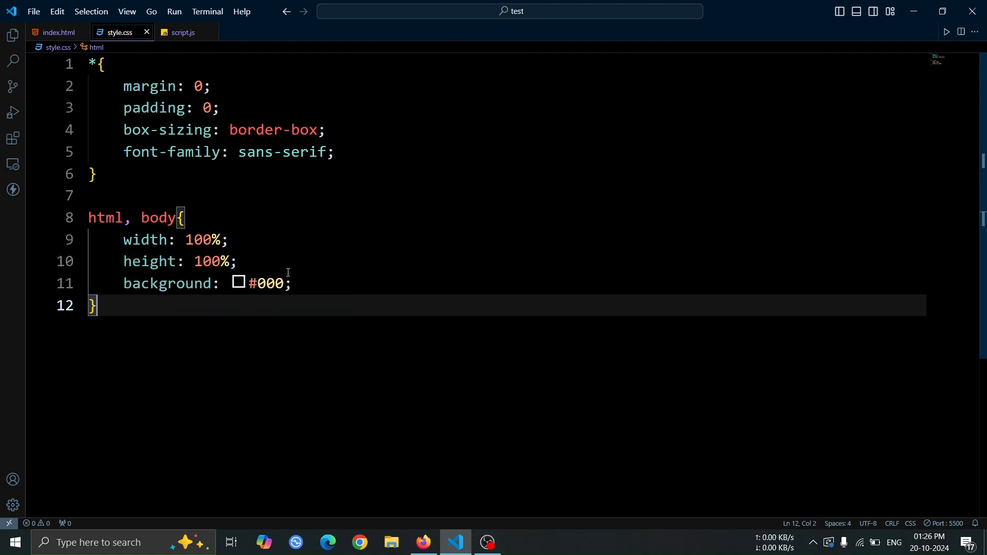
key("Enter")
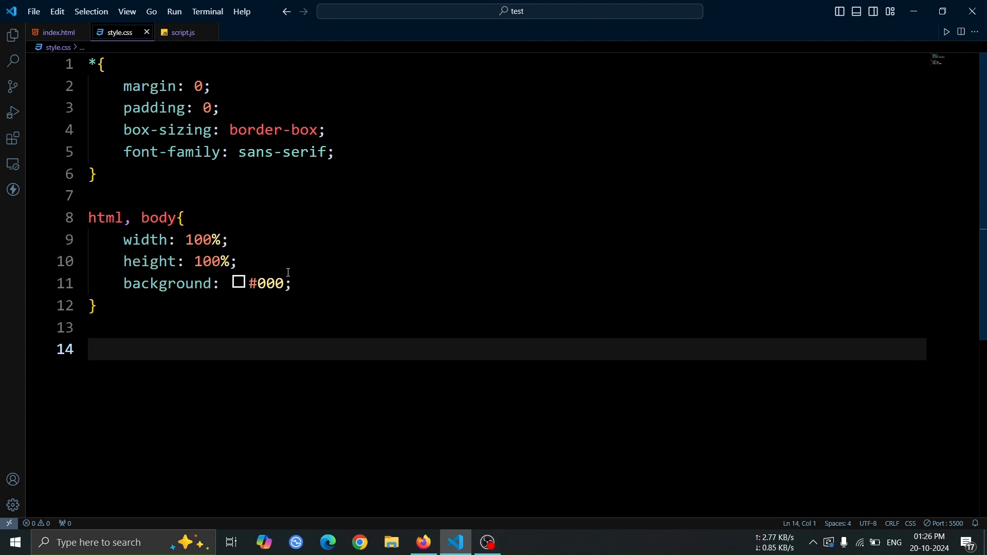
- Write .container with width 100%, height 100vh, flex, centre justify/align, and 2rem gap
type(".cont")
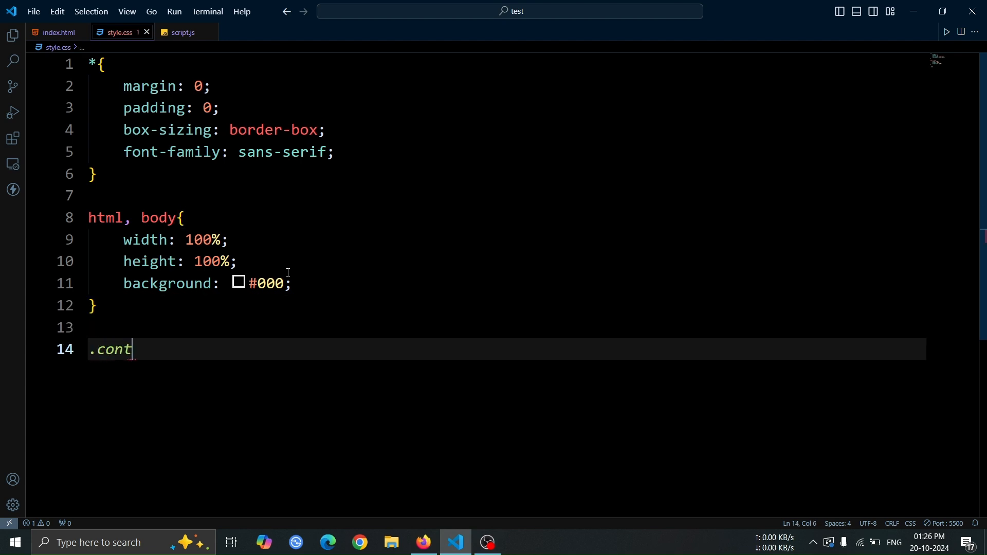
type("ainer{")
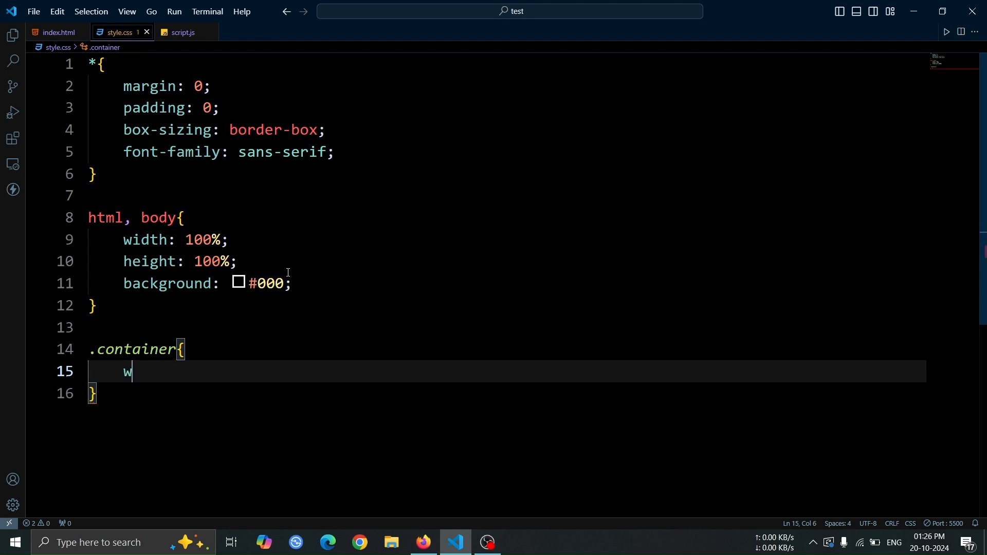
type("idth: 100%;")
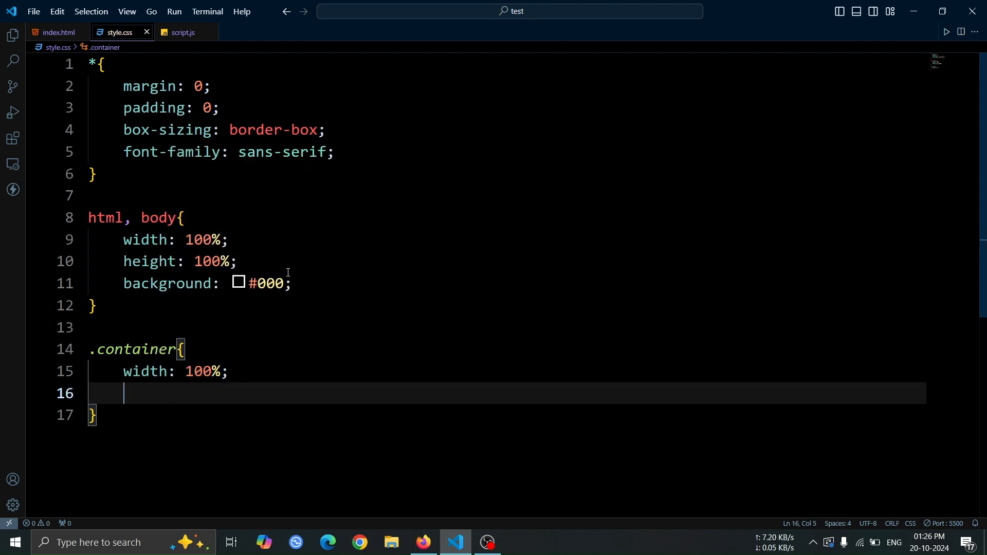
type("height: 100vh;")
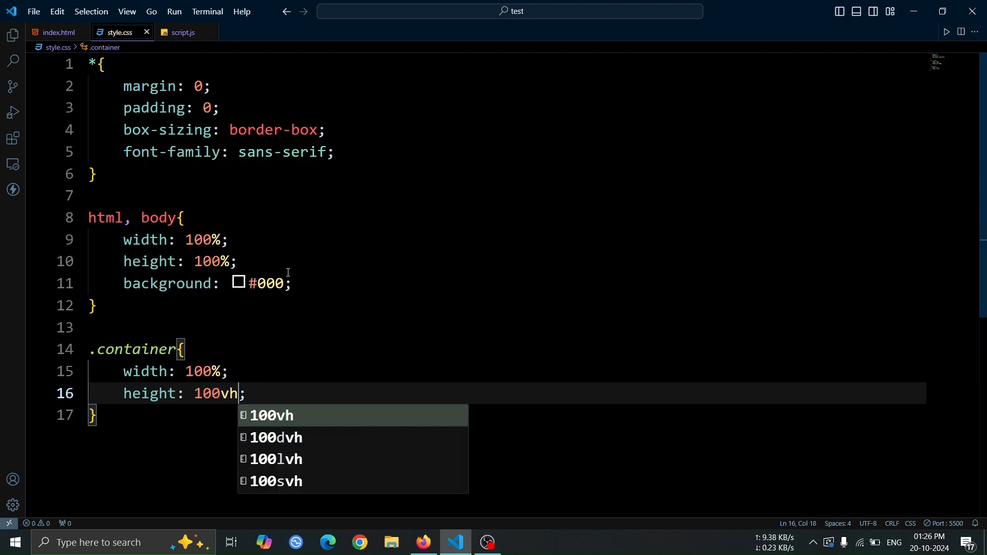
type("display: ;")
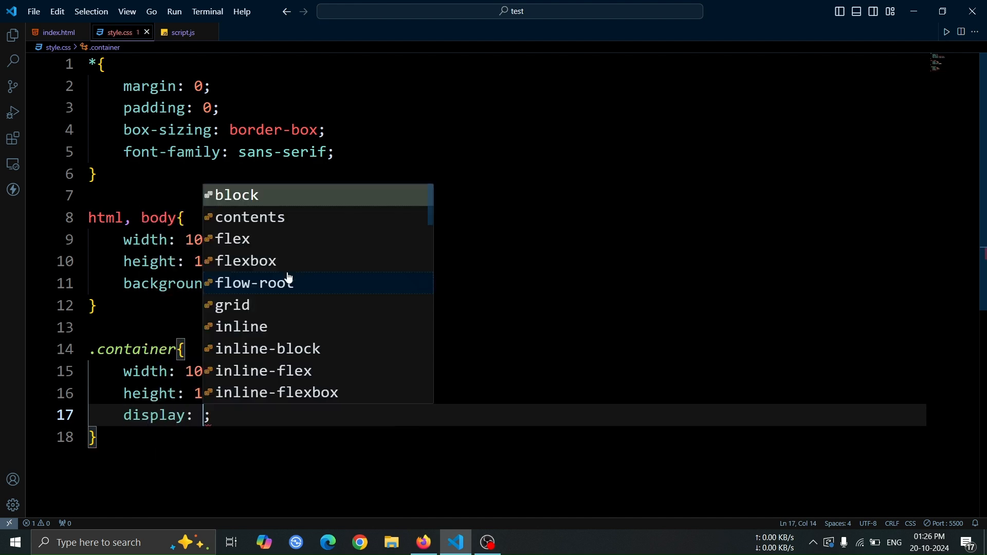
type("jus")
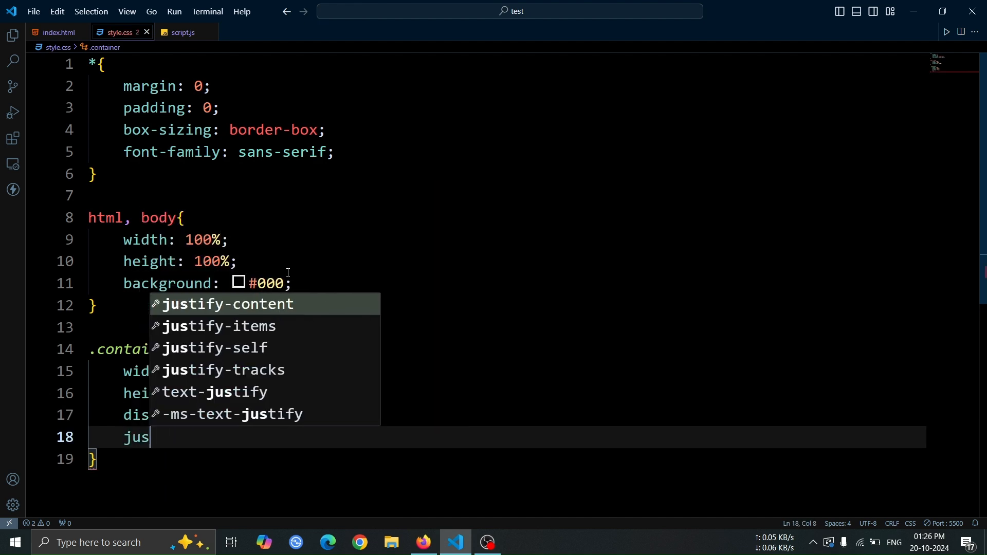
key("Tab")
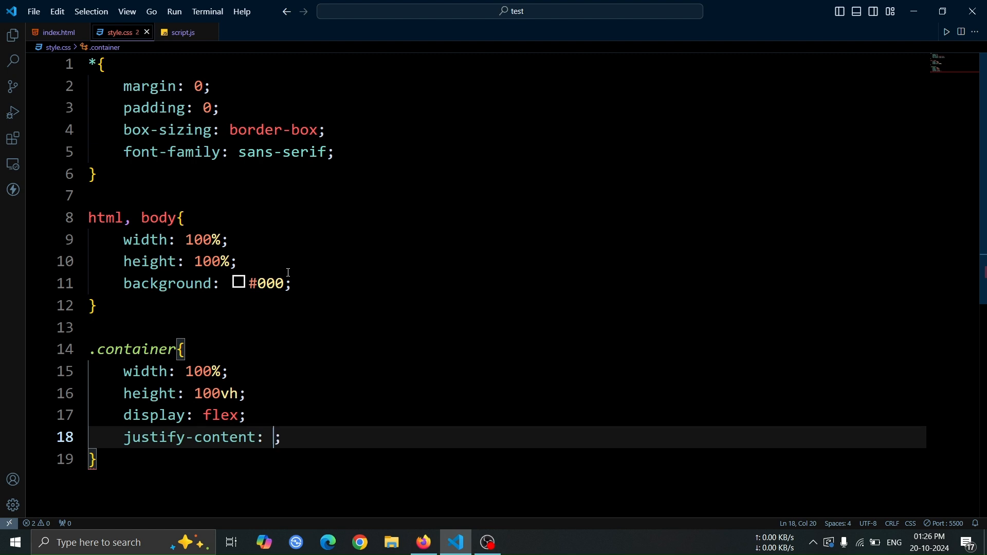
type("al")
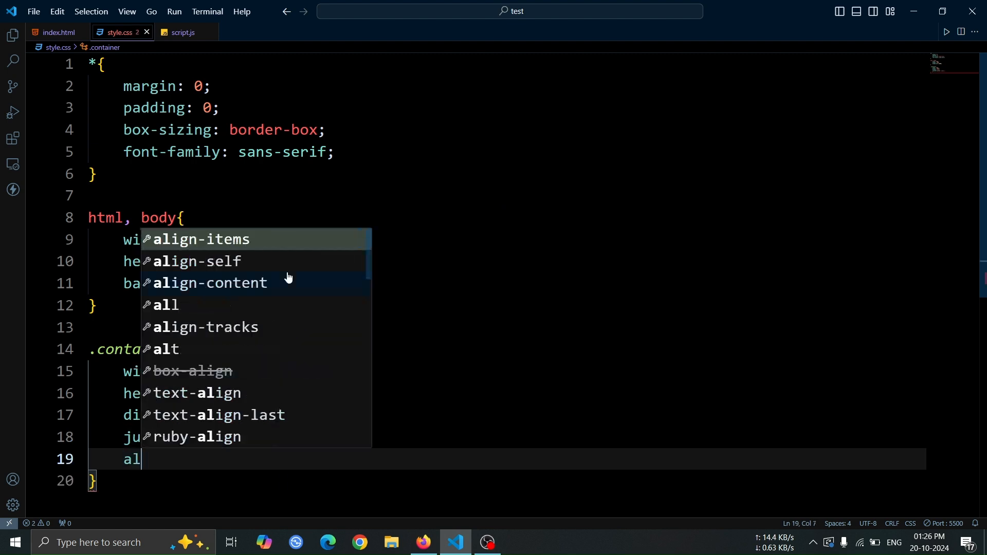
type("center;")
type("g")
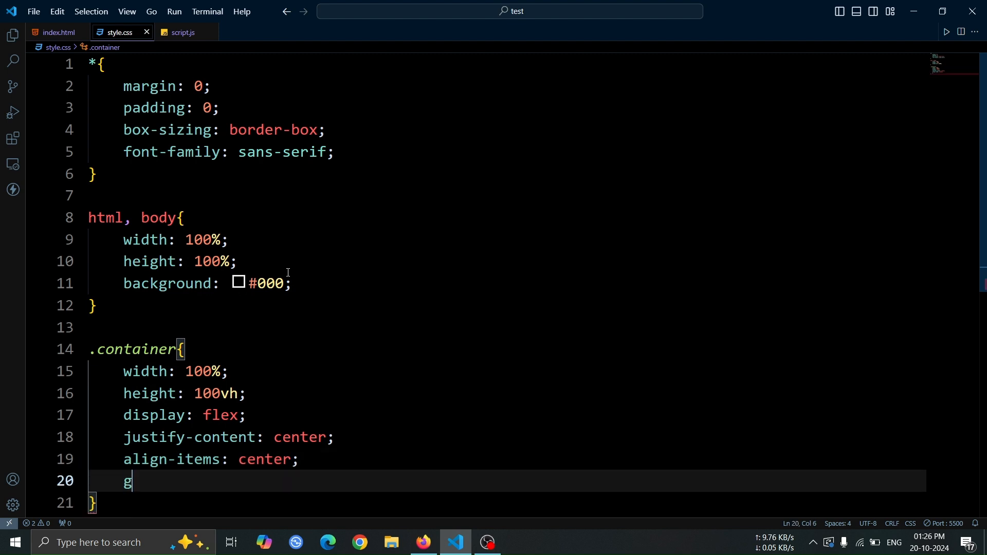
type("ap: 2rem;")
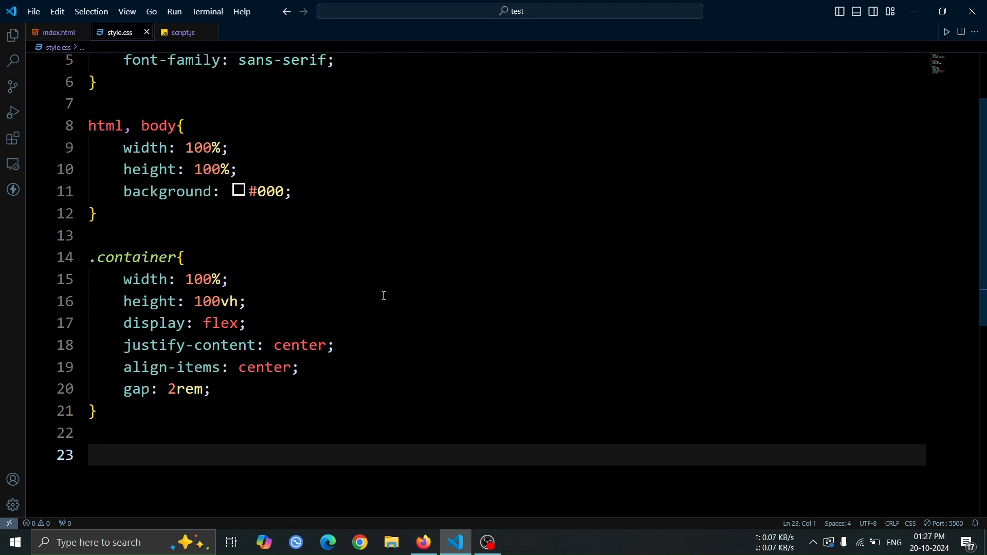
- Start .container .box: relative, 18rem×25rem, 2px white border, 20px radius, flex display
type(".container")
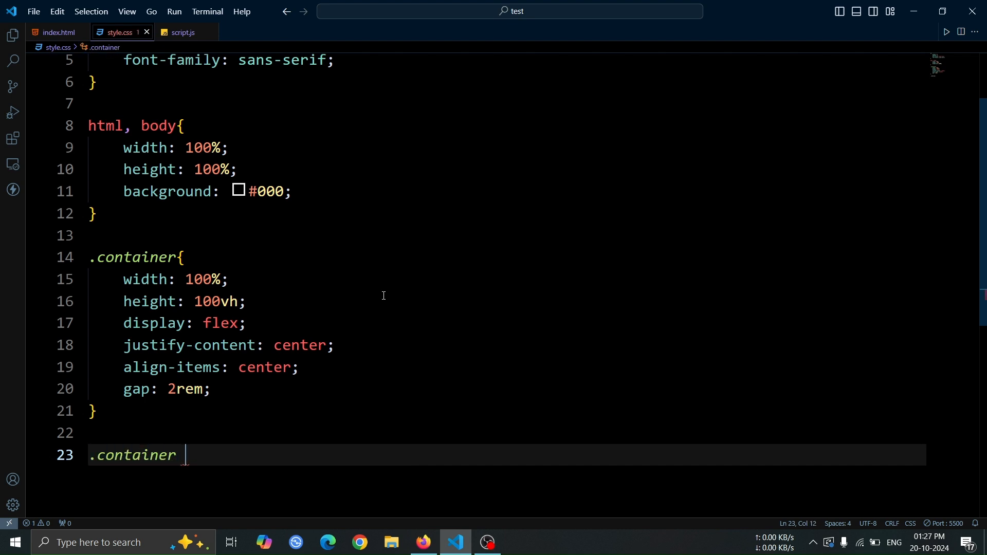
type(".box{")
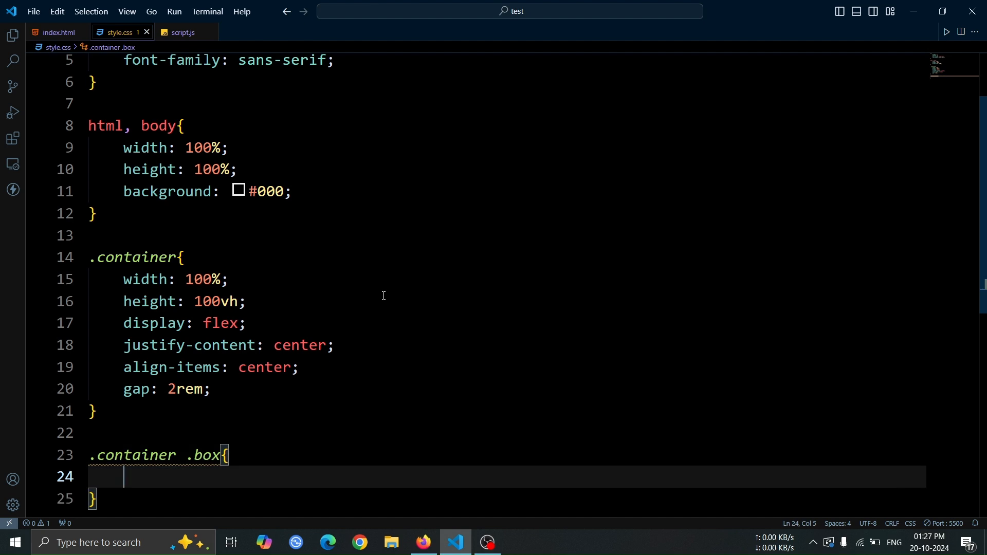
type("position: relative;")
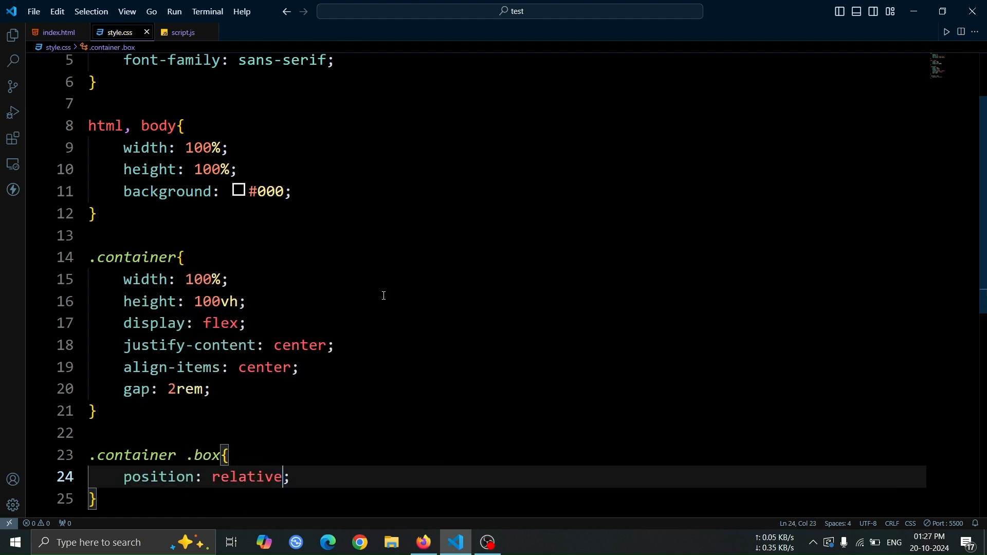
type("width: 18rem;")
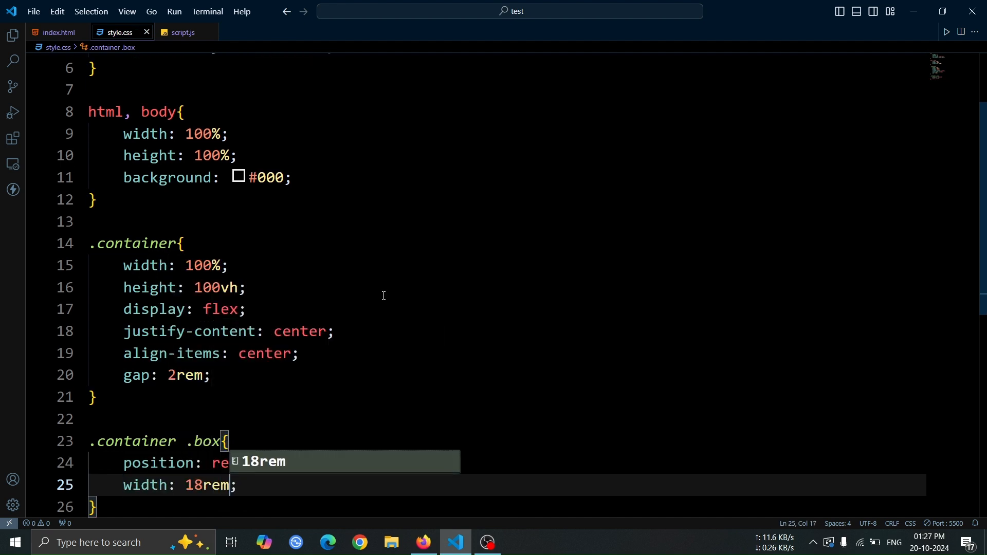
type("height: 25;")
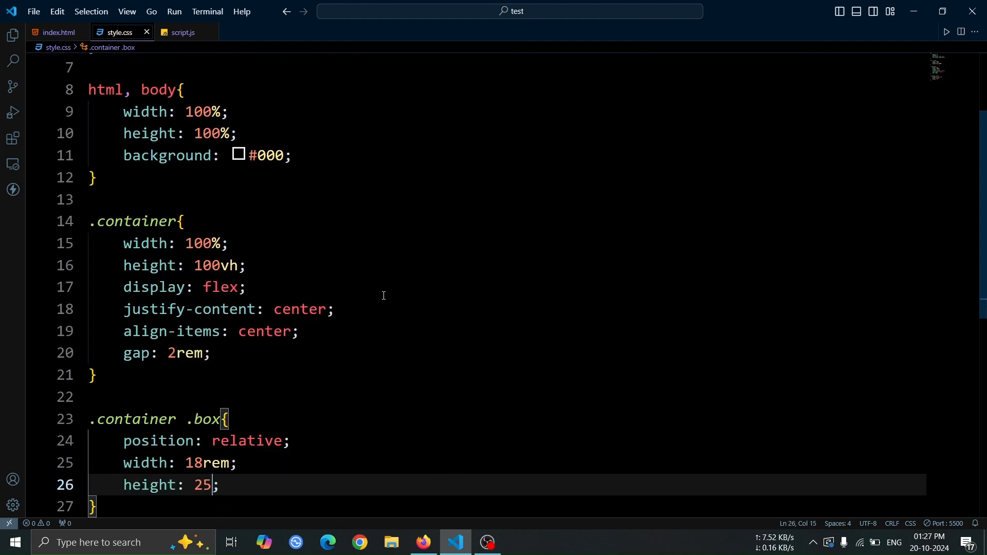
type("borde")
type("disp")
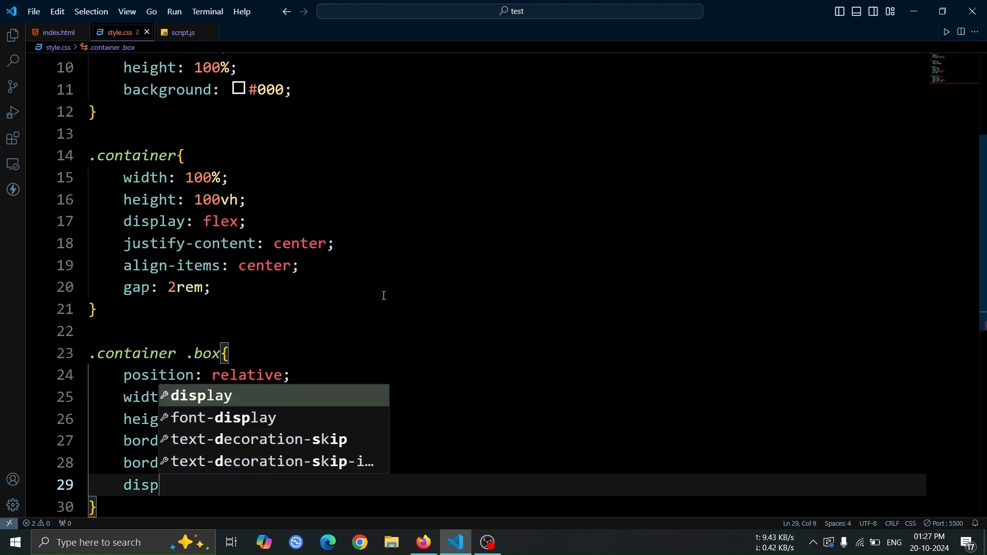
key("Enter")
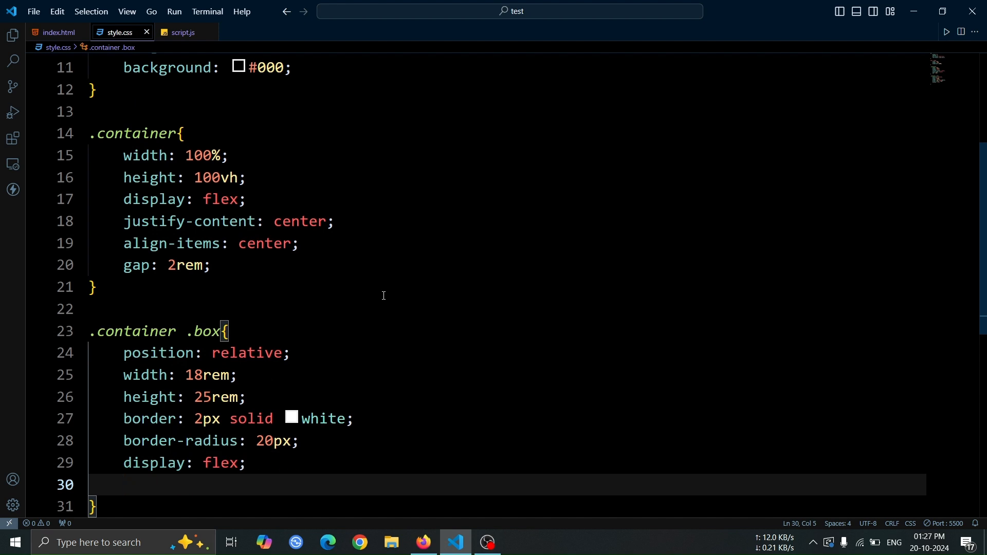
- Add centred items, 2rem padding, white text and hidden overflow, then preview in Firefox
type("align-items: center;")
type("p")
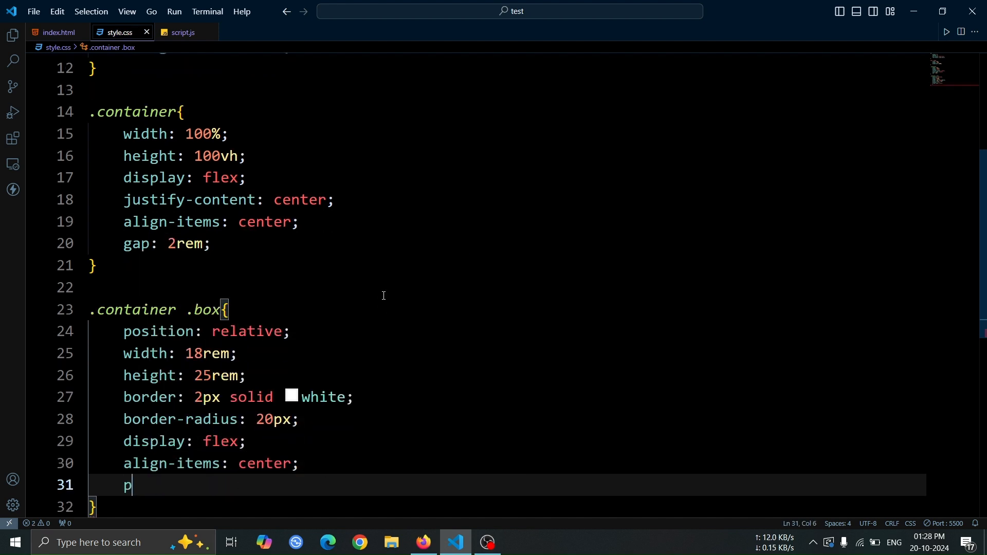
type("adding: 2rem;")
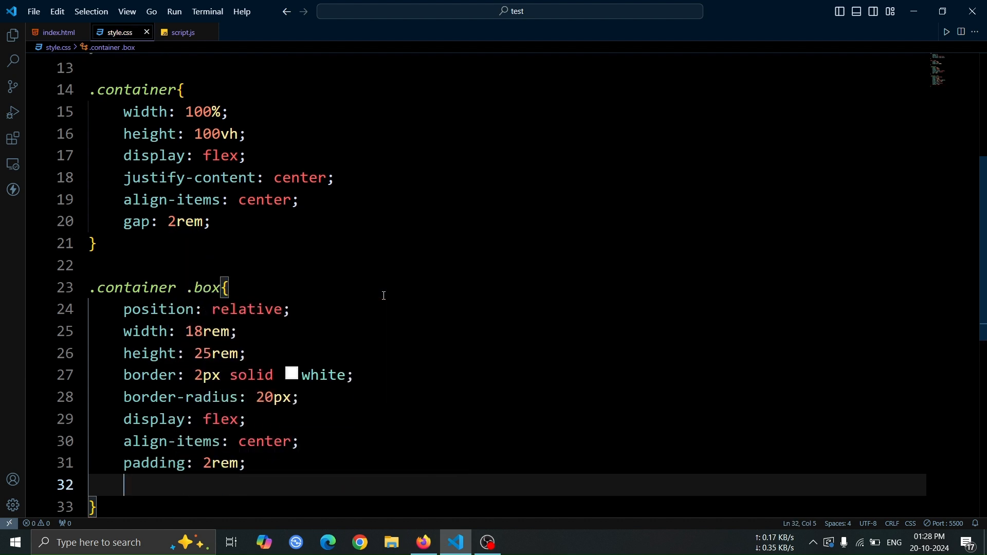
type("color: wh;")
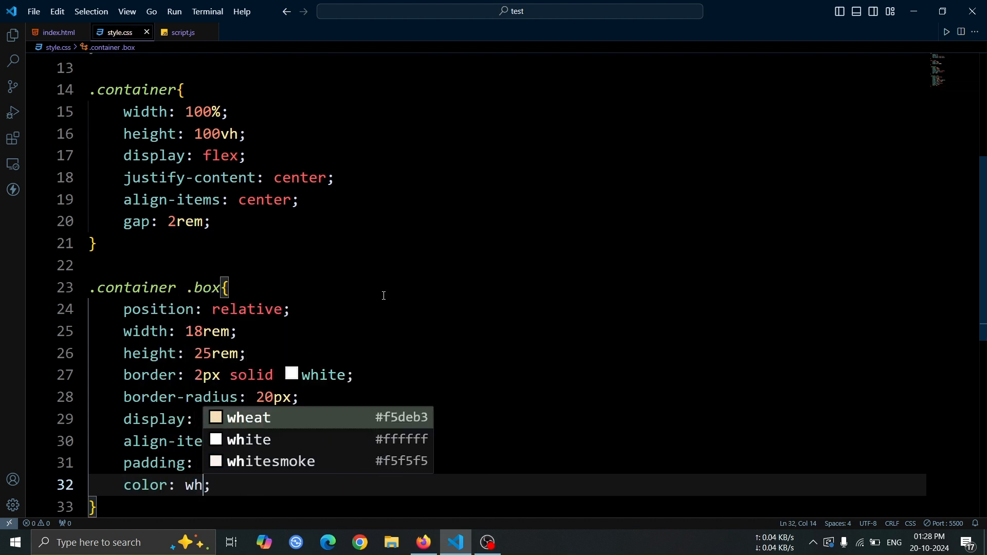
type("ov")
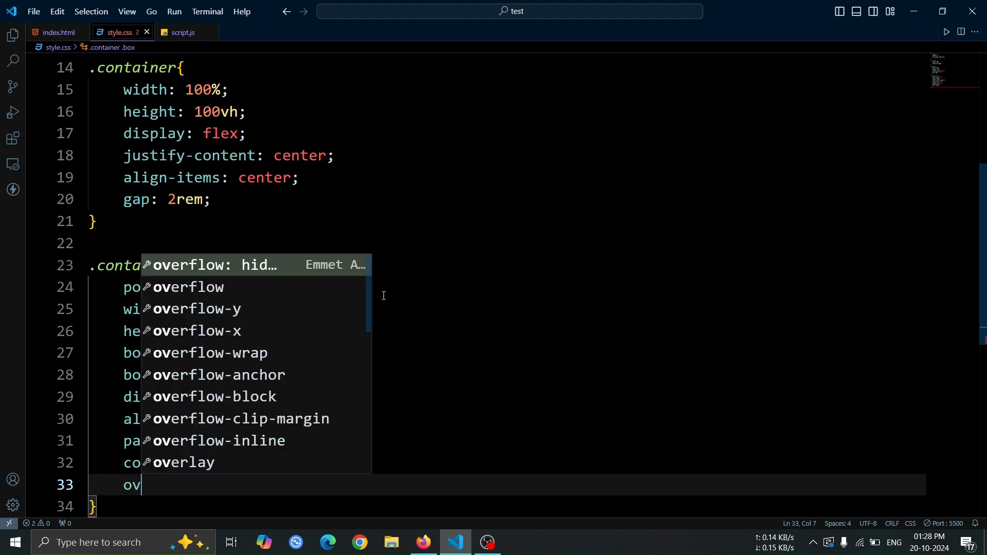
type("erflow: hidden;")
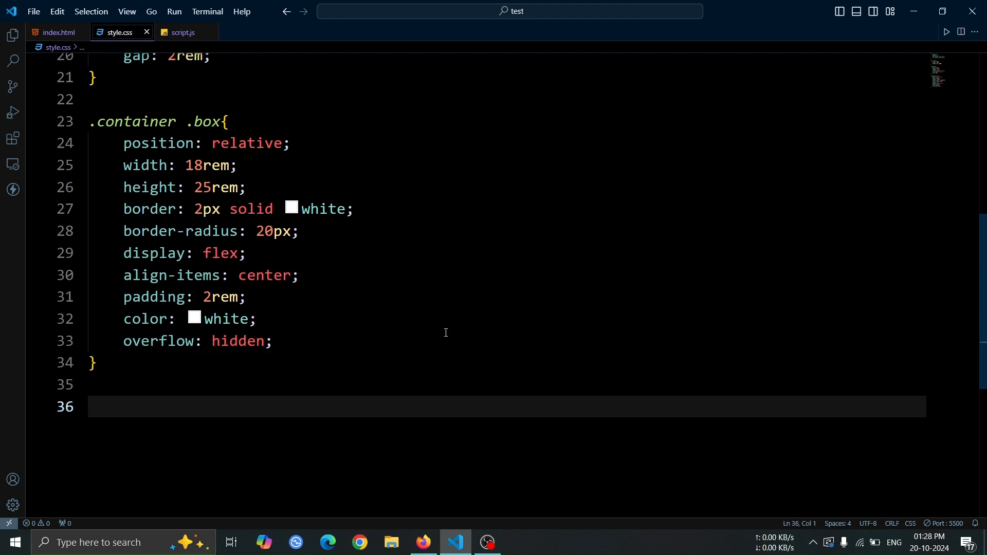
key("Backspace")
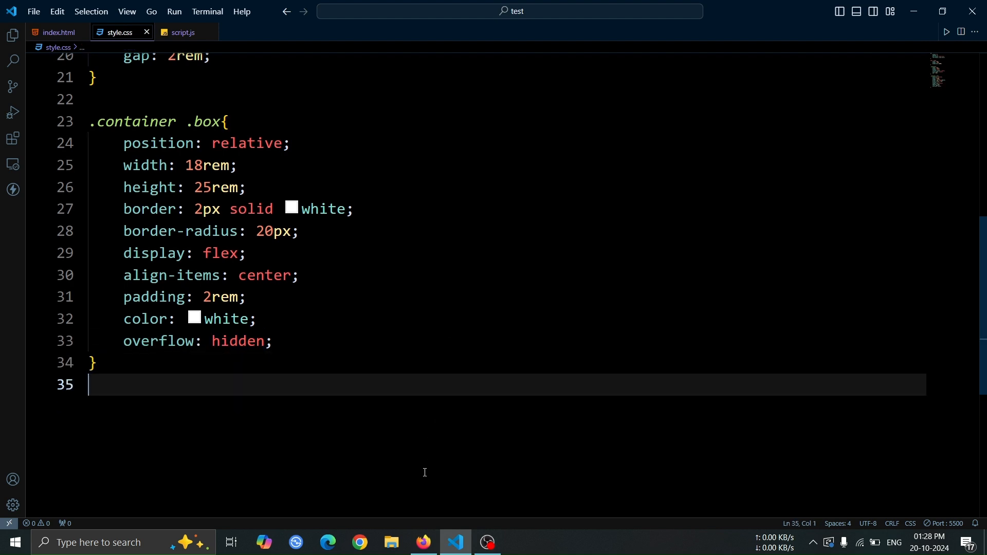
key("Backspace")
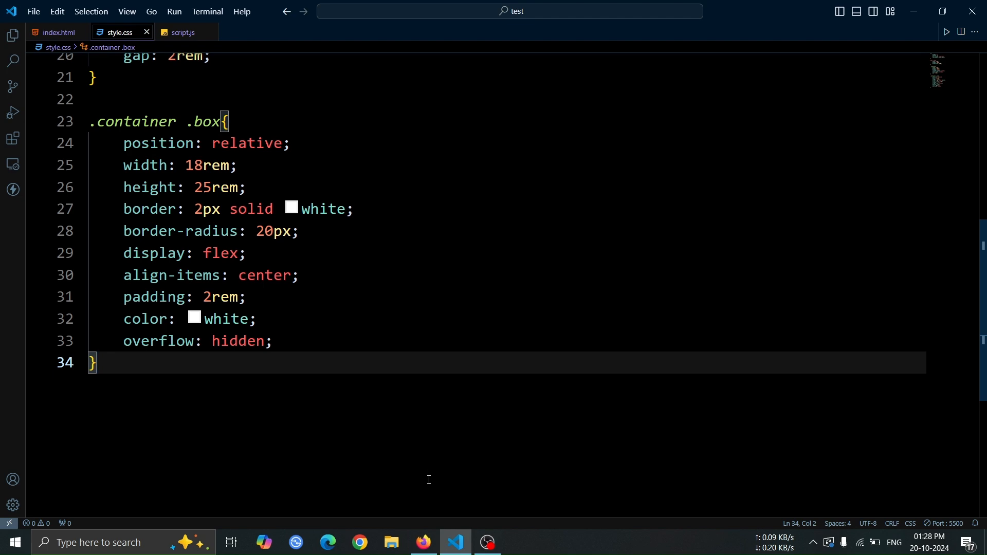
left_click(423, 547)
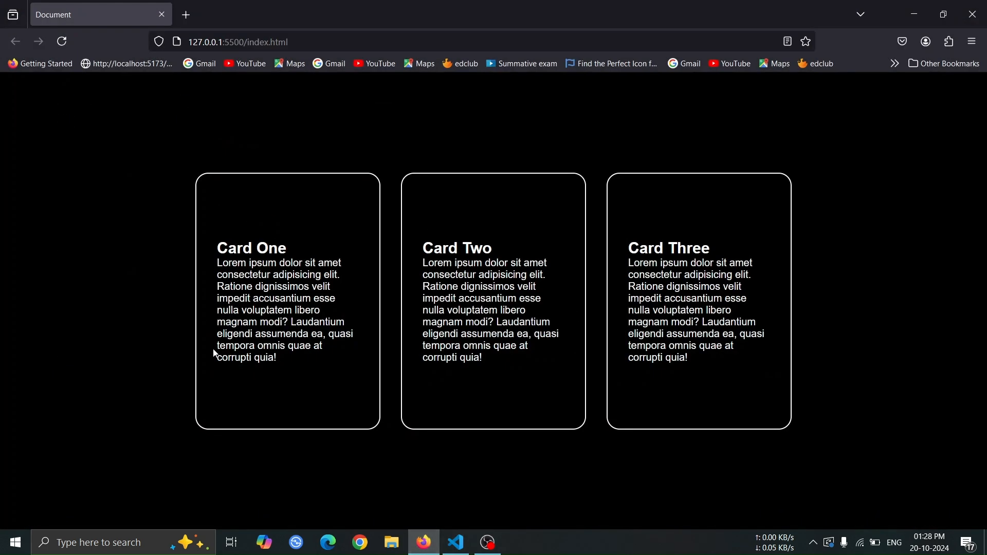
mouse_move(677, 337)
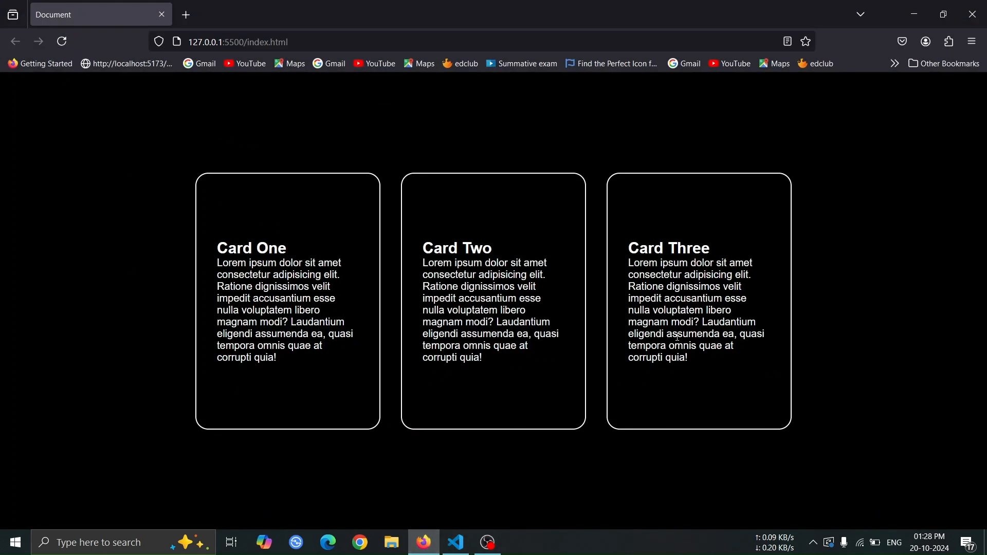
left_click(455, 542)
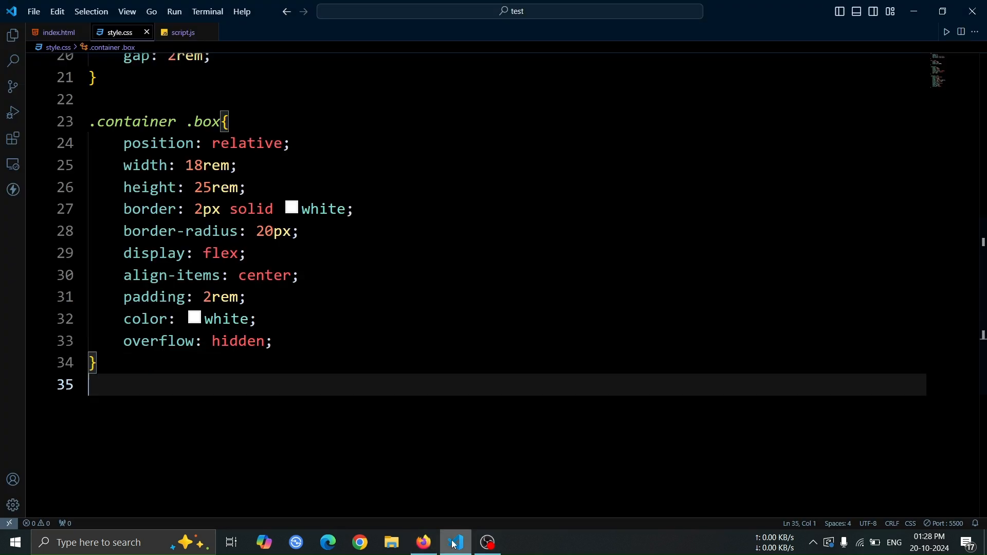
- Add .content h2 with 1.9rem size, centred, weight 500, 1rem bottom margin; check in Firefox
key("enter")
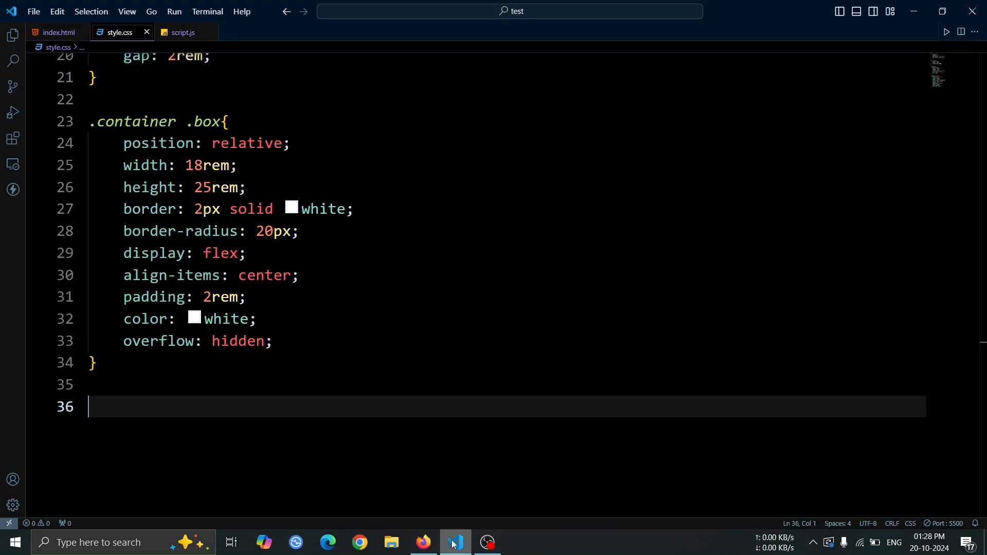
type(".content h")
type("font-s")
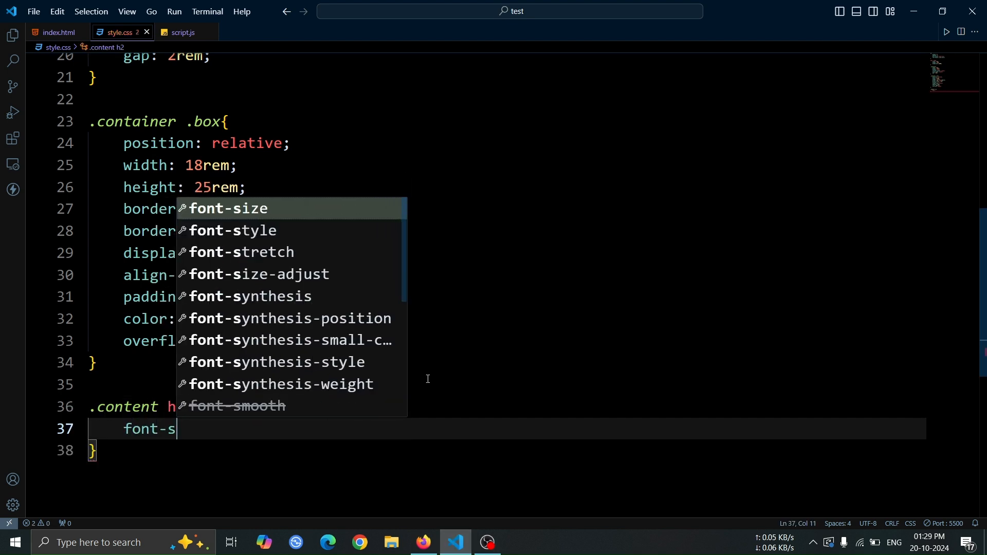
type("ize: 1.9r;")
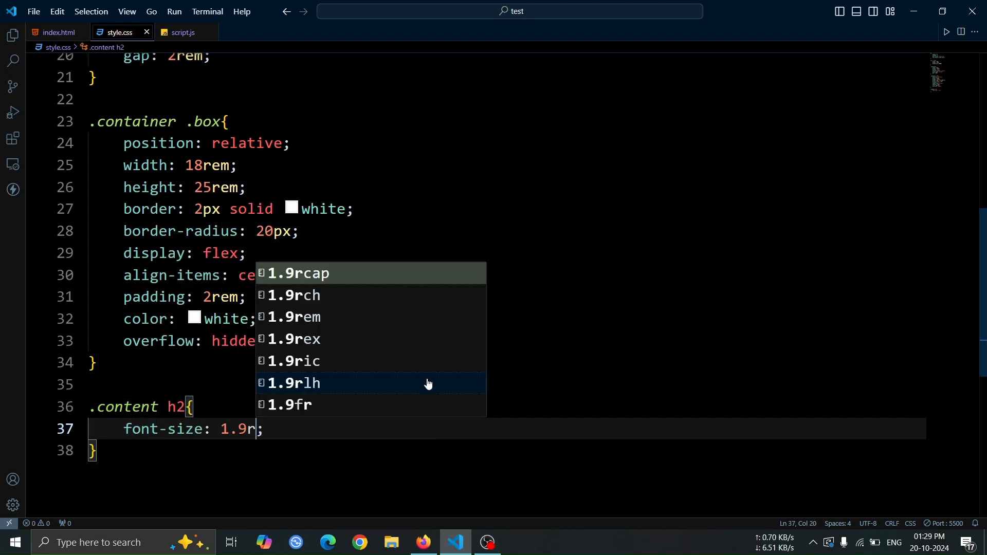
type("text-a")
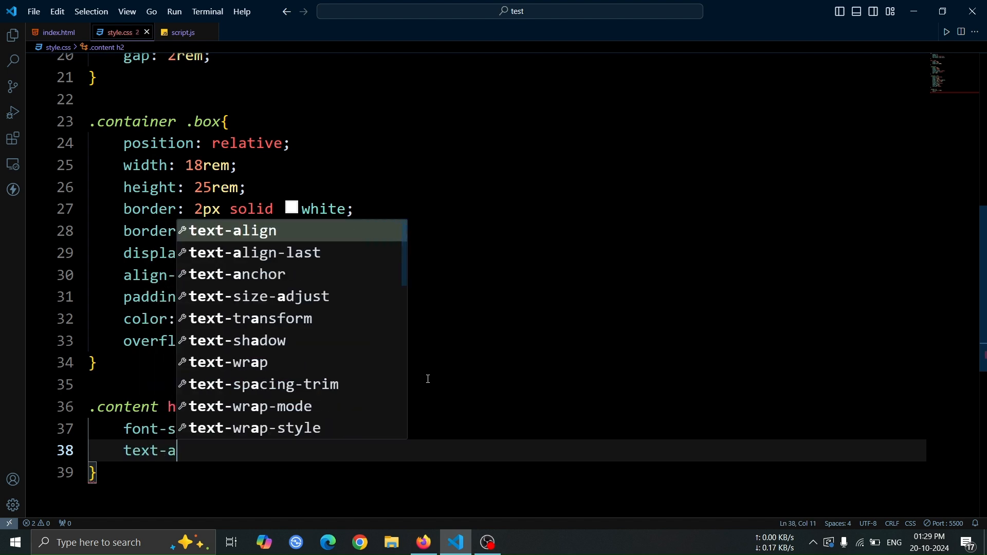
type("align: center;")
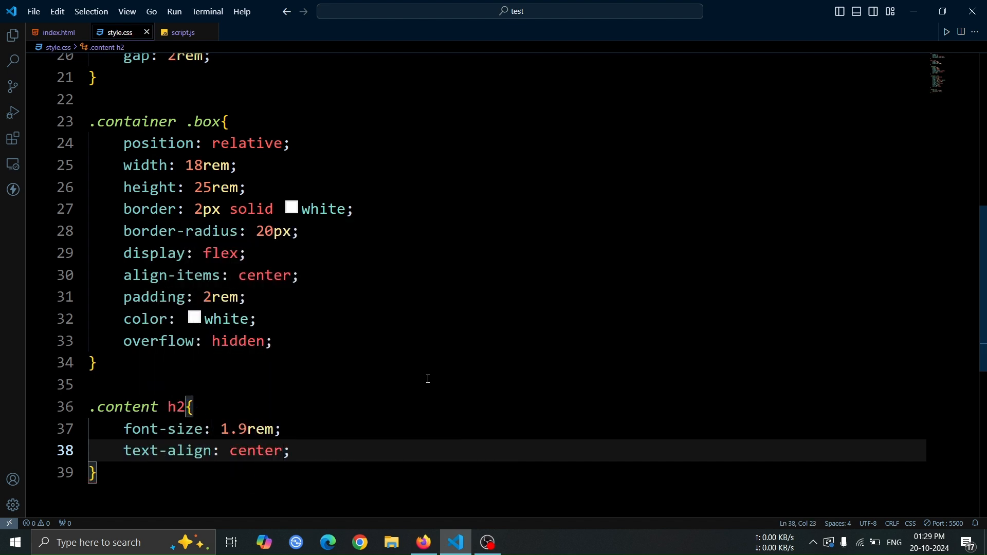
type("font-wei")
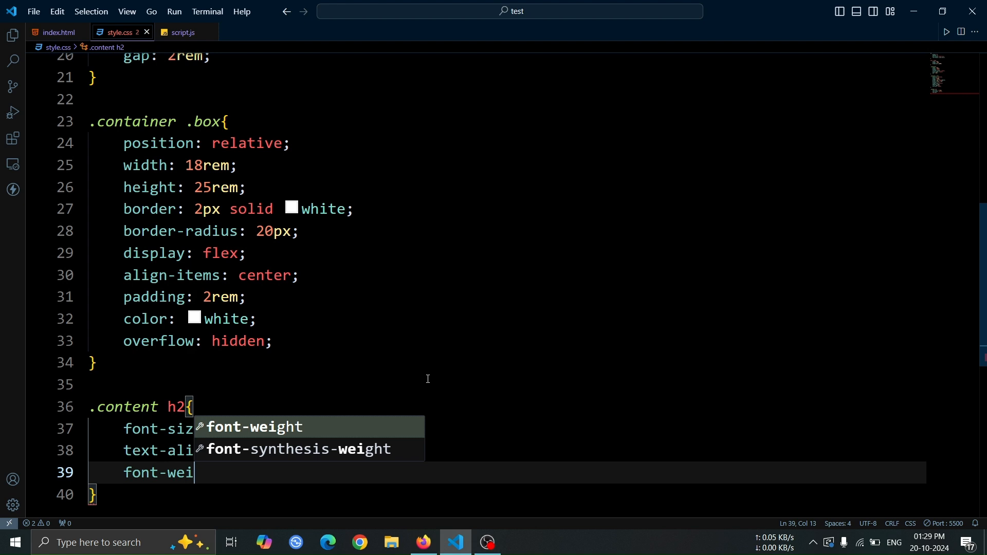
type("ght: 500;")
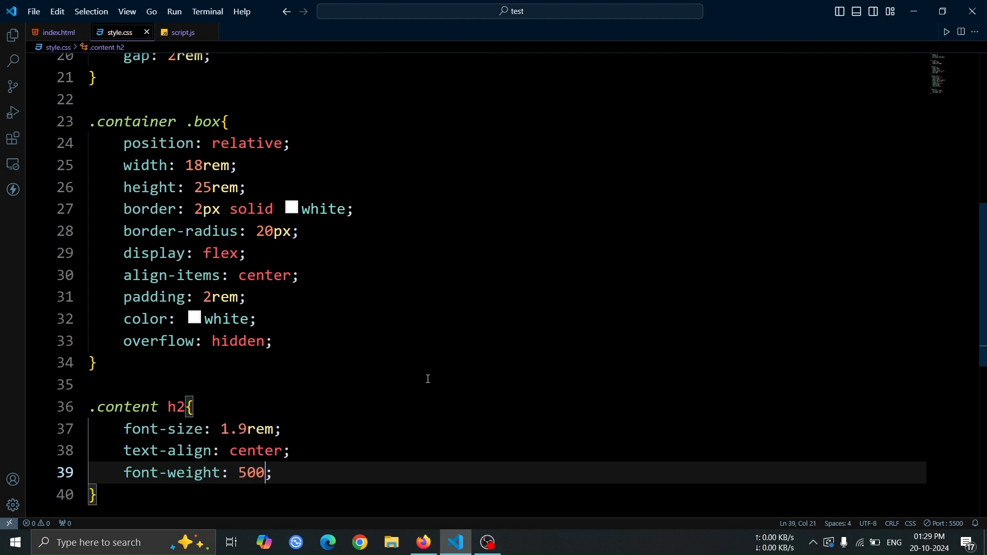
type("margin")
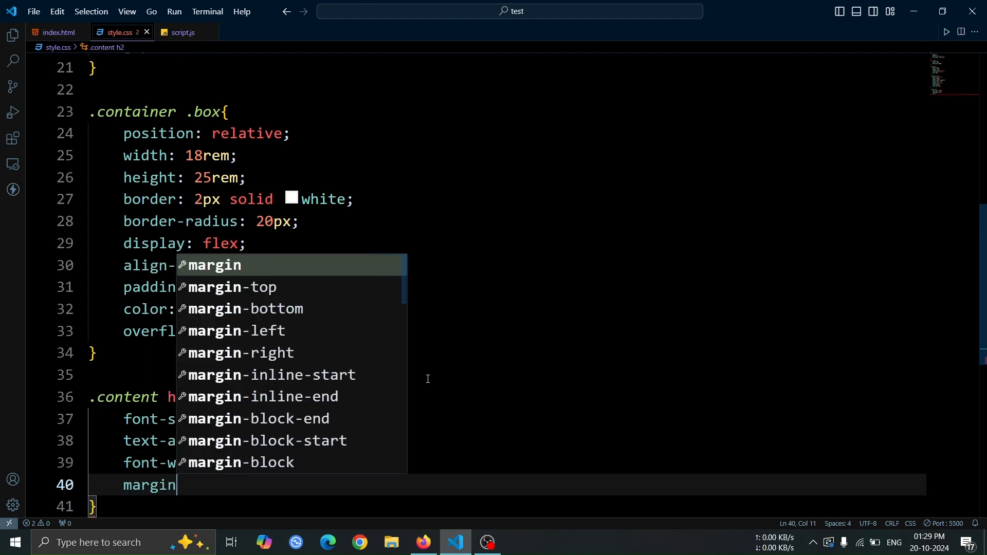
type("-bottom: 1rem;")
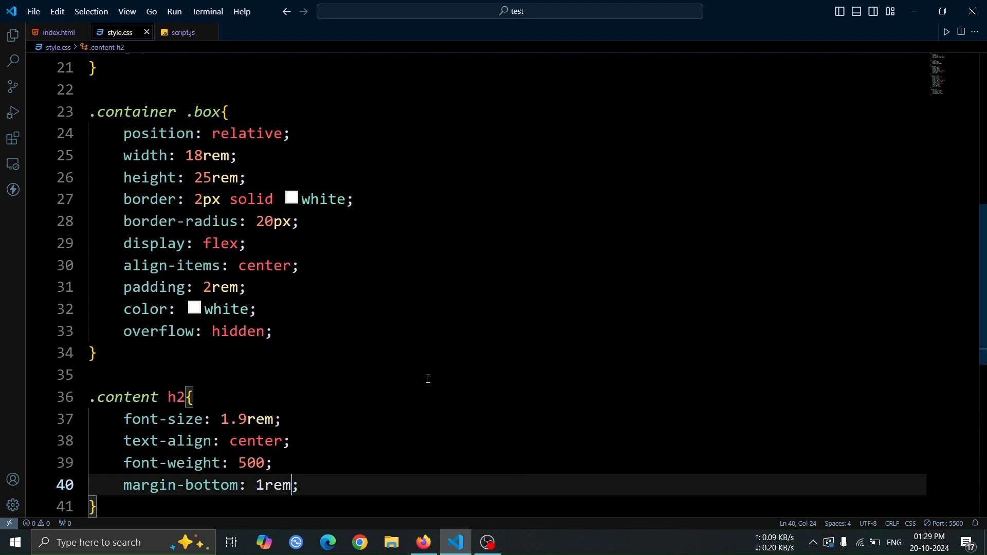
left_click(423, 542)
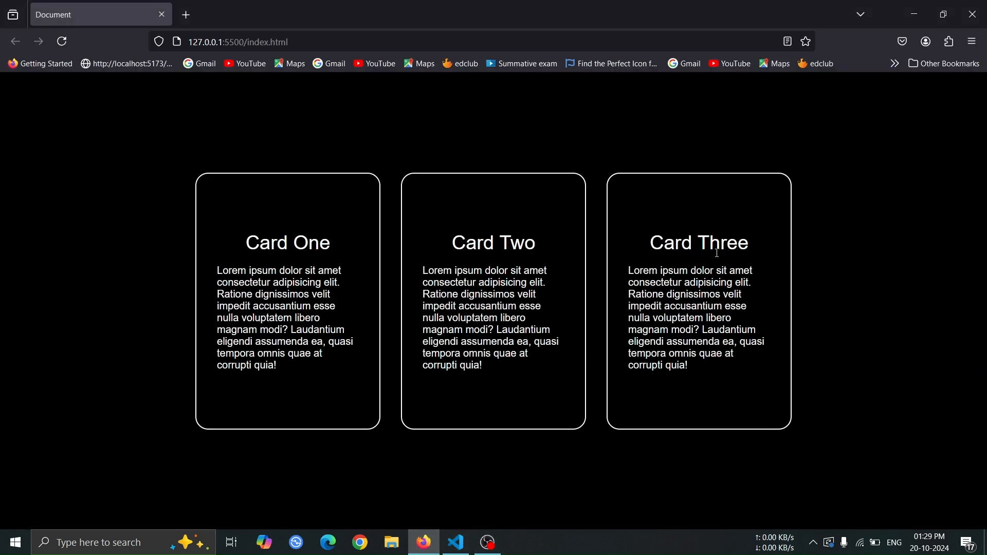
left_click(455, 542)
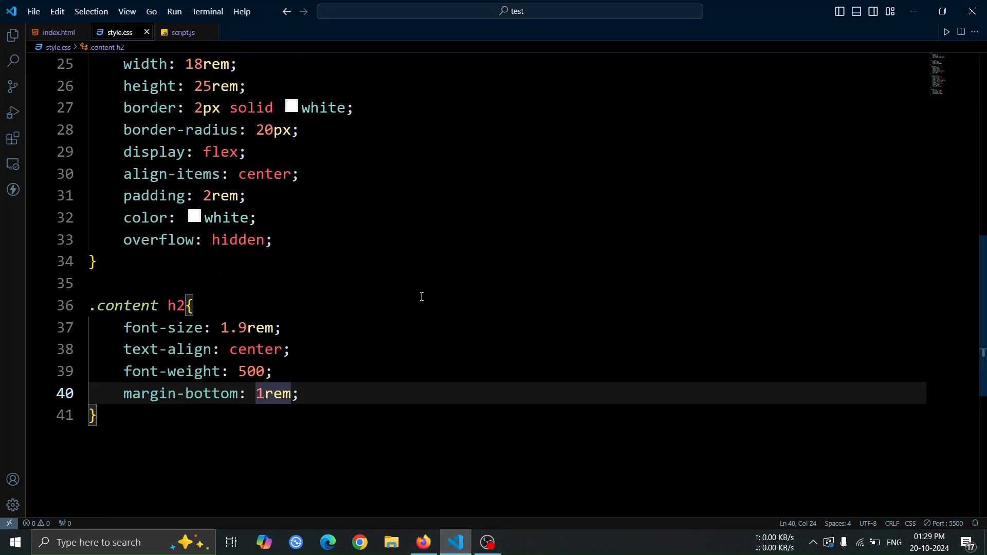
- Add a .content p rule with text-align: justify and verify it in Firefox
type(".content p{")
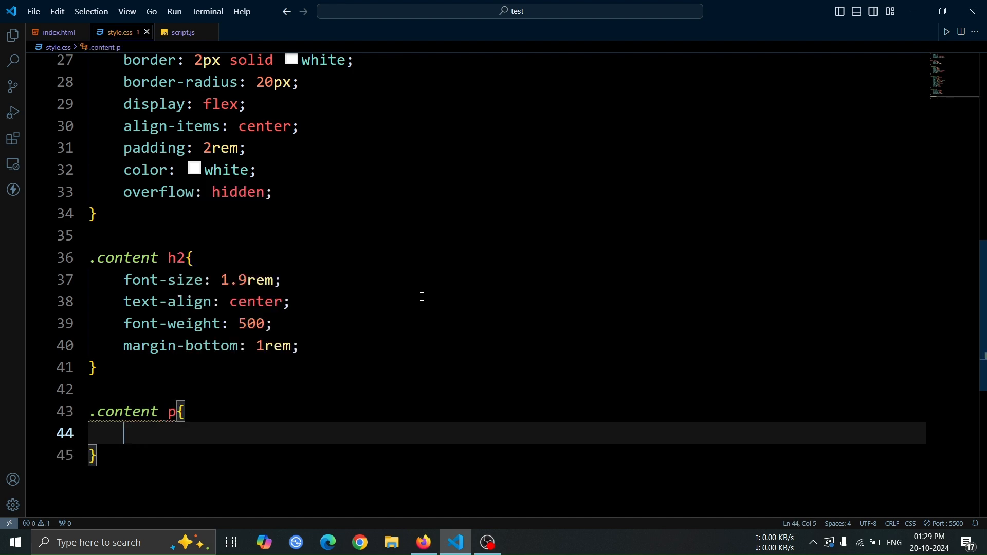
type("text-align")
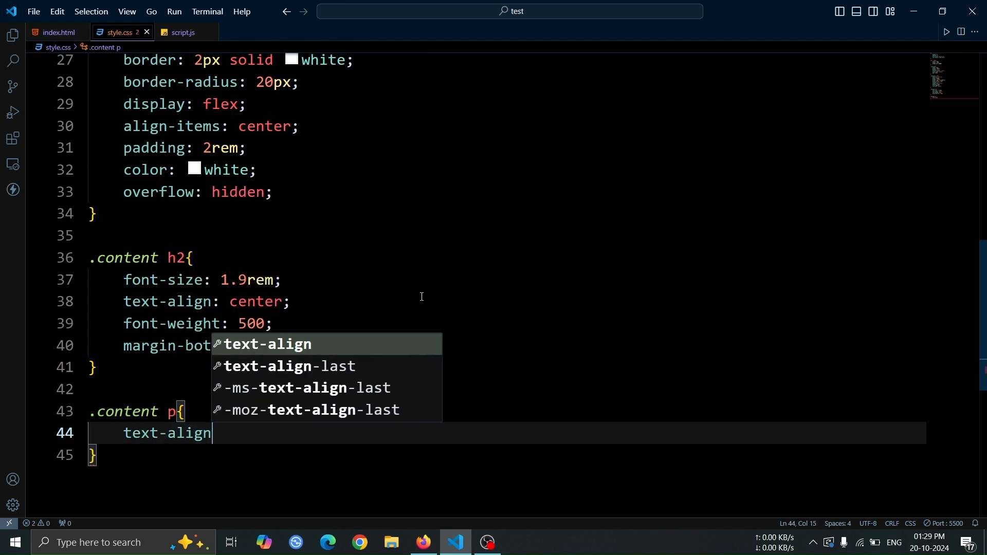
type(": justify")
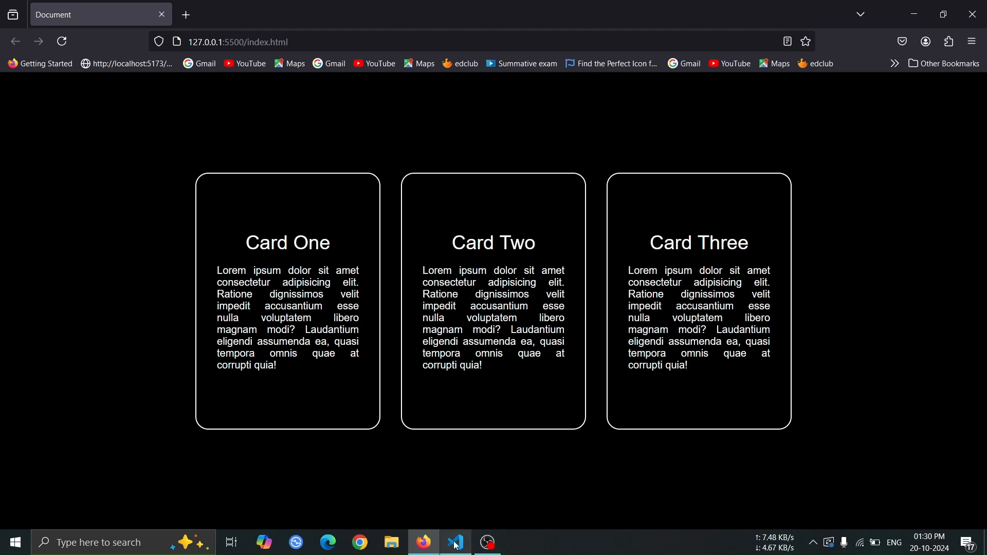
left_click(456, 542)
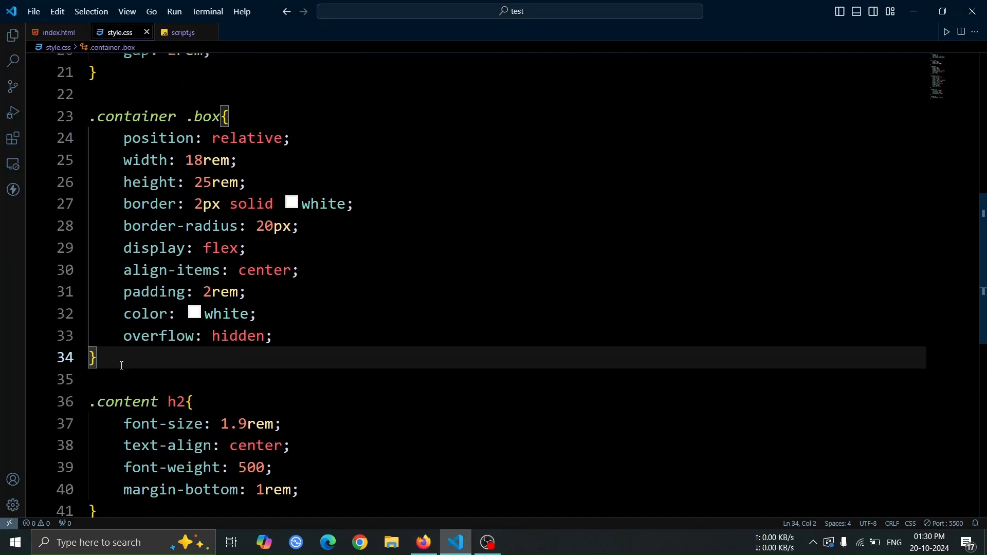
- Add .container .box:nth-child(2) with a 2px solid yellow border and yellow text
type(".containe")
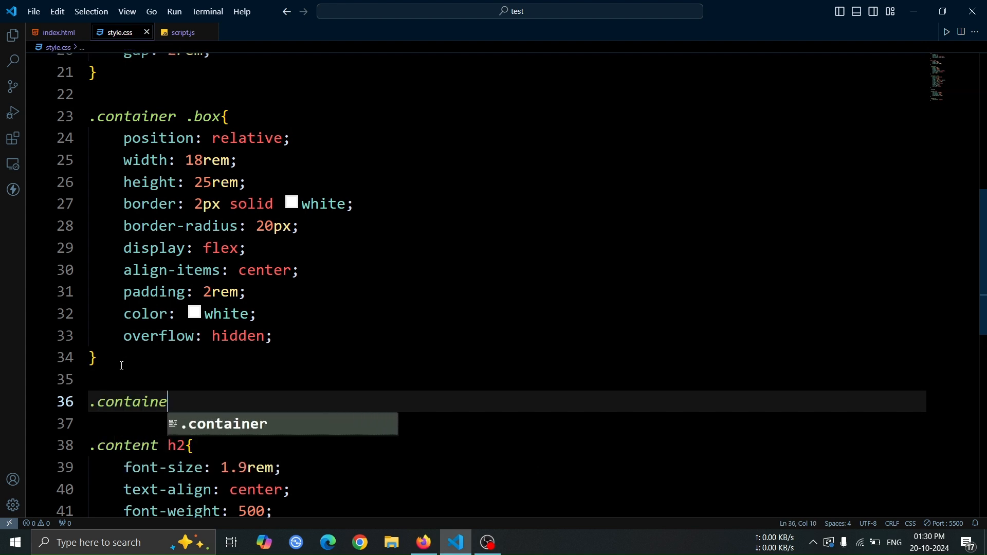
type(".box:nth-child(2){")
left_click(486, 424)
type("border: 2px solid yell;")
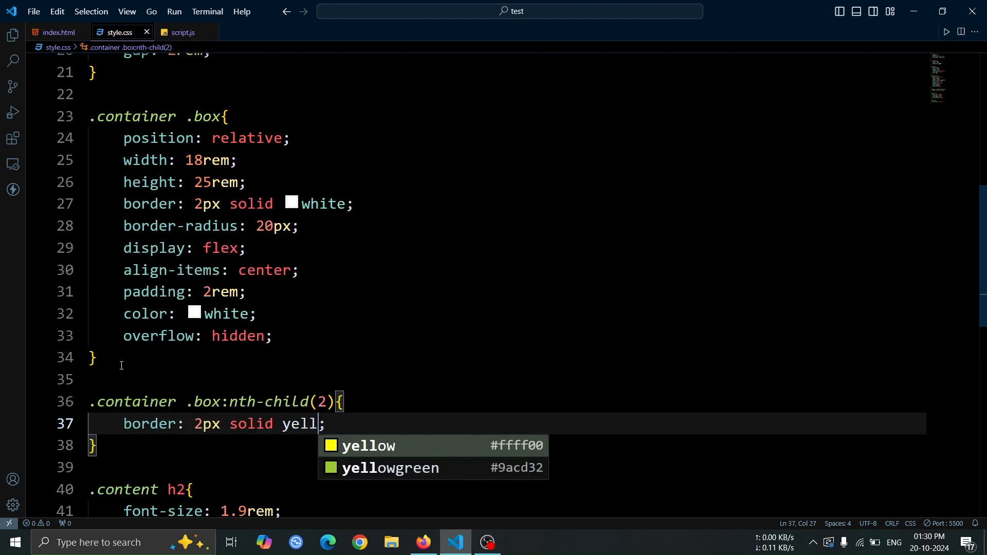
type("yellow")
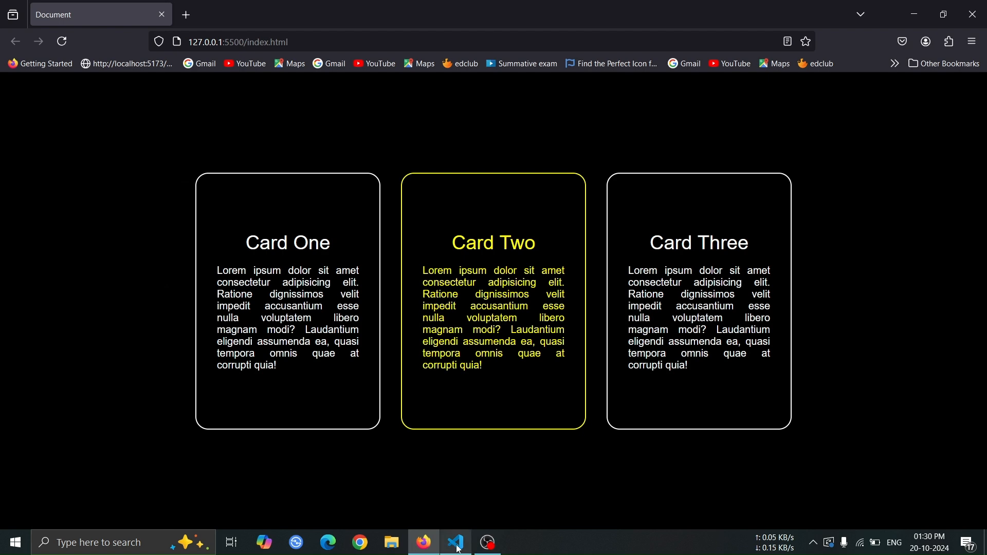
left_click(456, 542)
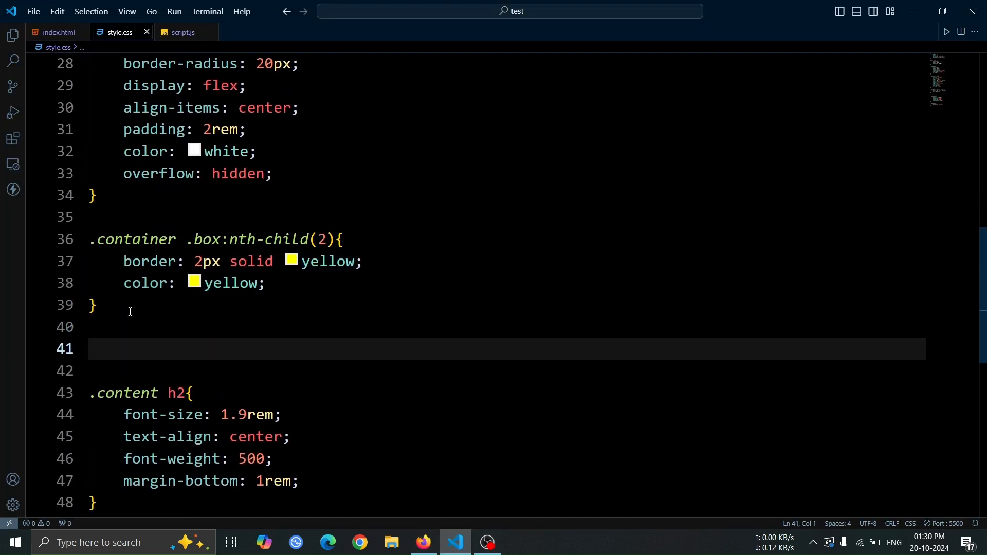
- Start a .box span rule: absolute position, block display, zero size, 50% radius
type(".box sp")
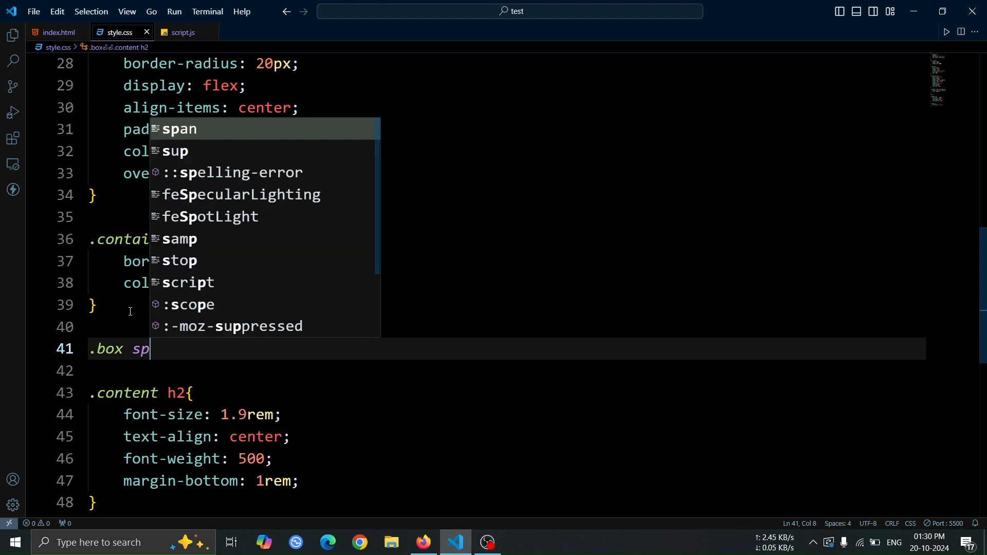
type("an{")
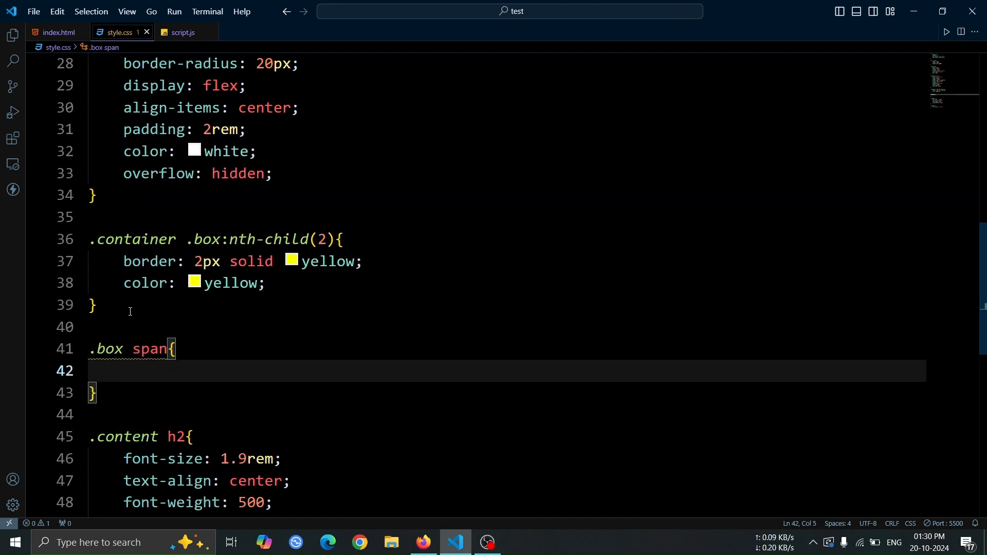
type("position")
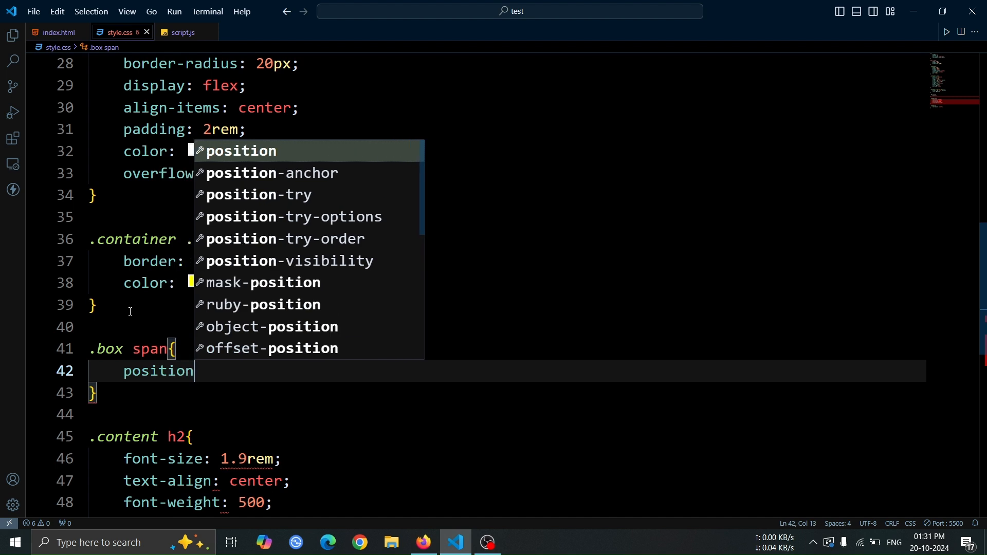
type(": absolute;")
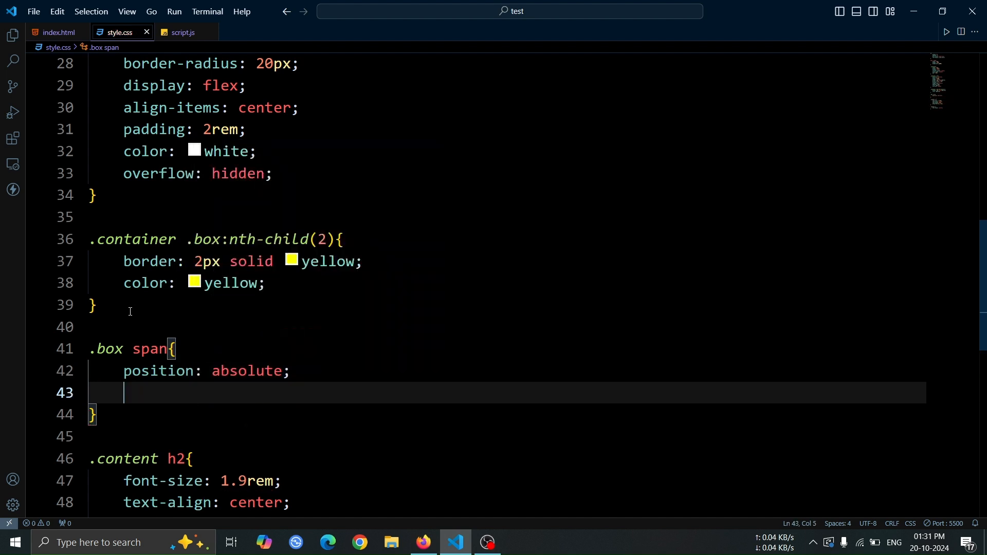
type("display: block;")
type("height: ;")
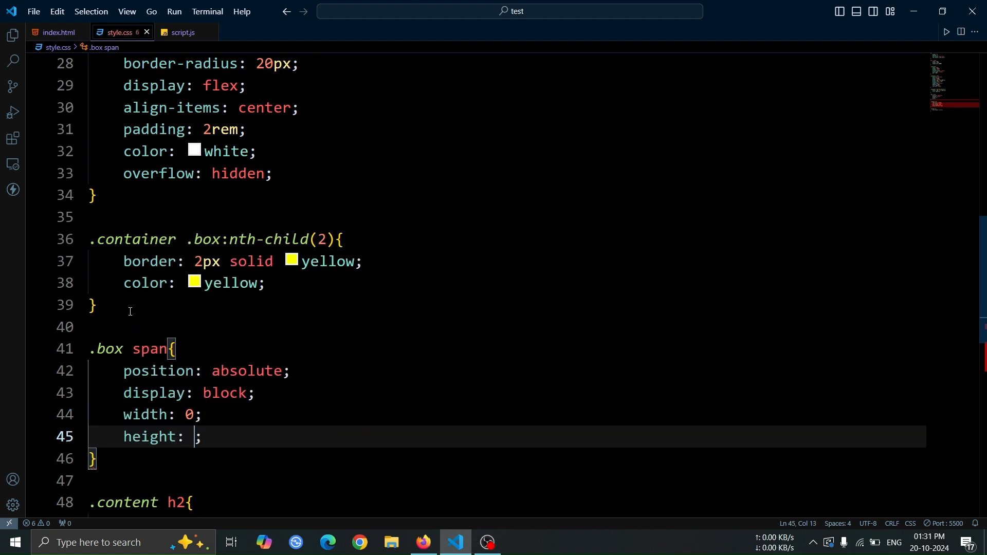
type("border-radius: 50%;")
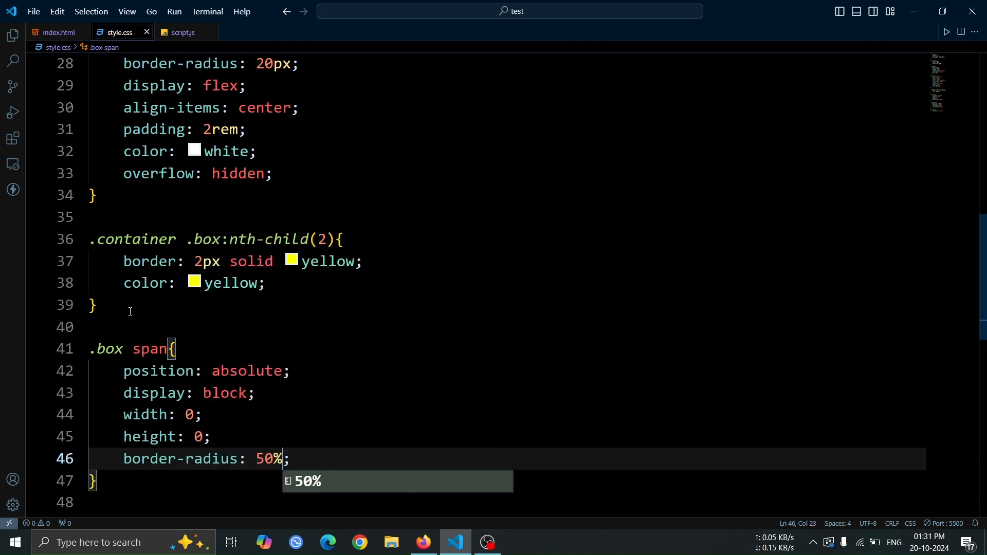
- Give the span a white background and 0.3s transition, then preview in Firefox
type("background: white;")
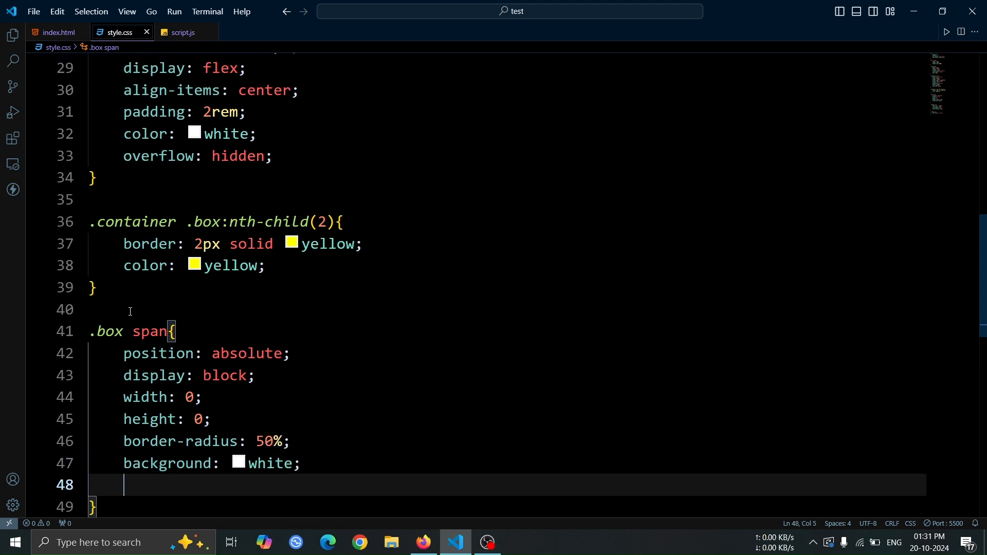
type("transition: ;")
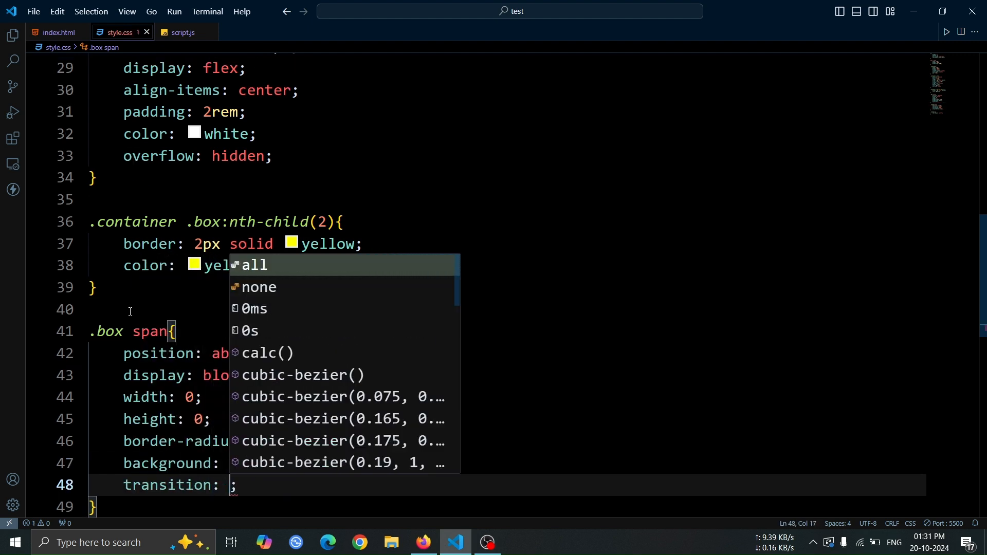
type("0.3s")
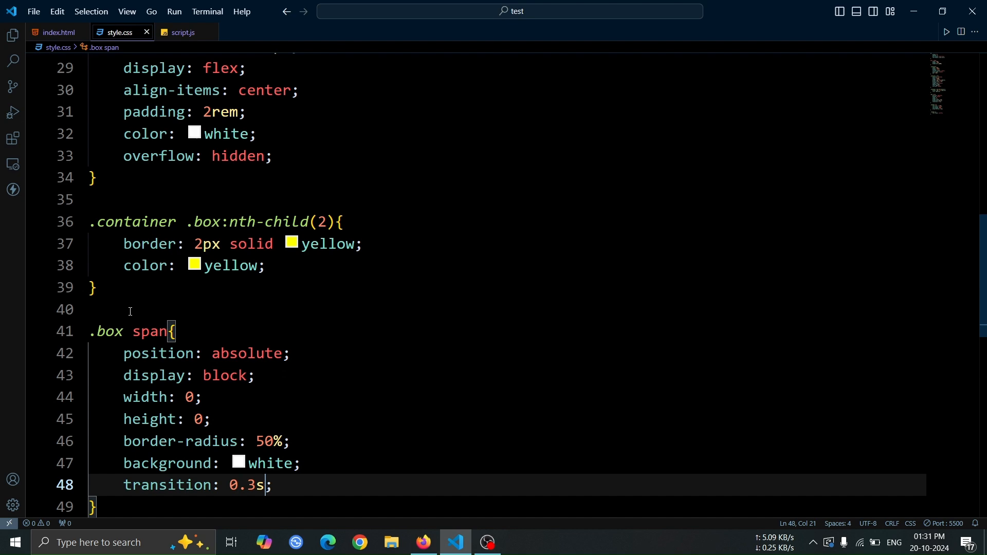
scroll("down", 3)
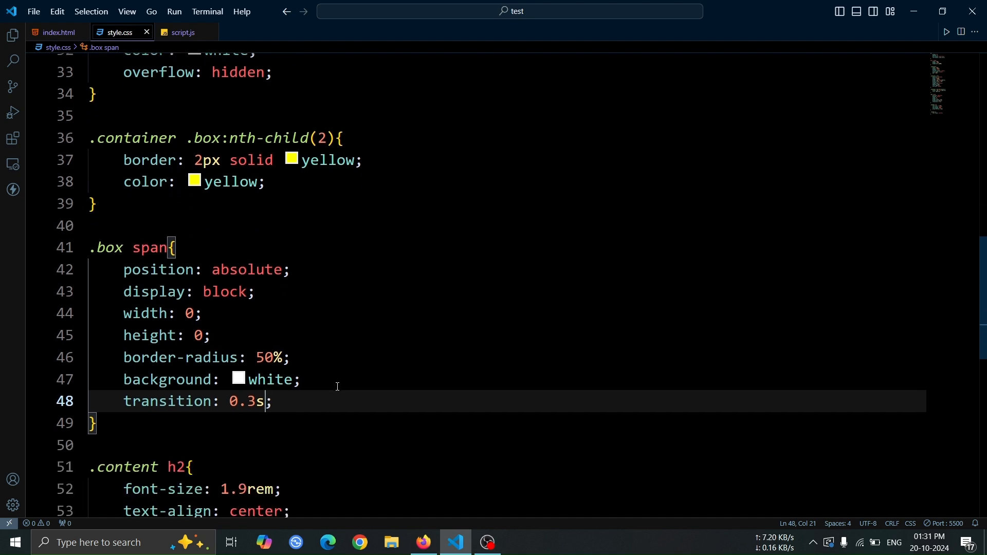
left_click(423, 542)
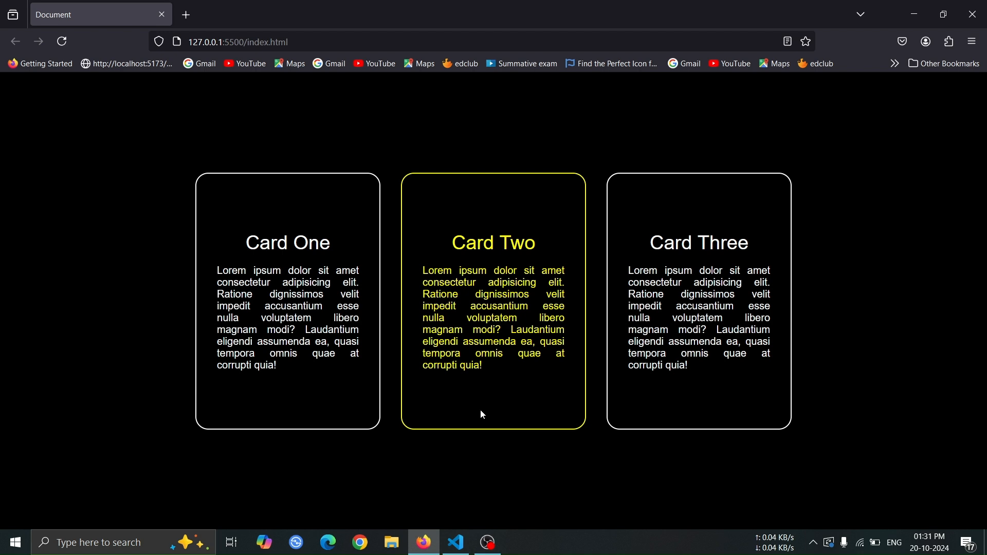
left_click(454, 542)
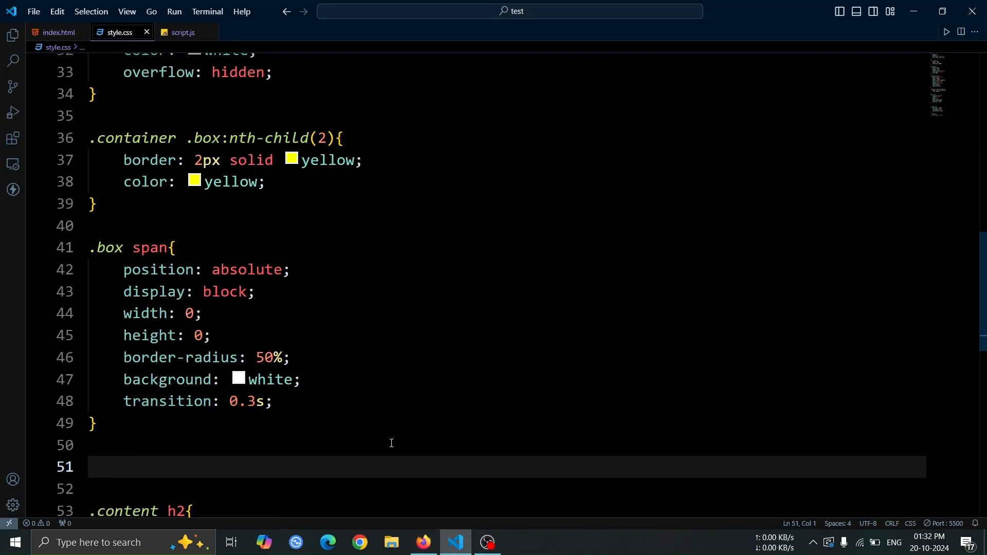
- Add a .box:hover span rule setting width and height to 300px
type(".box:hover span{")
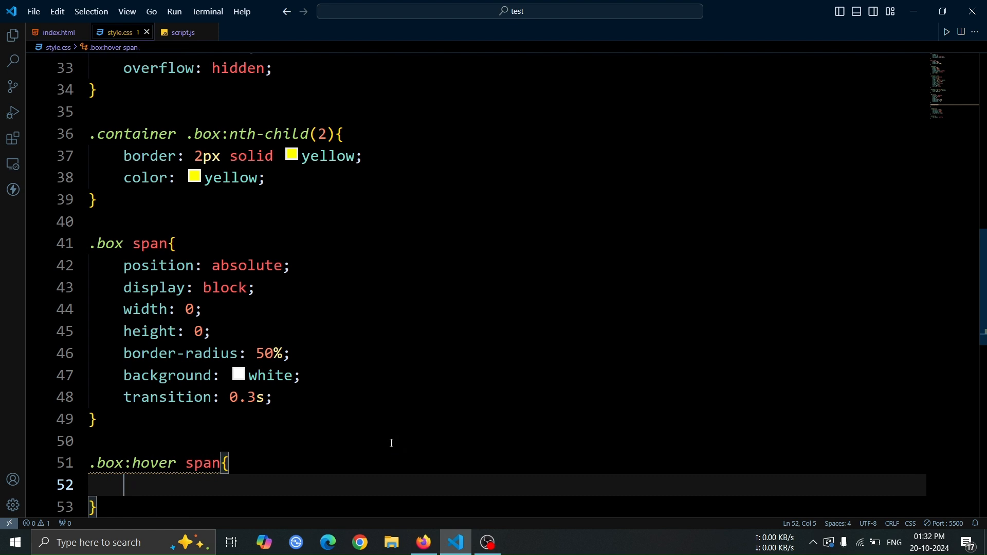
type("width: 300;")
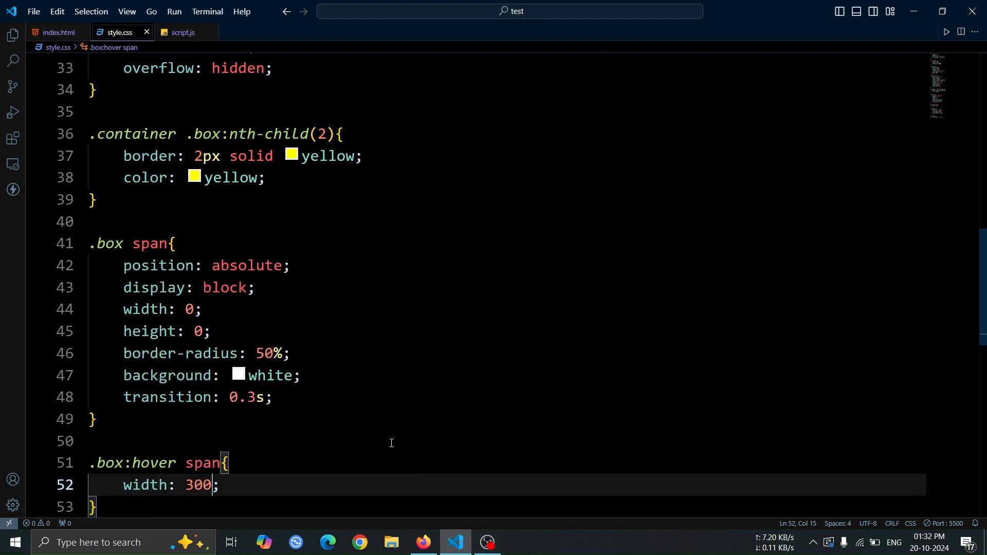
type("px;")
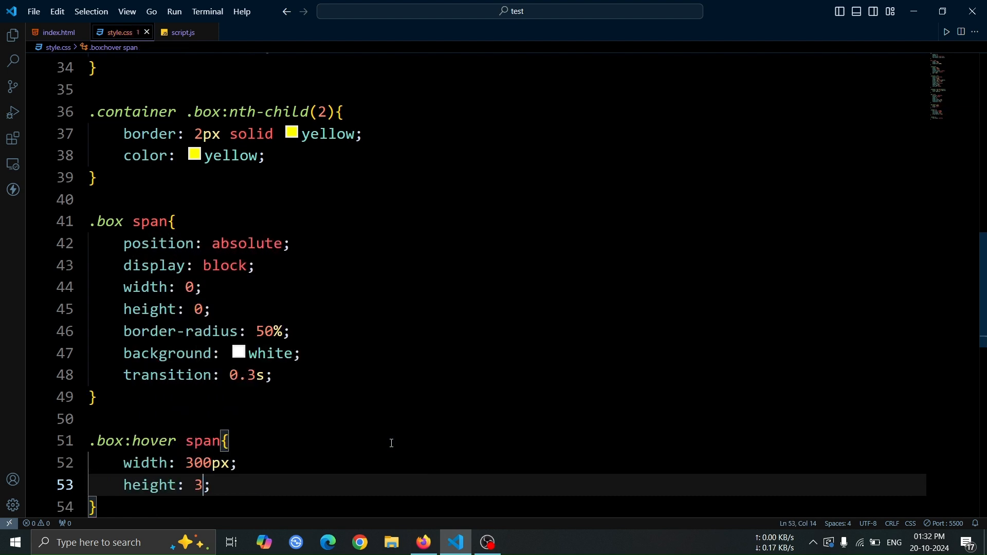
type("00px")
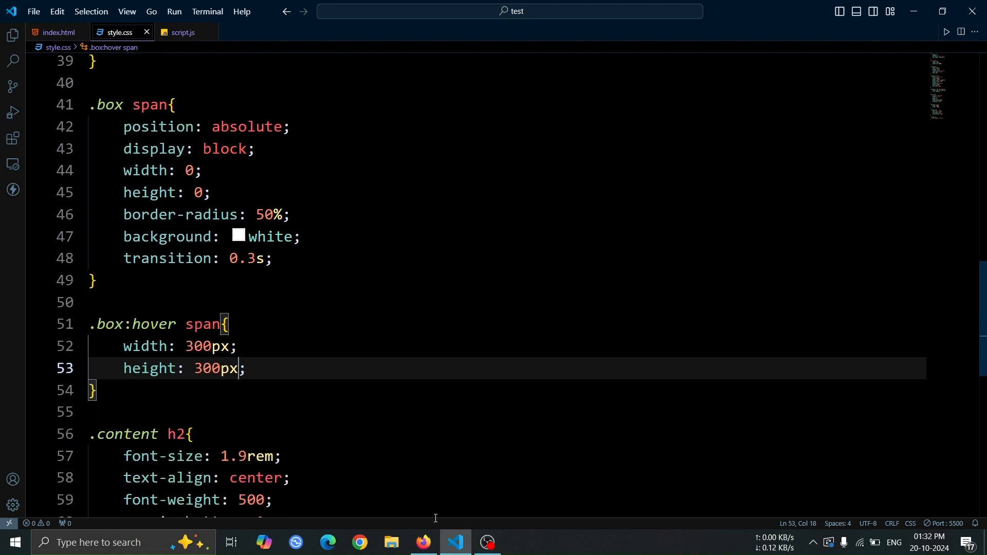
left_click(423, 542)
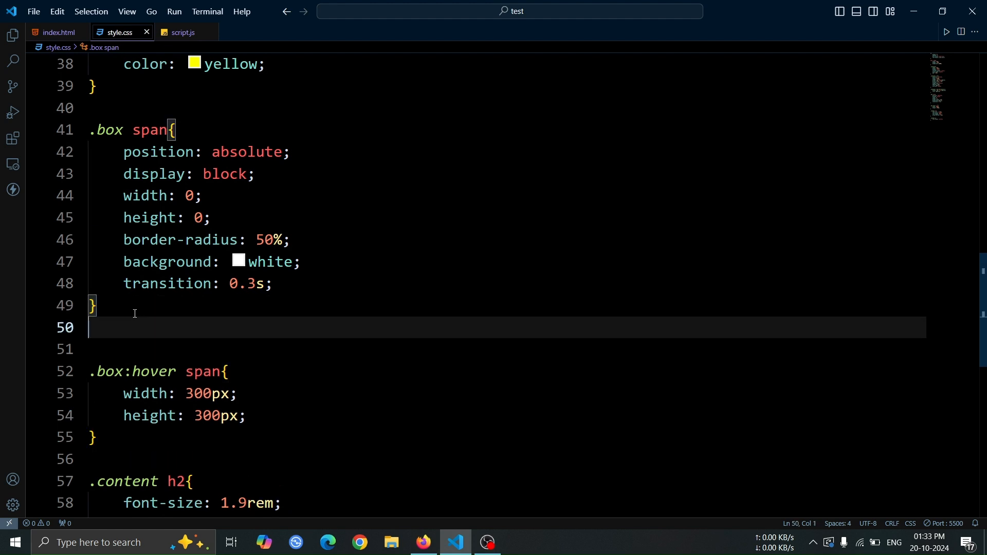
- Add a .box:nth-child(2) span rule with a yellow background and preview it in Firefox
type(".box:nth-child(2) span{")
type("background: yellow;")
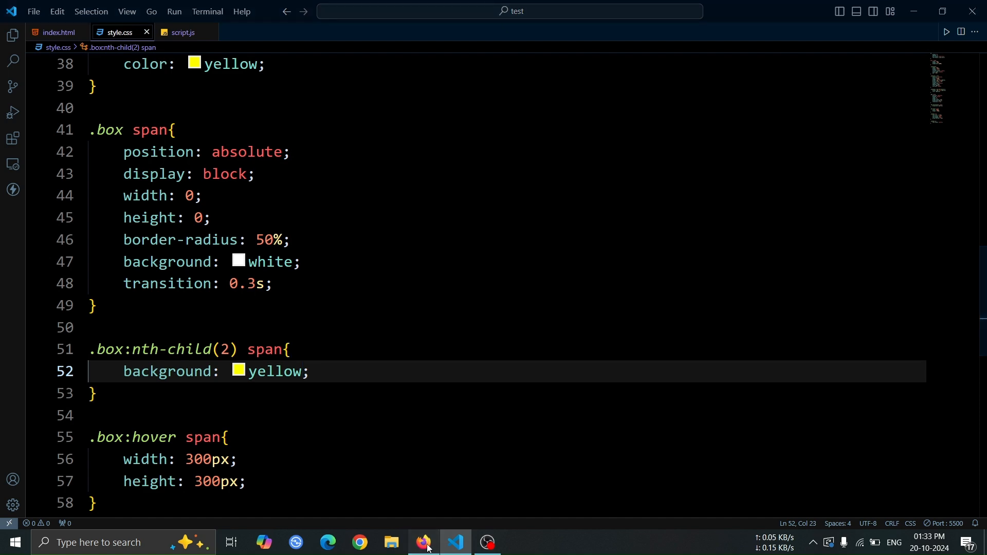
left_click(424, 542)
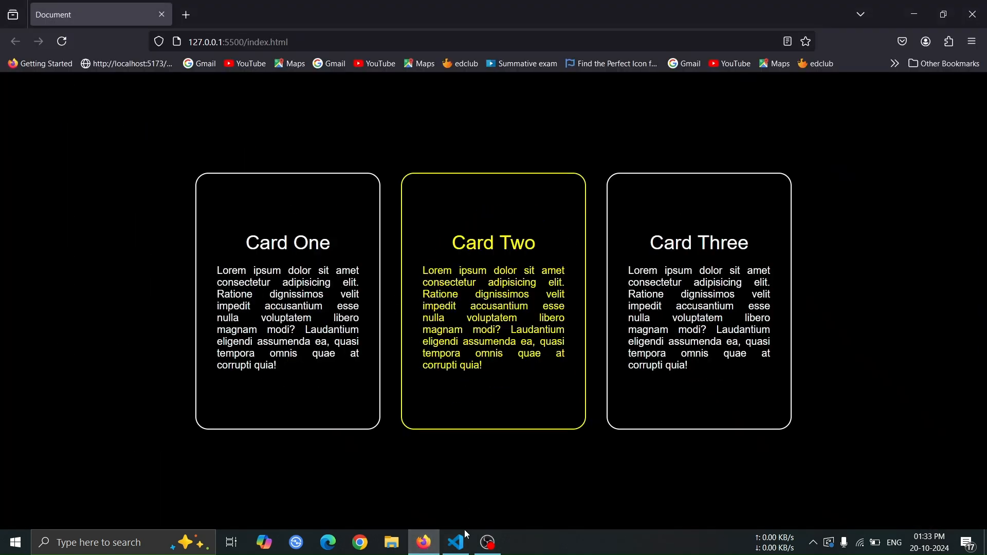
left_click(454, 542)
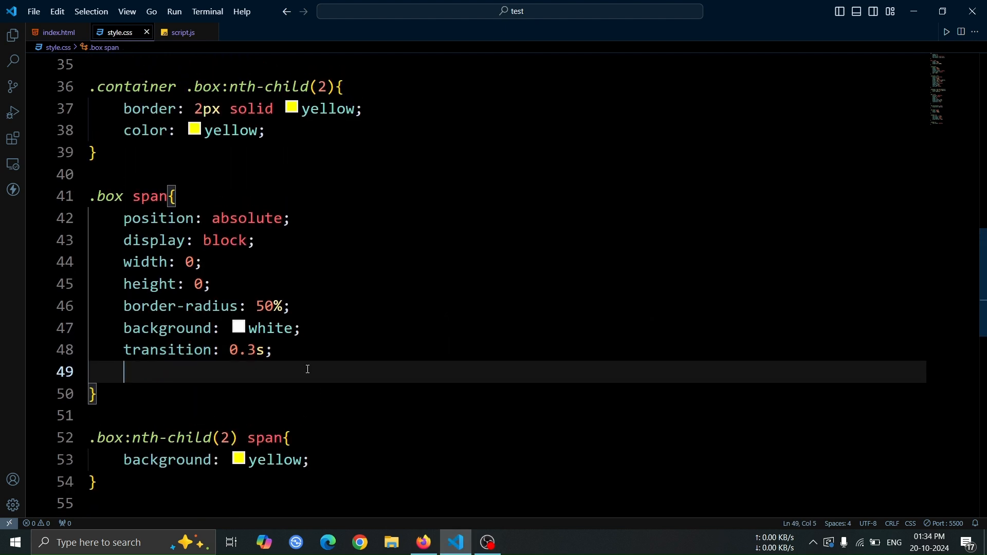
- Give .box span translate(-50%, -50%) and mix-blend-mode: difference, then preview in Firefox
type("transform: translate(-50%);")
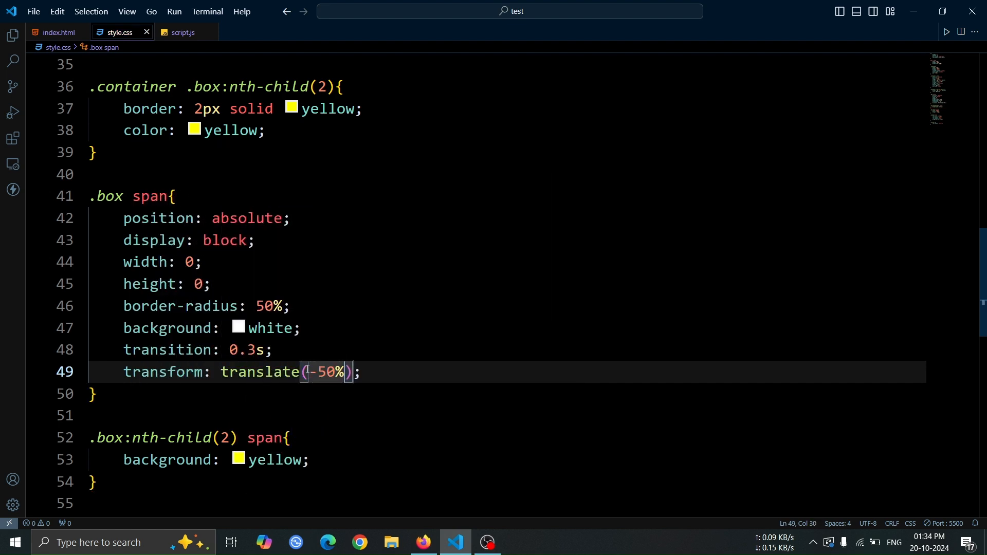
type(", -50%")
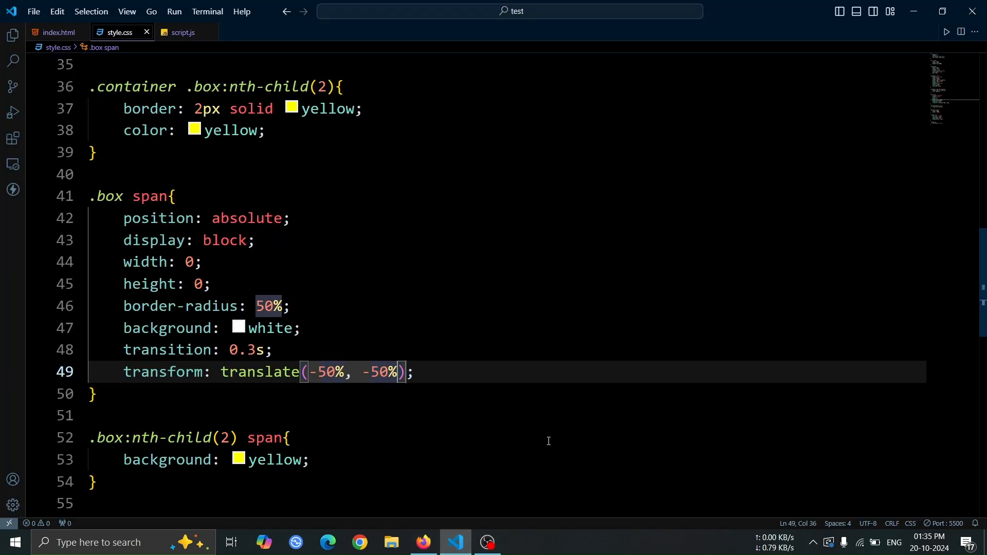
type("mix-blend-mode: difference;")
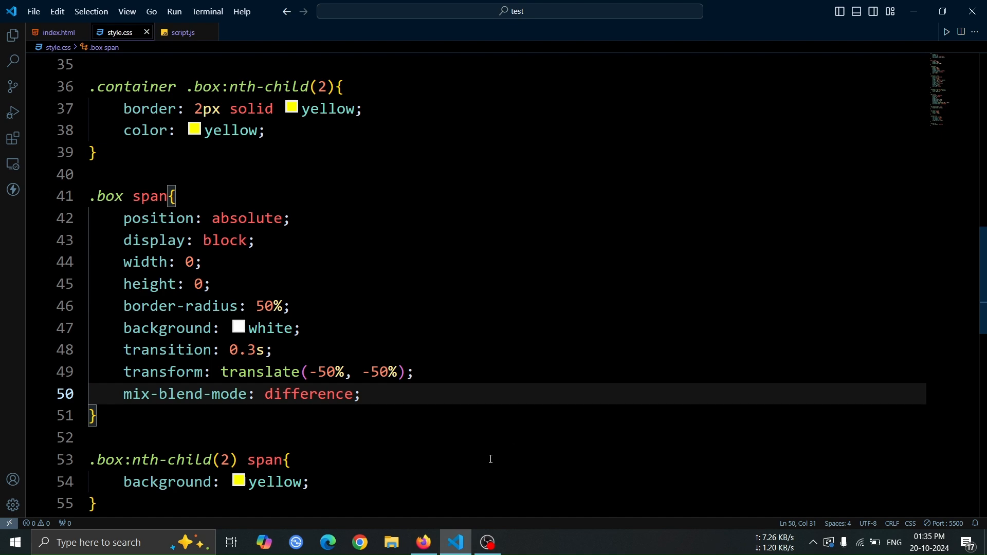
left_click(423, 542)
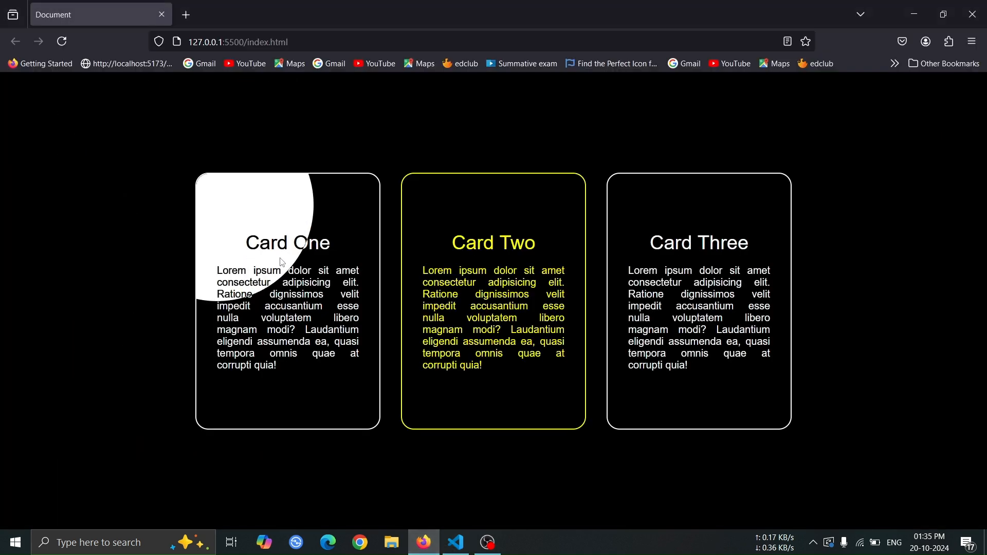
mouse_move(462, 277)
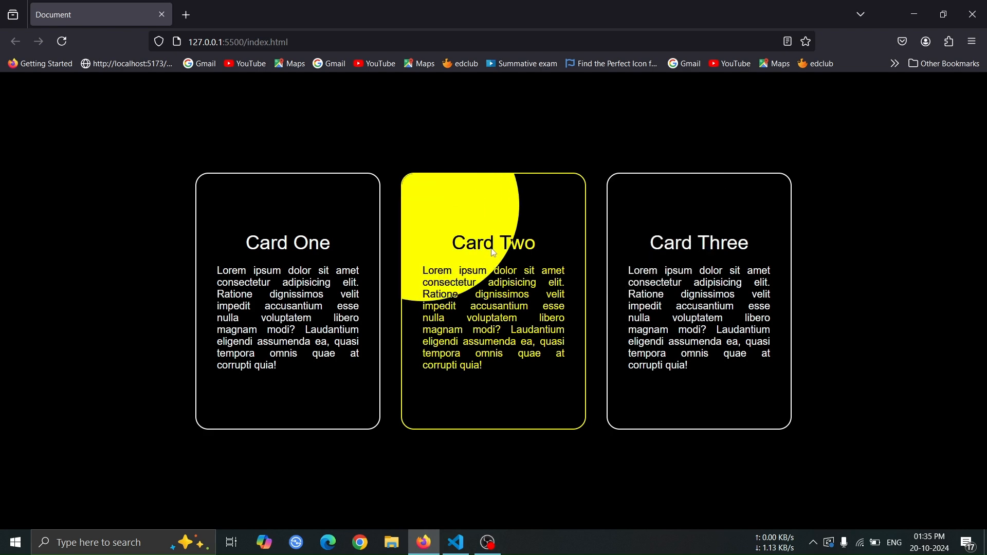
mouse_move(535, 269)
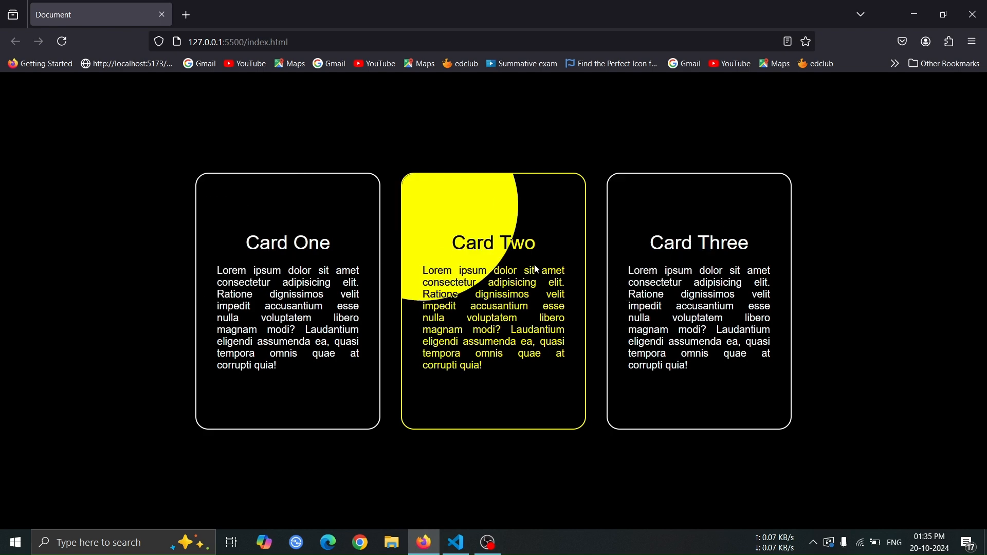
- After testing the card hover circles, return to VS Code and open the empty script.js
left_click(455, 542)
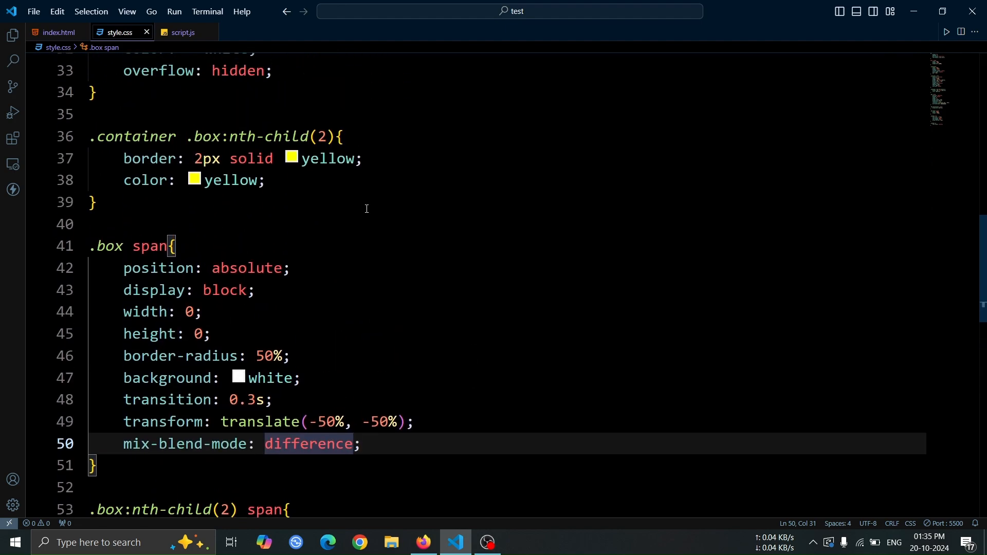
left_click(181, 32)
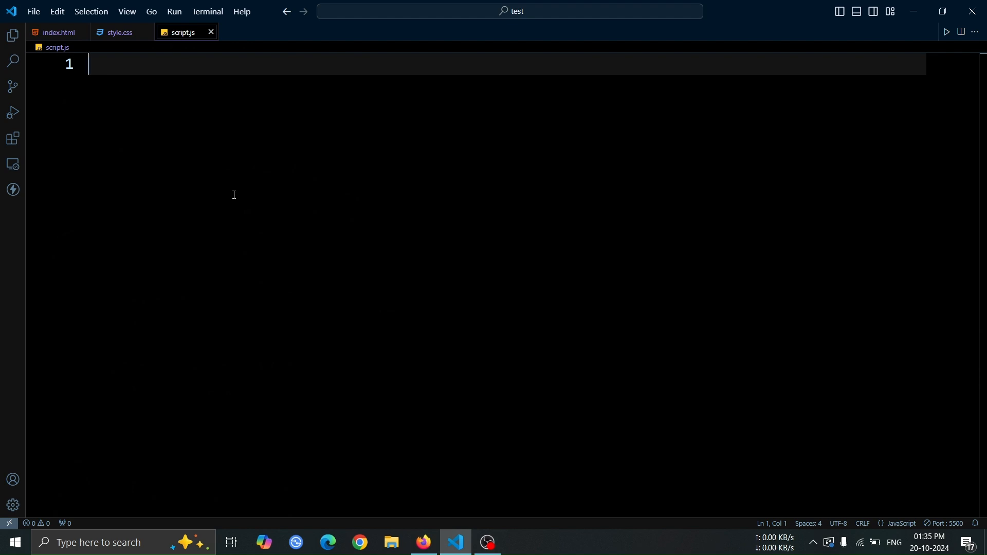
- Write document.querySelectorAll(".box") in script.js, checking the box class in index.html
type("document")
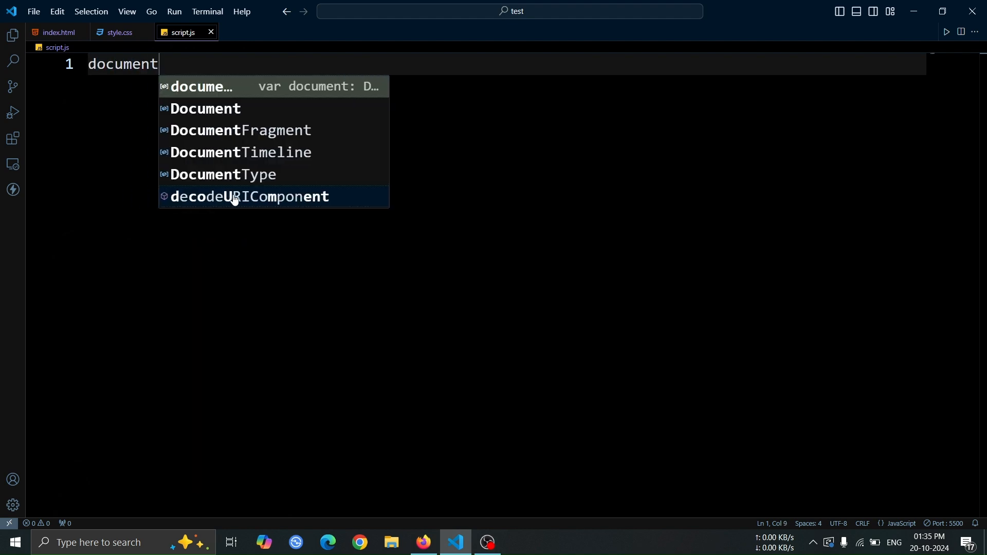
type(".querySelectorAll")
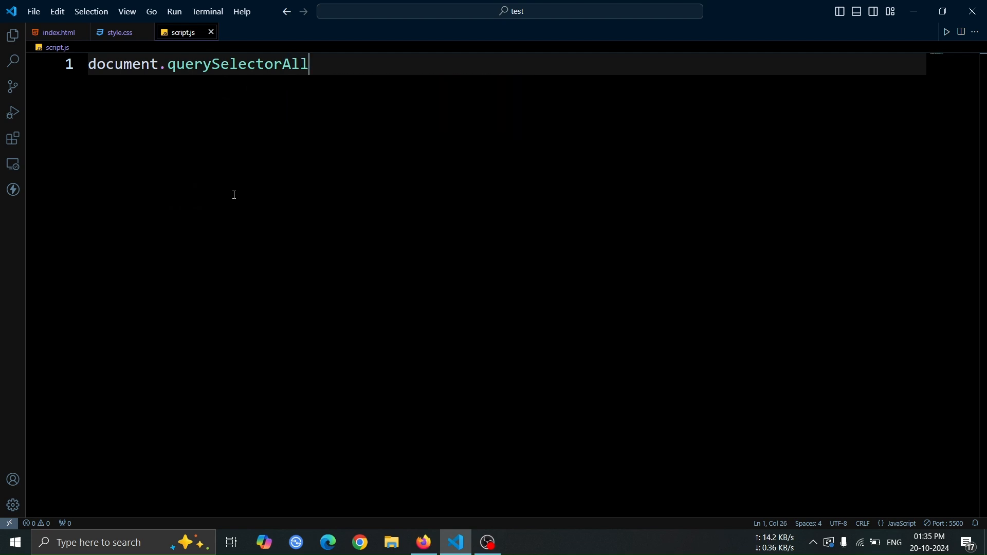
type("(\".box\")")
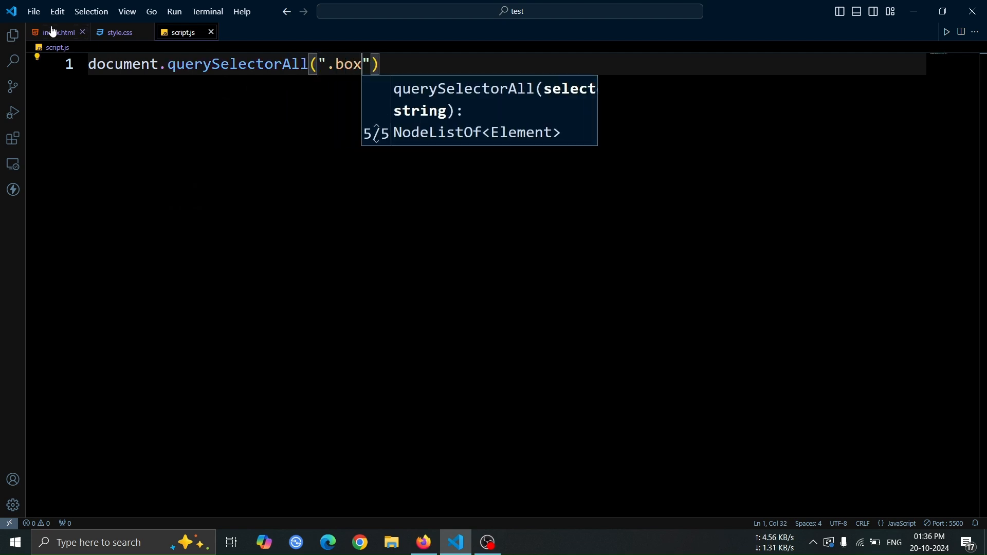
left_click(56, 32)
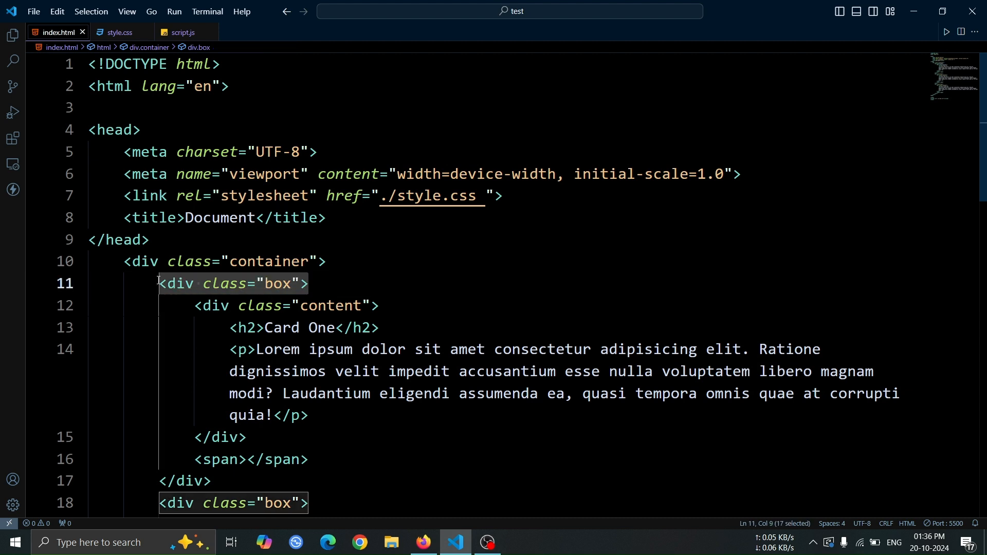
left_click(182, 32)
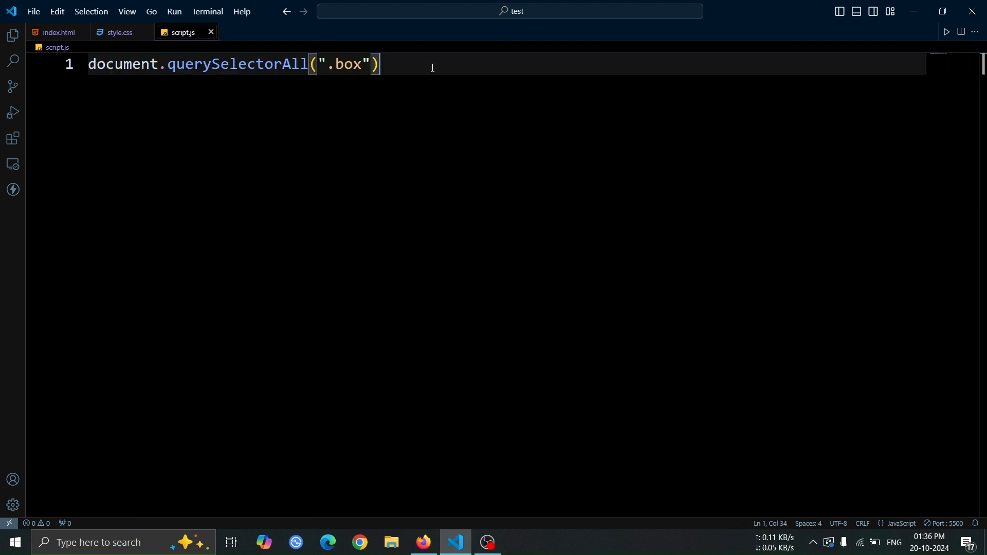
type(".forEach(")
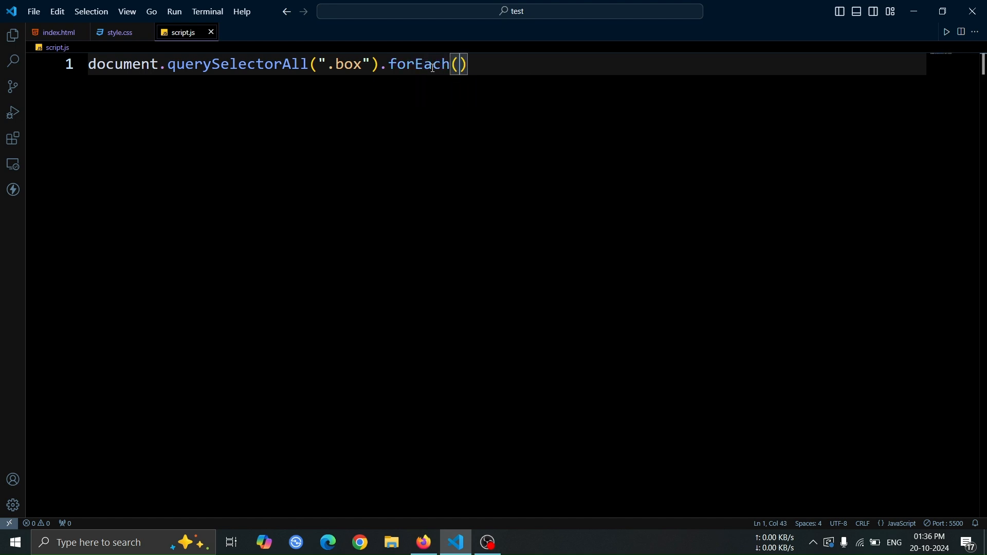
- Loop over each box with forEach and attach a mousemove listener taking event e
type("box")
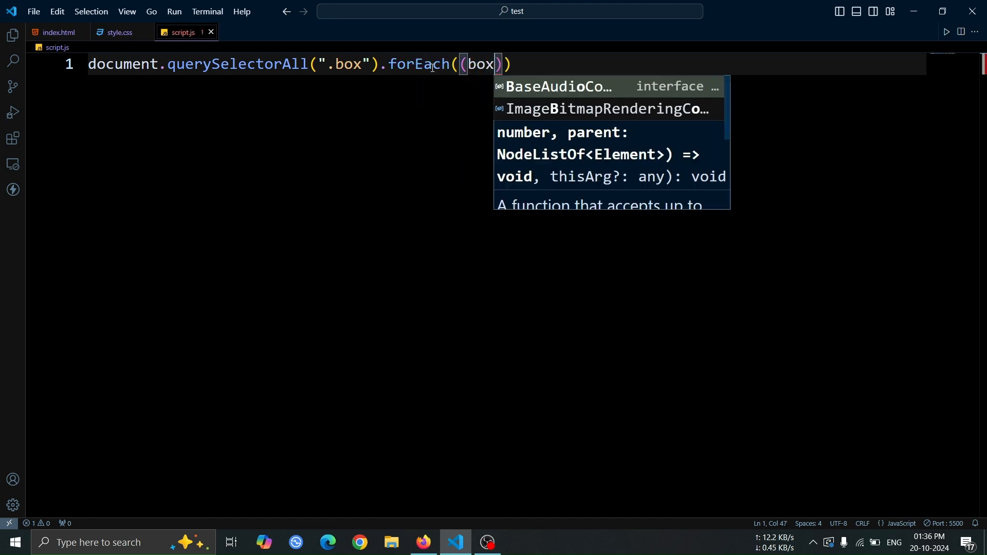
type("=> {}")
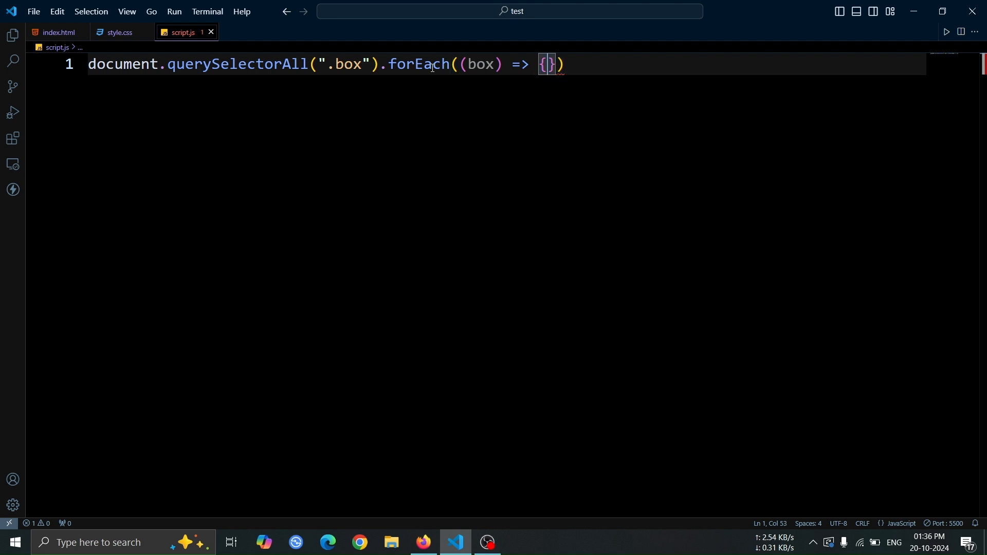
key("enter")
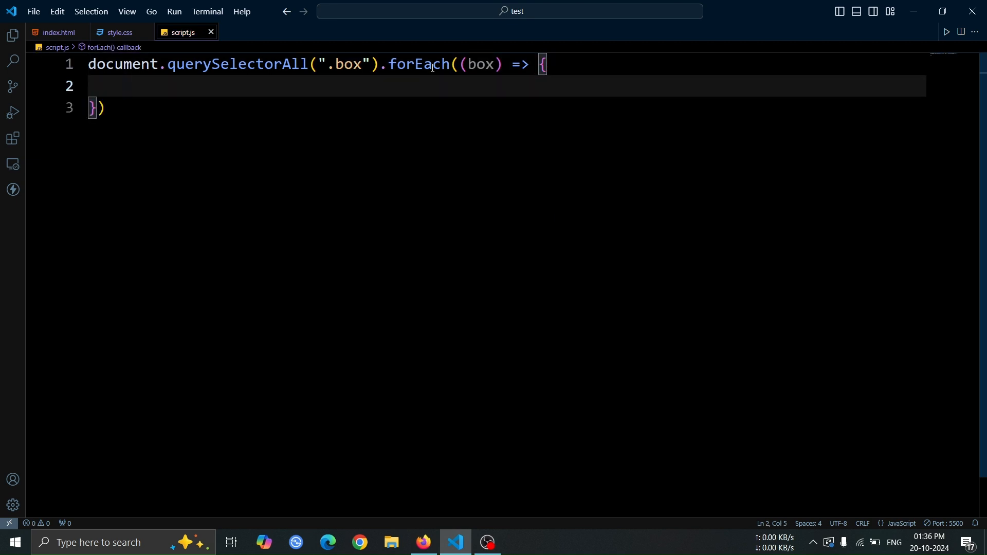
type("box.addEventListener")
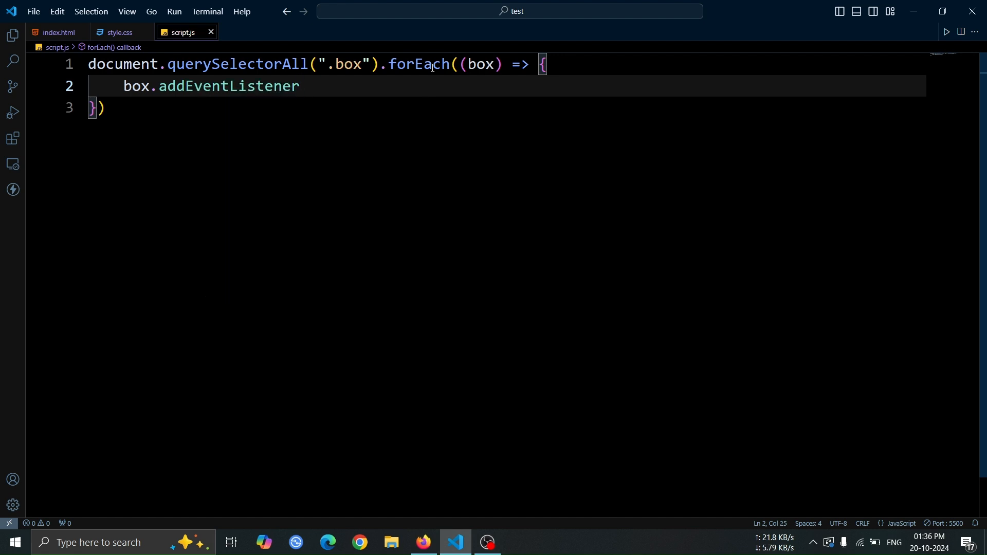
type("('mousemove', () => {")
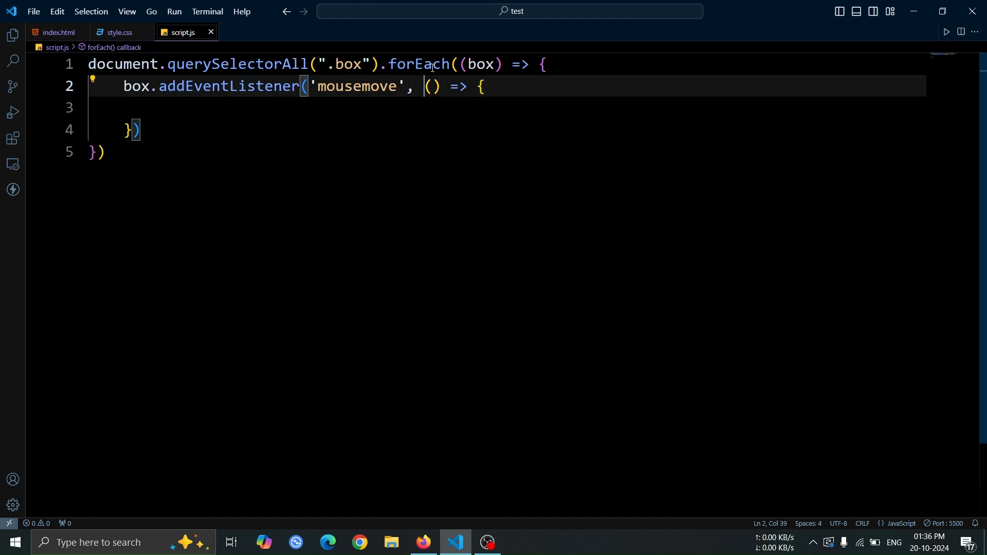
type("e")
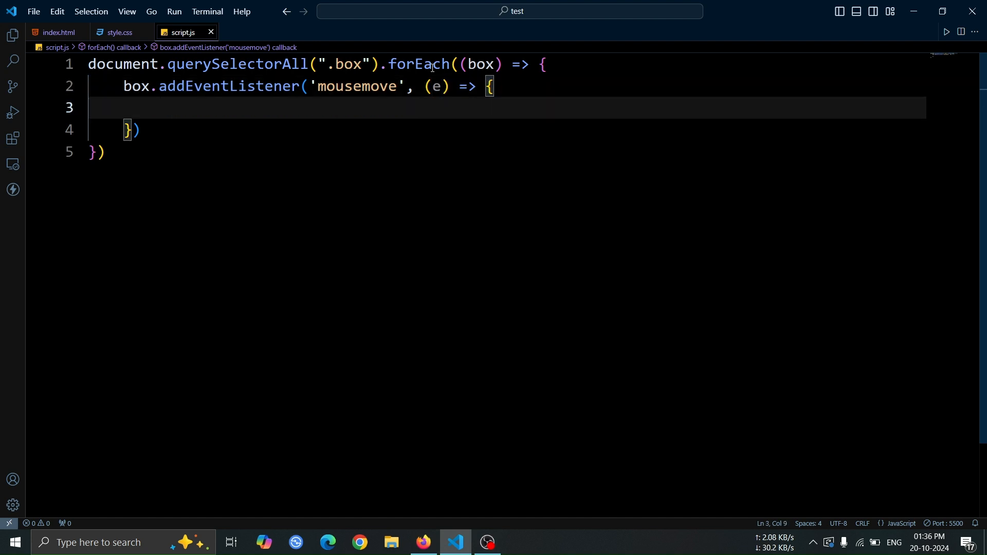
- Compute x = e.pageX - box.offsetLeft and y = e.pageY - box.offsetTop
type("let x")
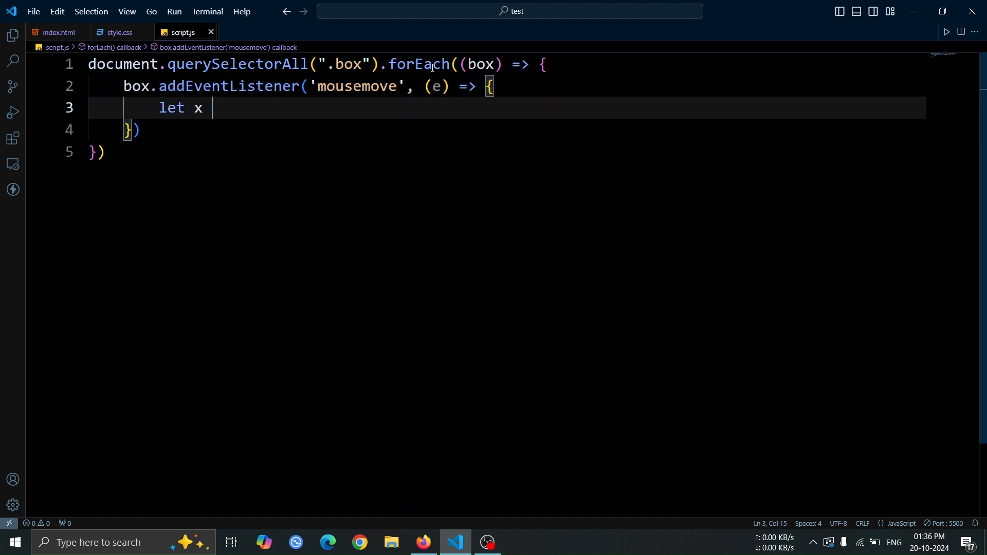
type("= e.pageX - box")
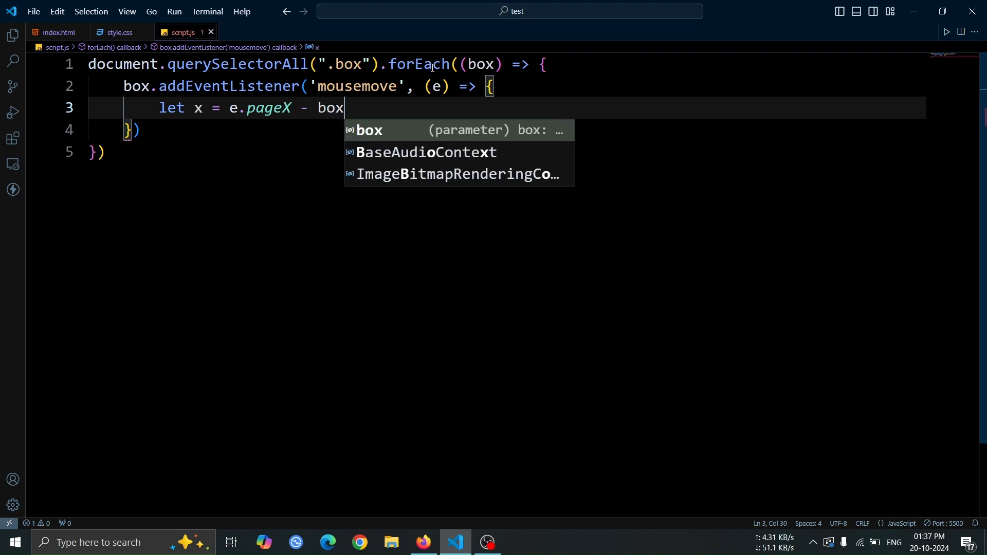
type(".")
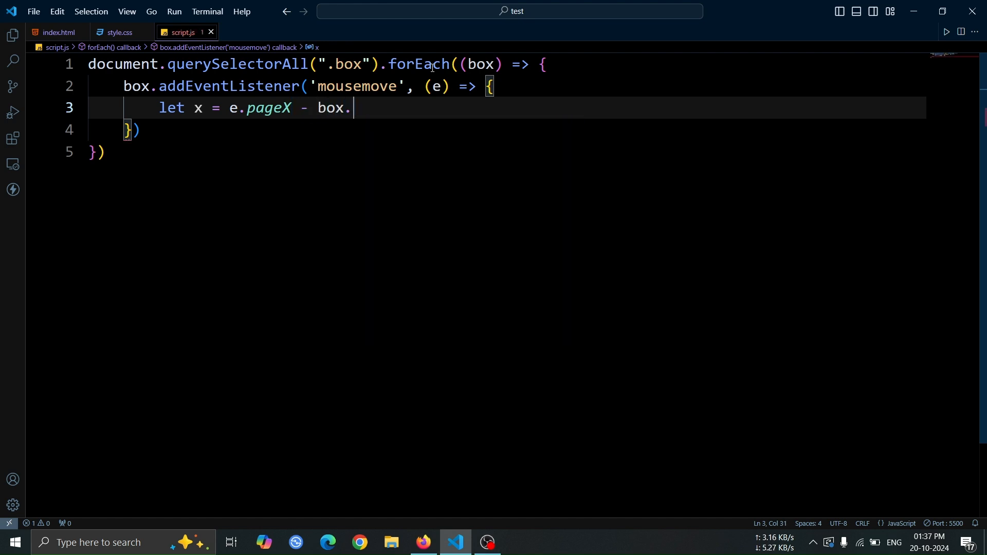
type("offsetLeft")
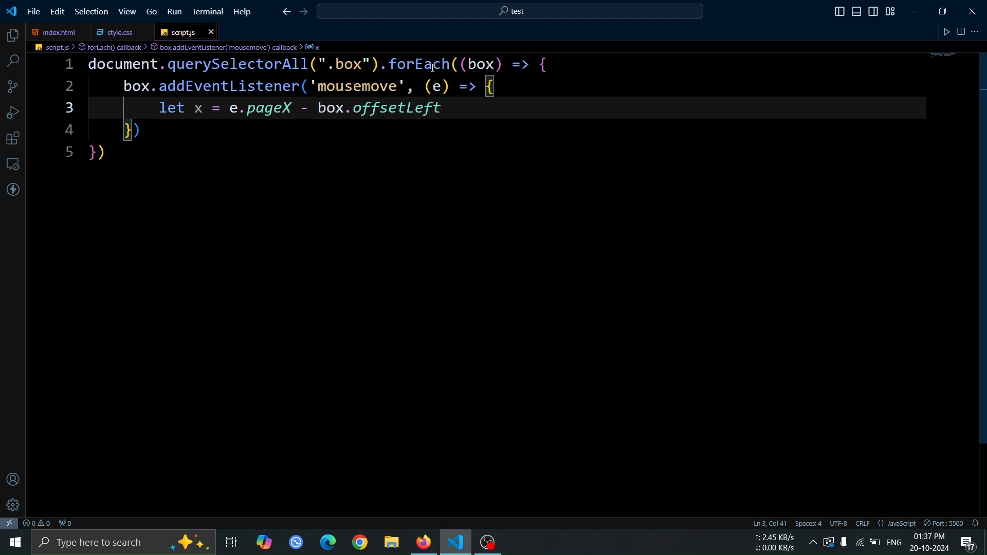
type(";")
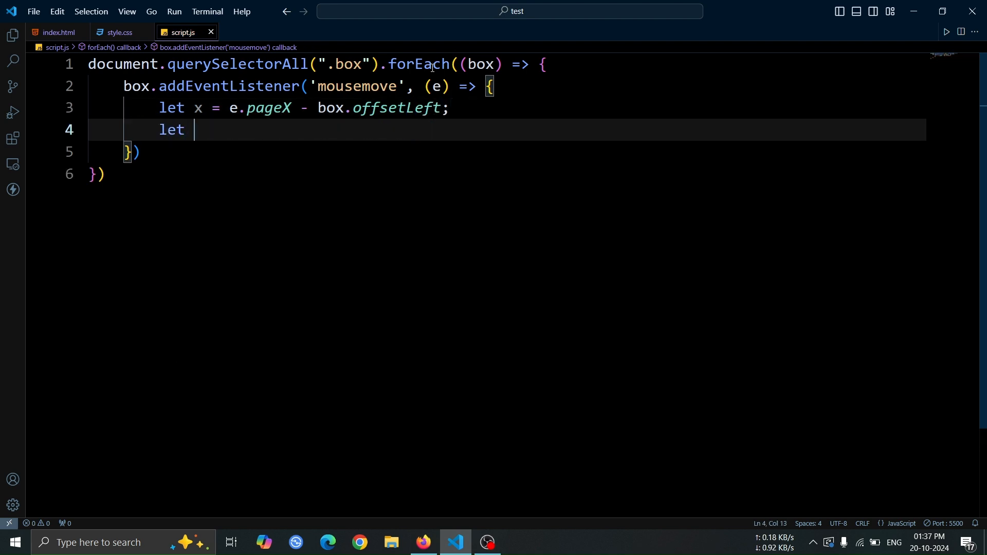
type("y = e.pageY")
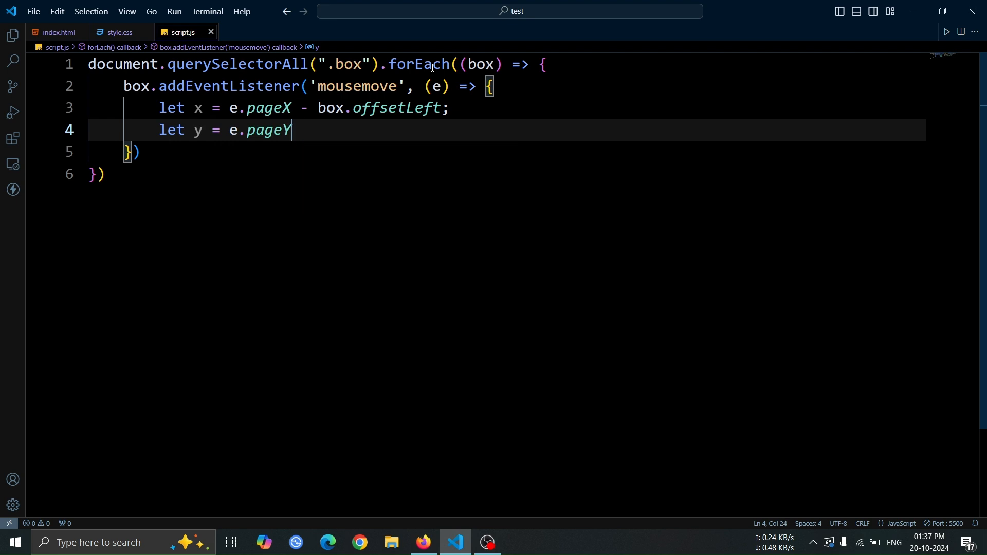
type("- box.off")
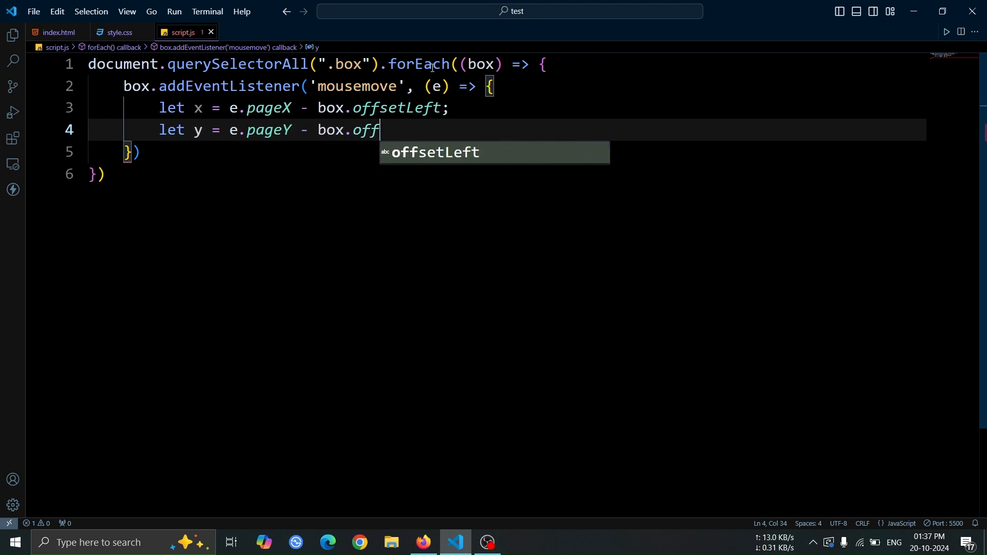
type("setTop;")
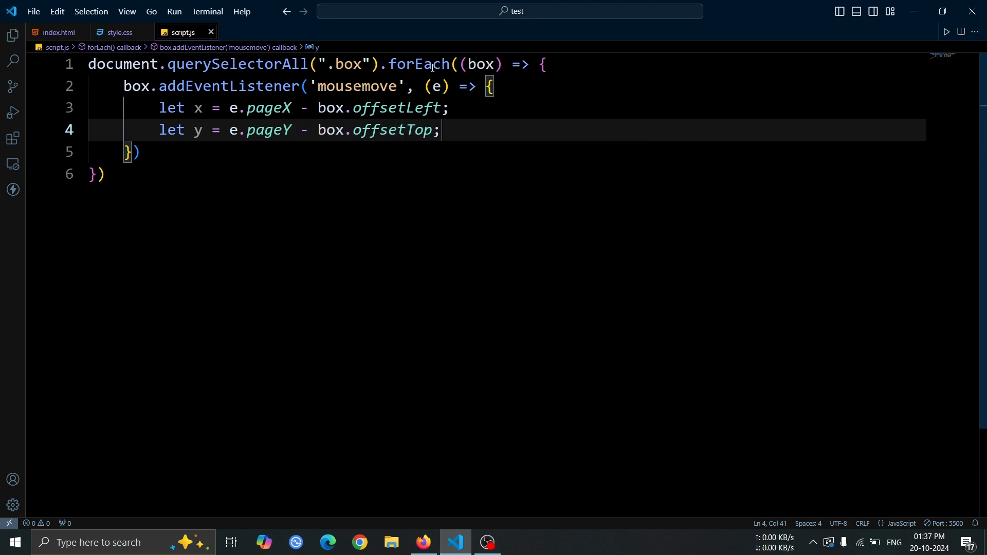
key("Enter")
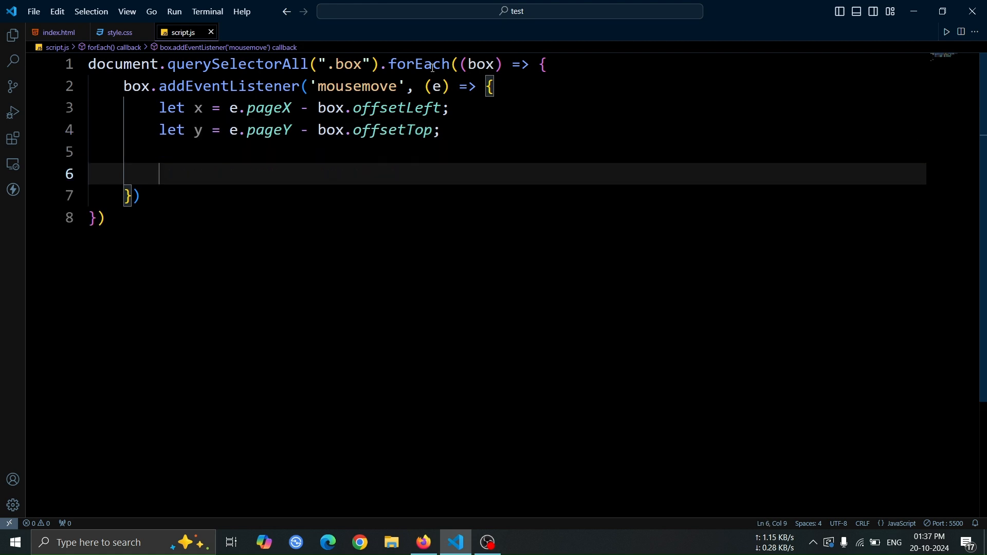
- Loop over all spans setting ele.style.left to x + 'px' and top to y, then preview
type("document")
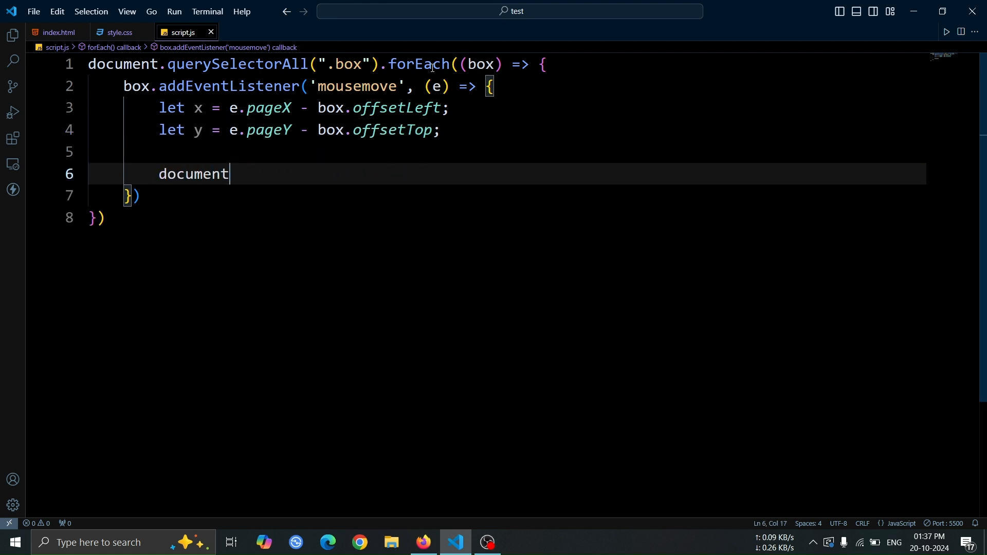
type(".querySelectorAll(\"")
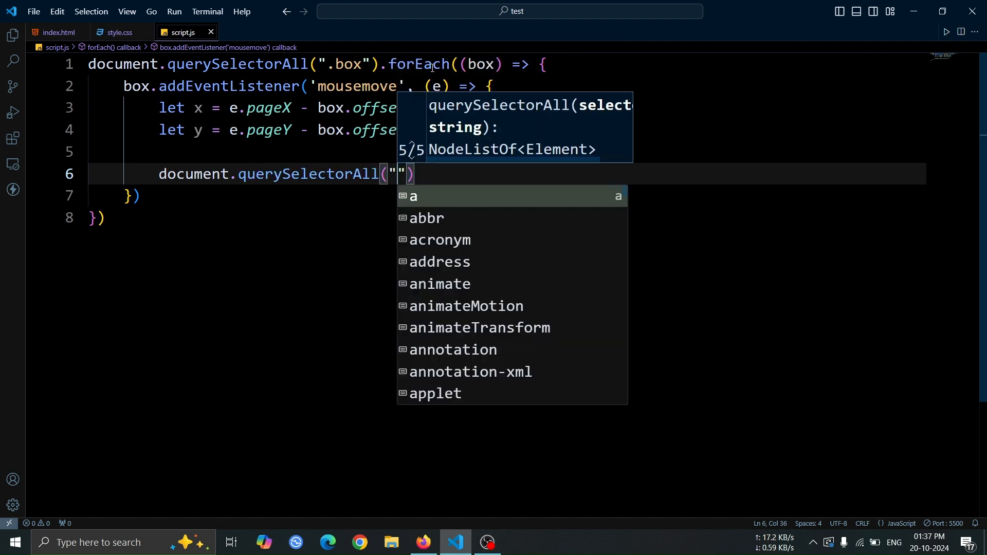
type("span\").")
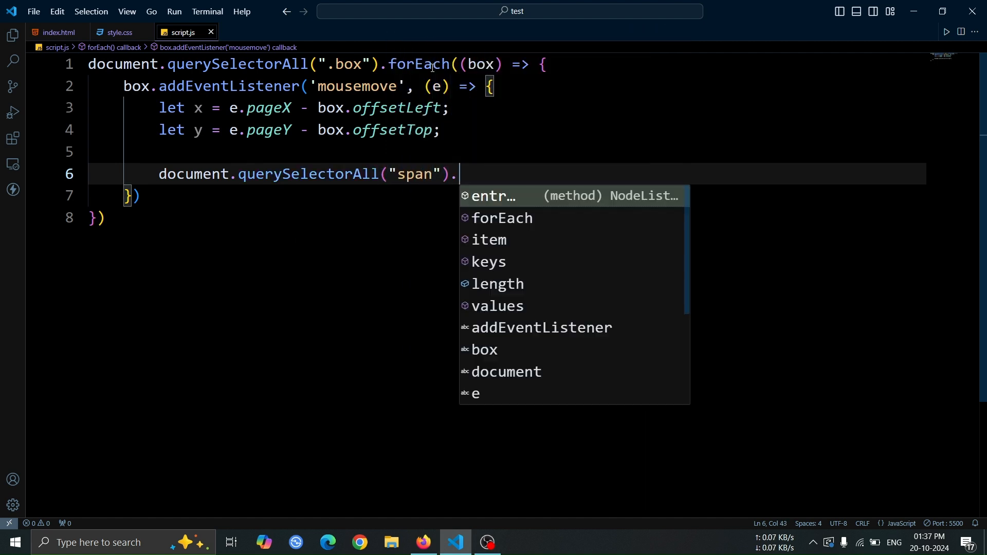
type("forEach()")
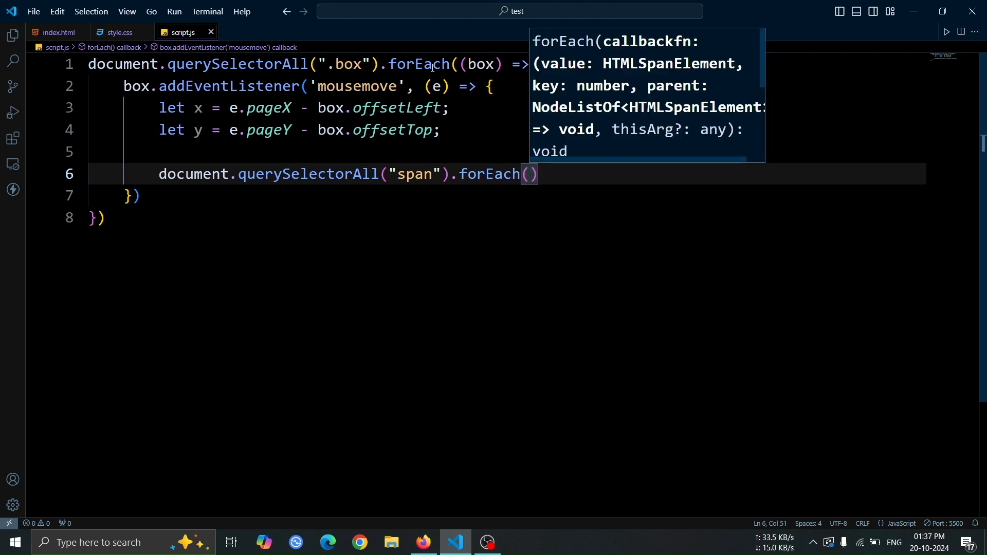
type("(ele) => )")
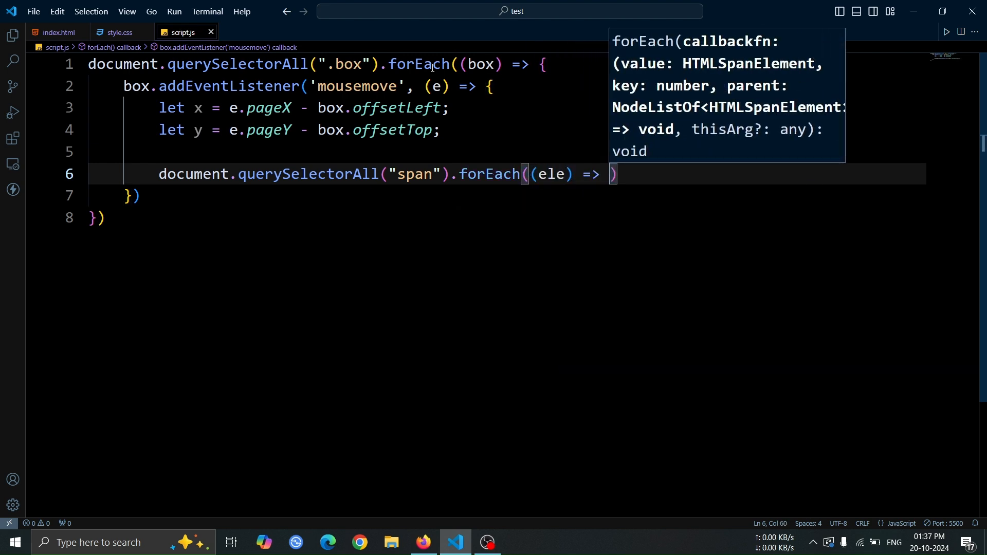
type("{")
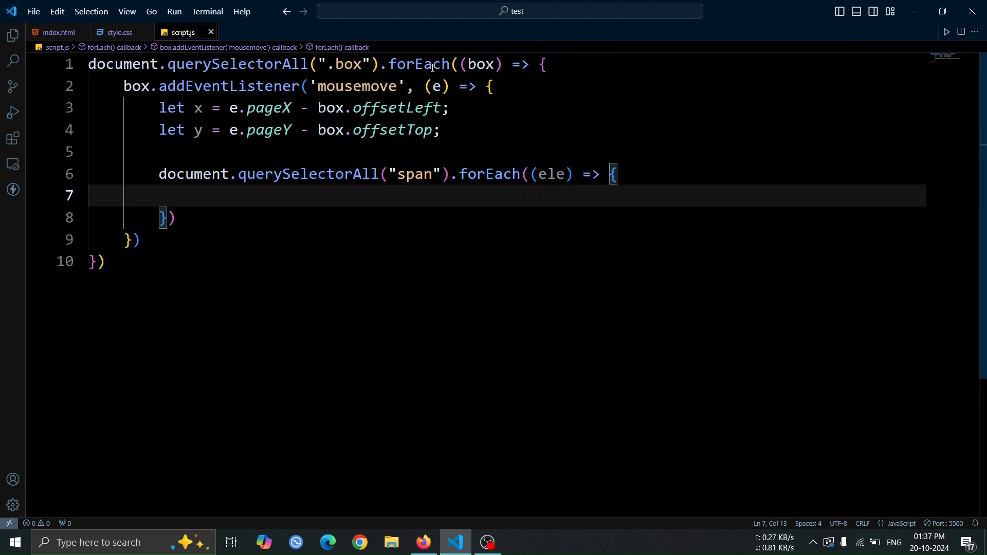
type("ele.")
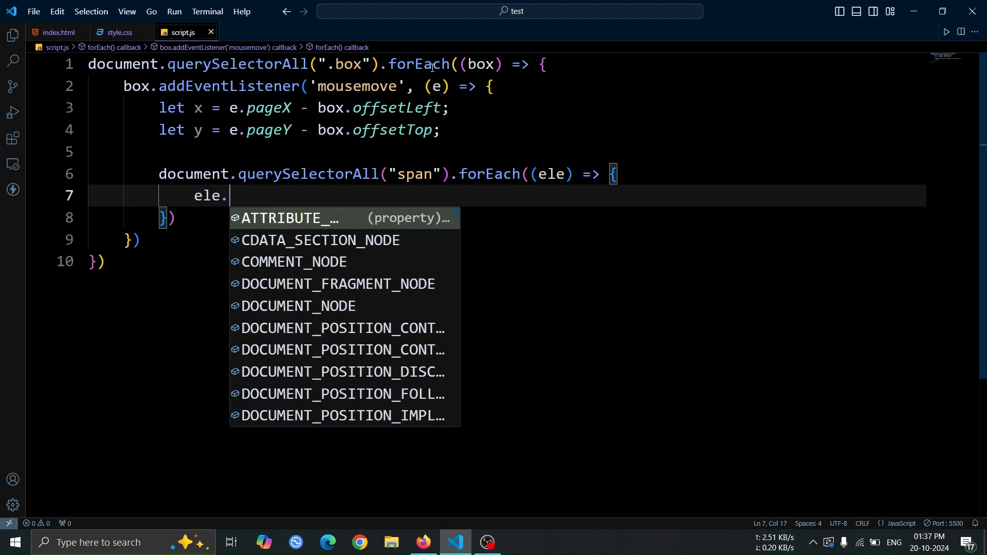
type("style")
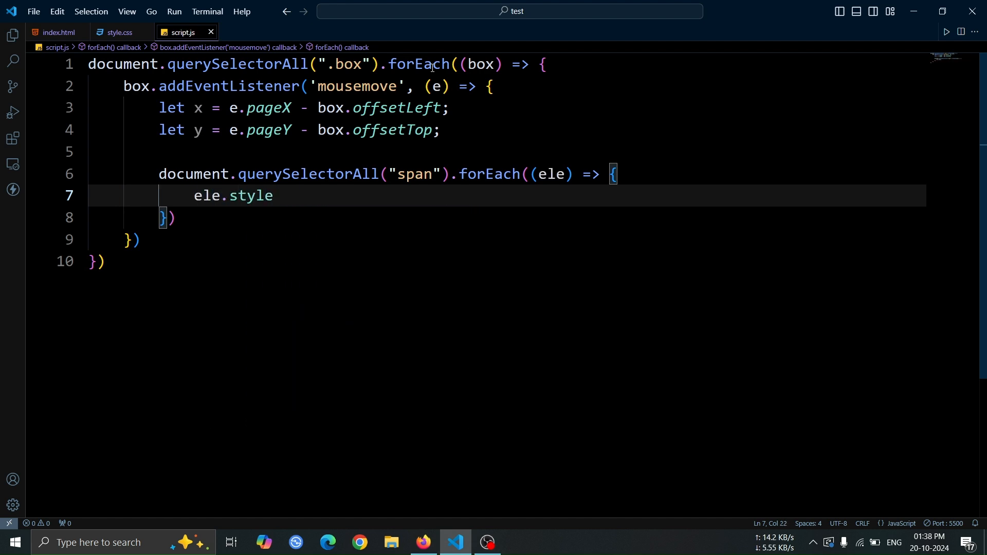
type(".left = x")
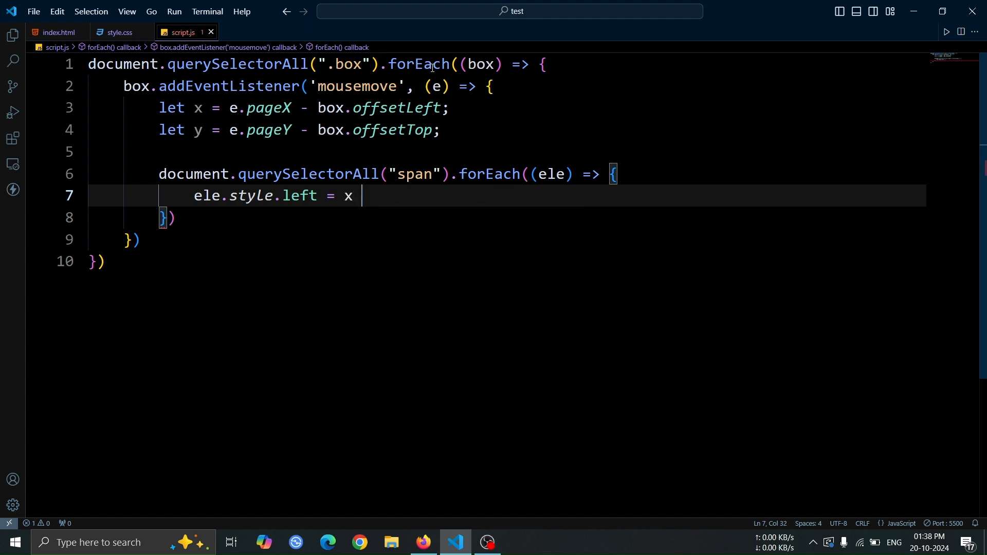
type("+ 'px';")
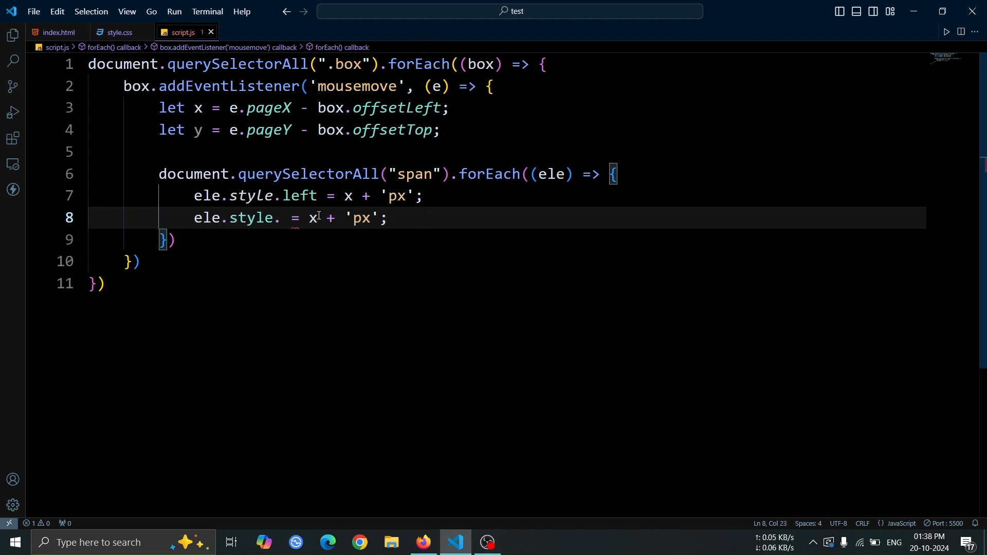
type("top")
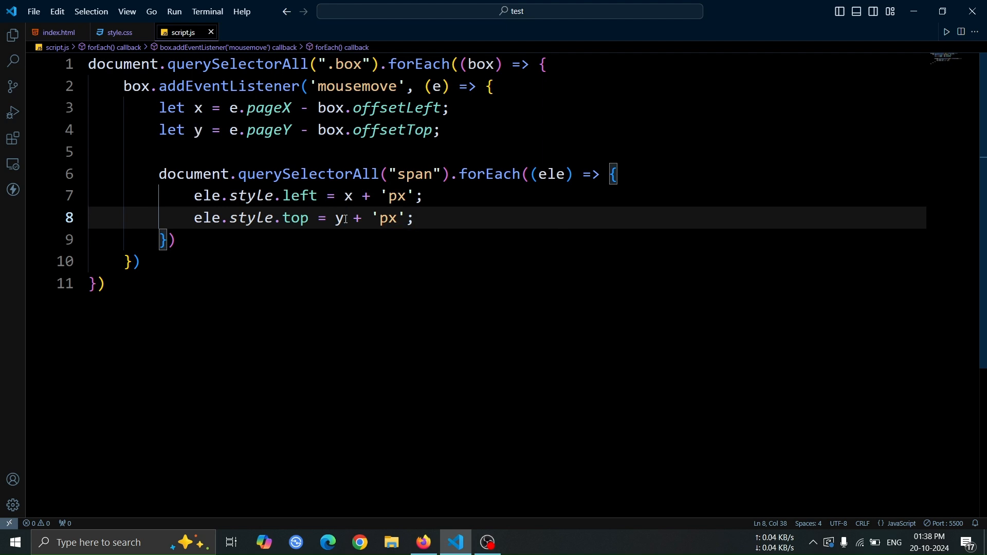
left_click(423, 542)
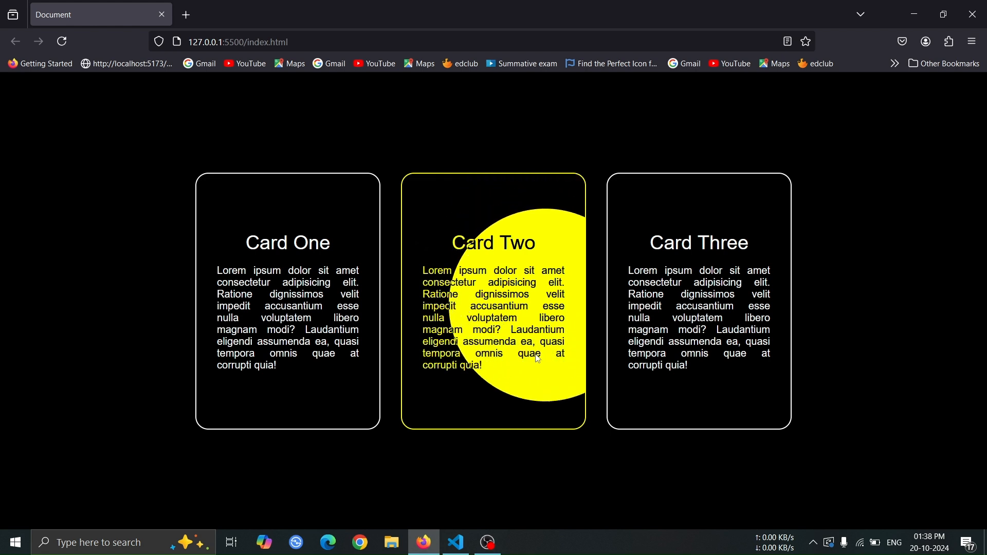
mouse_move(648, 200)
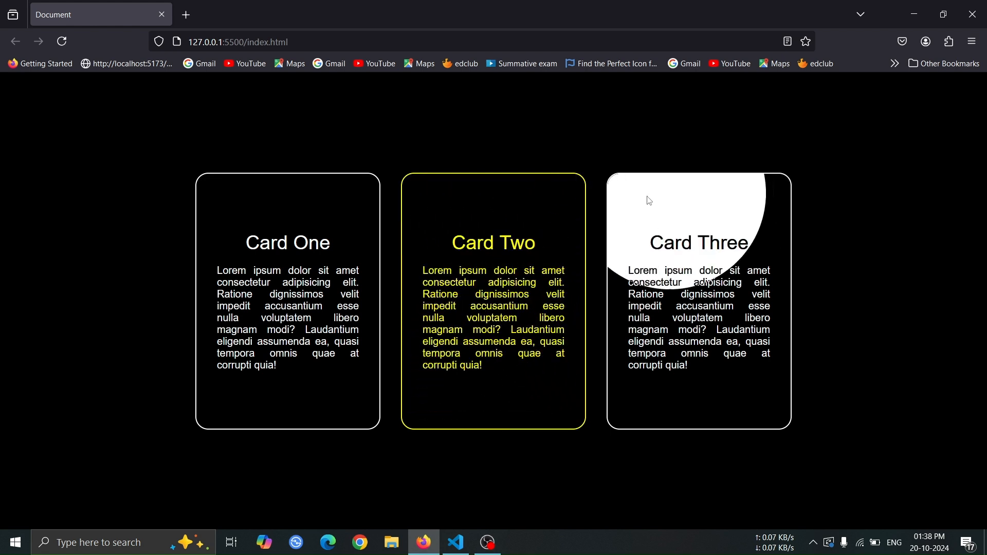